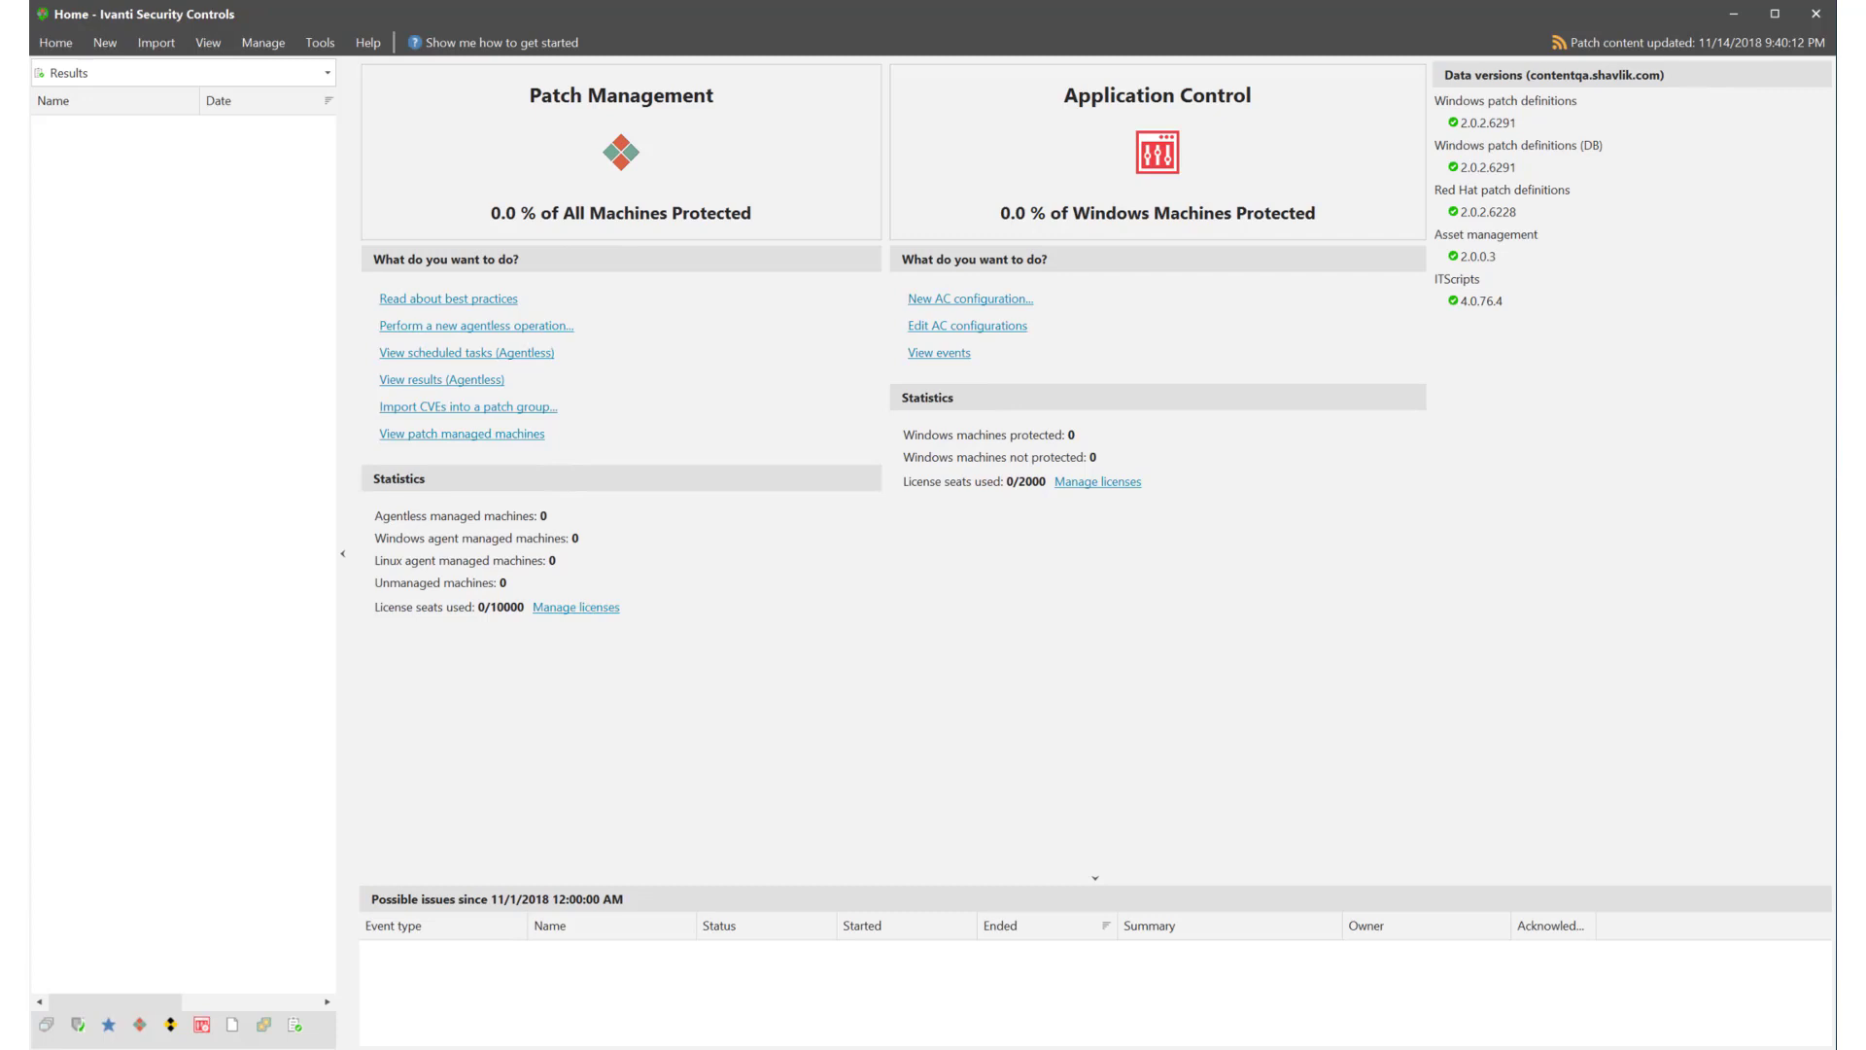
mouse_move(1078, 597)
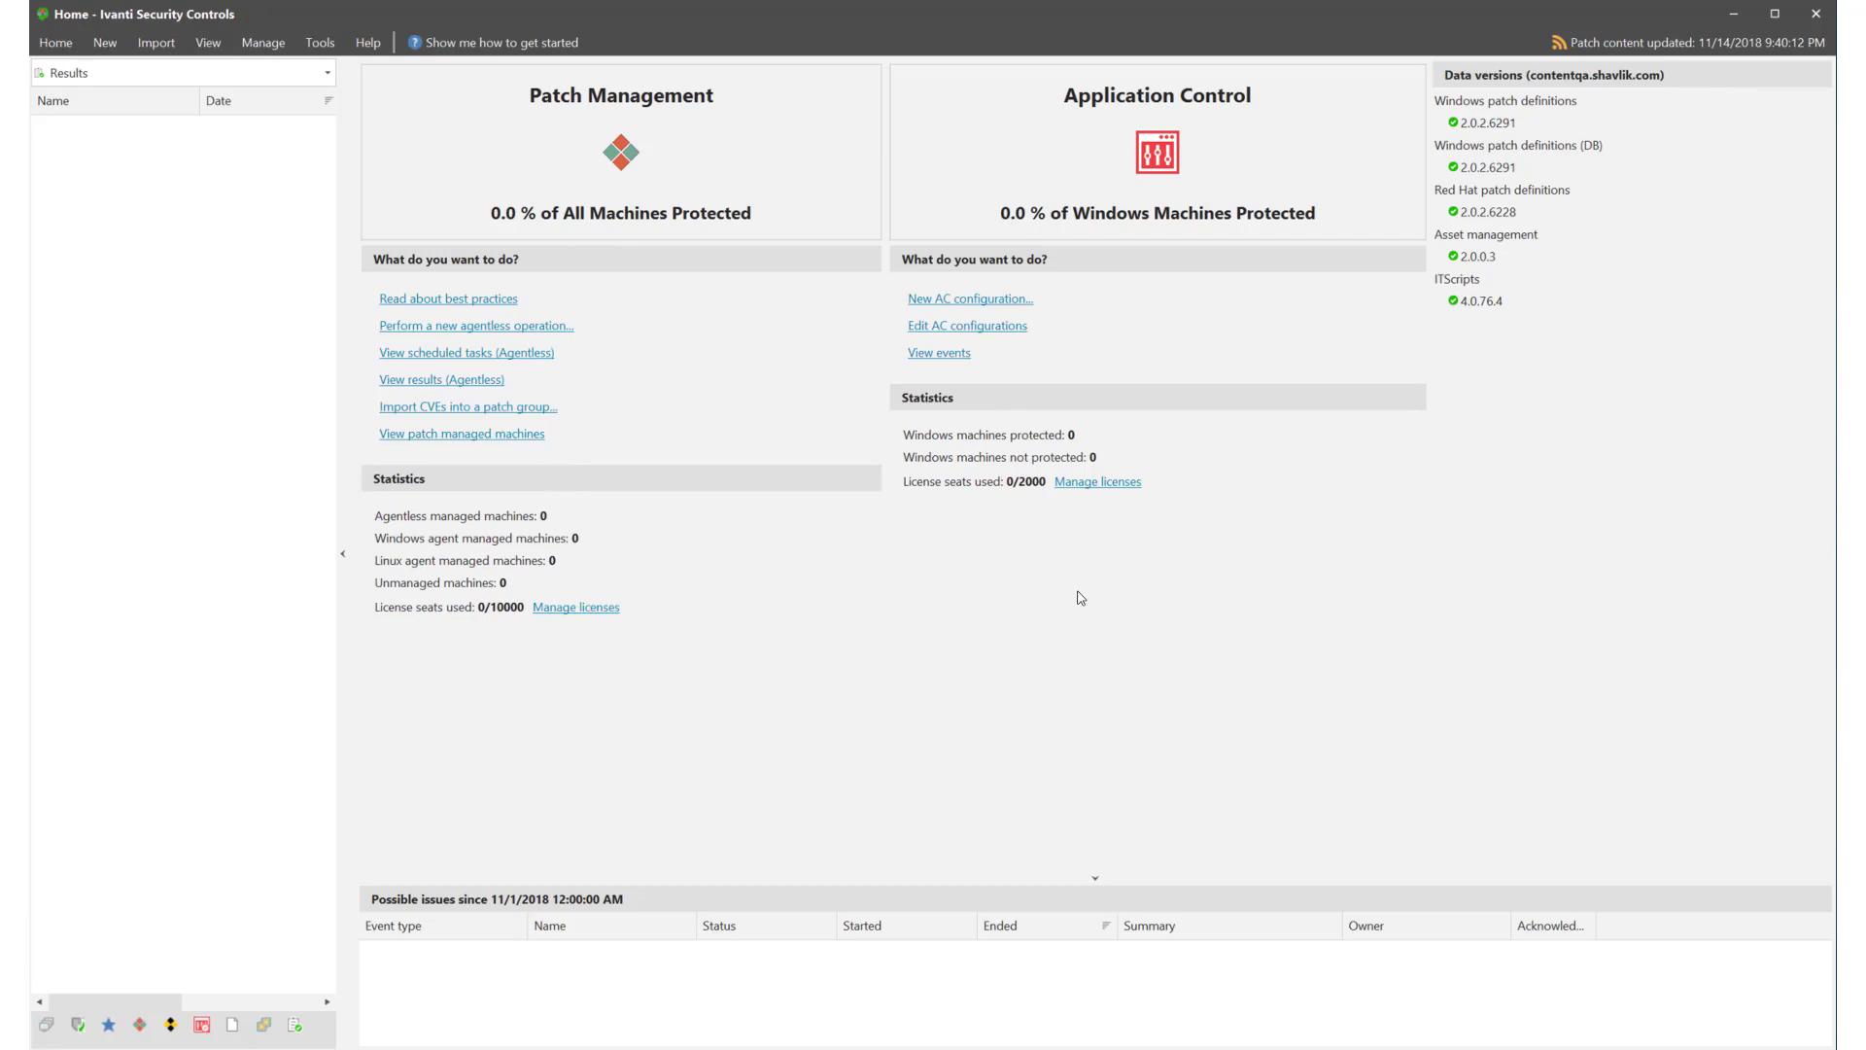
Step: Create a new Application Control Configuration from the New menu
click(367, 41)
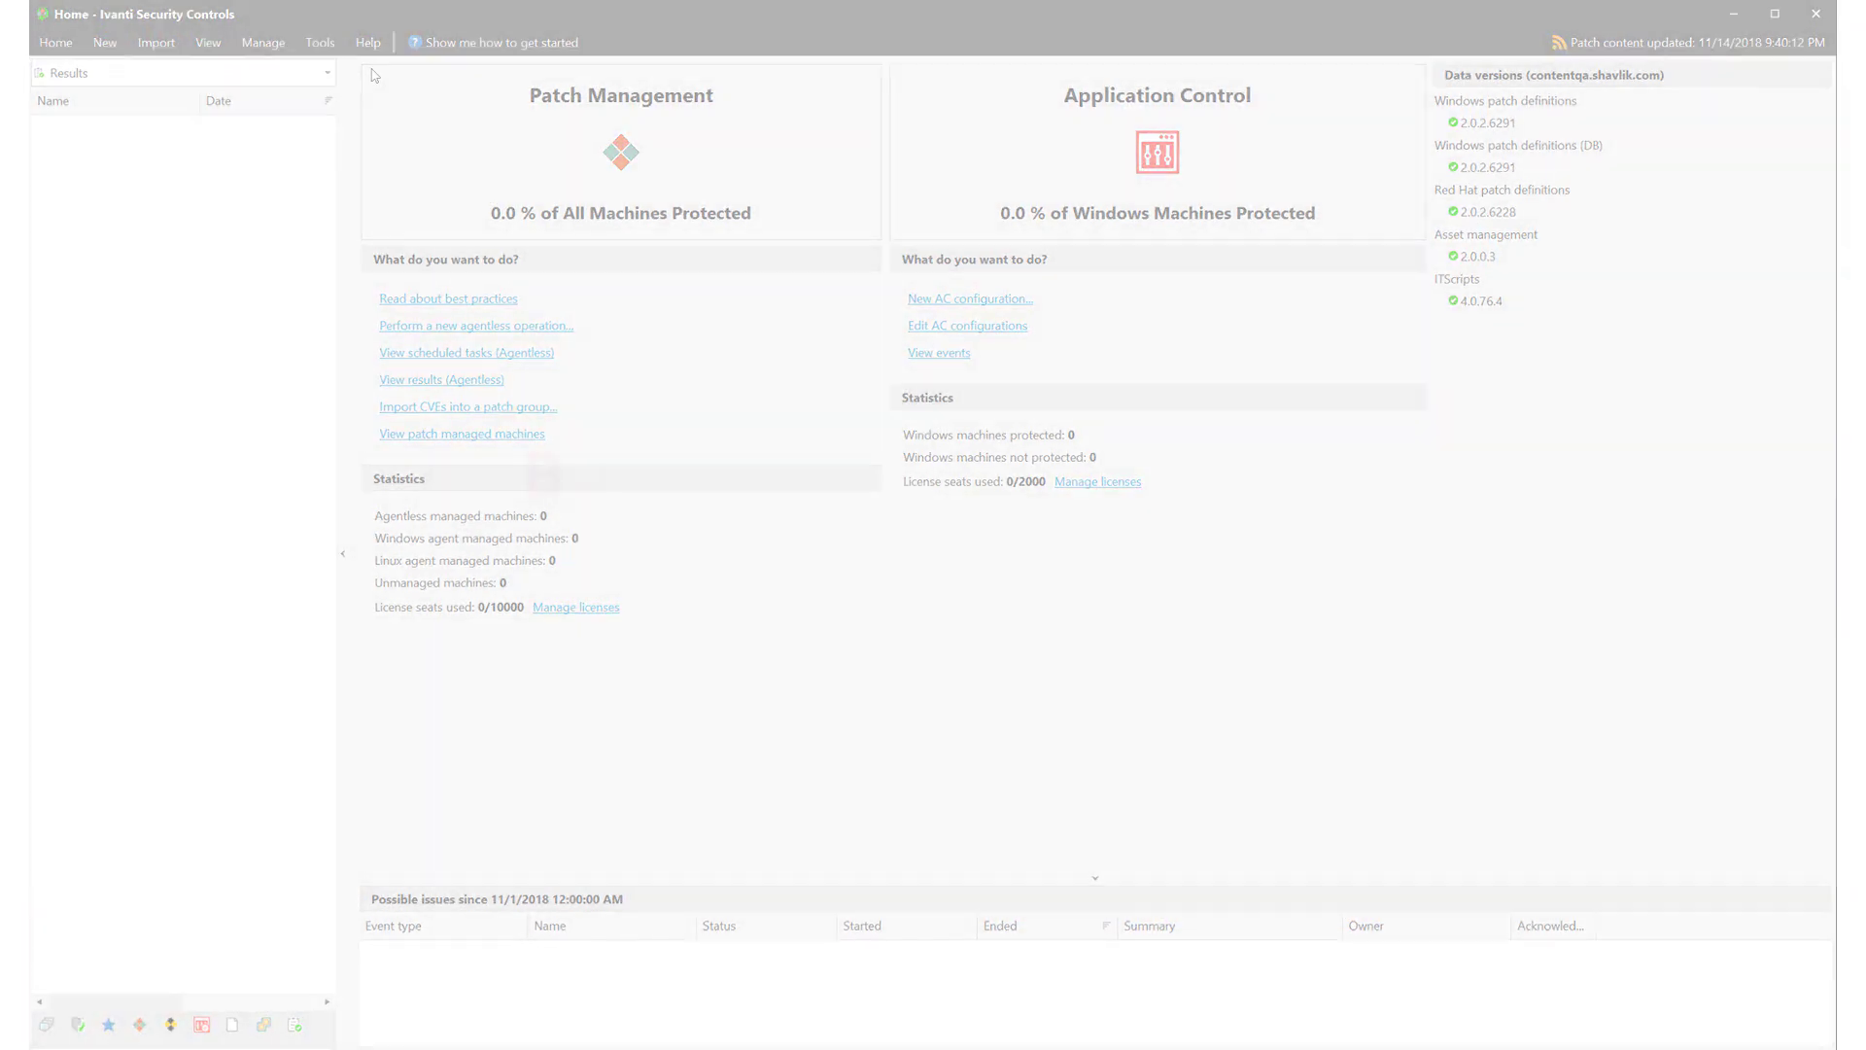
click(105, 42)
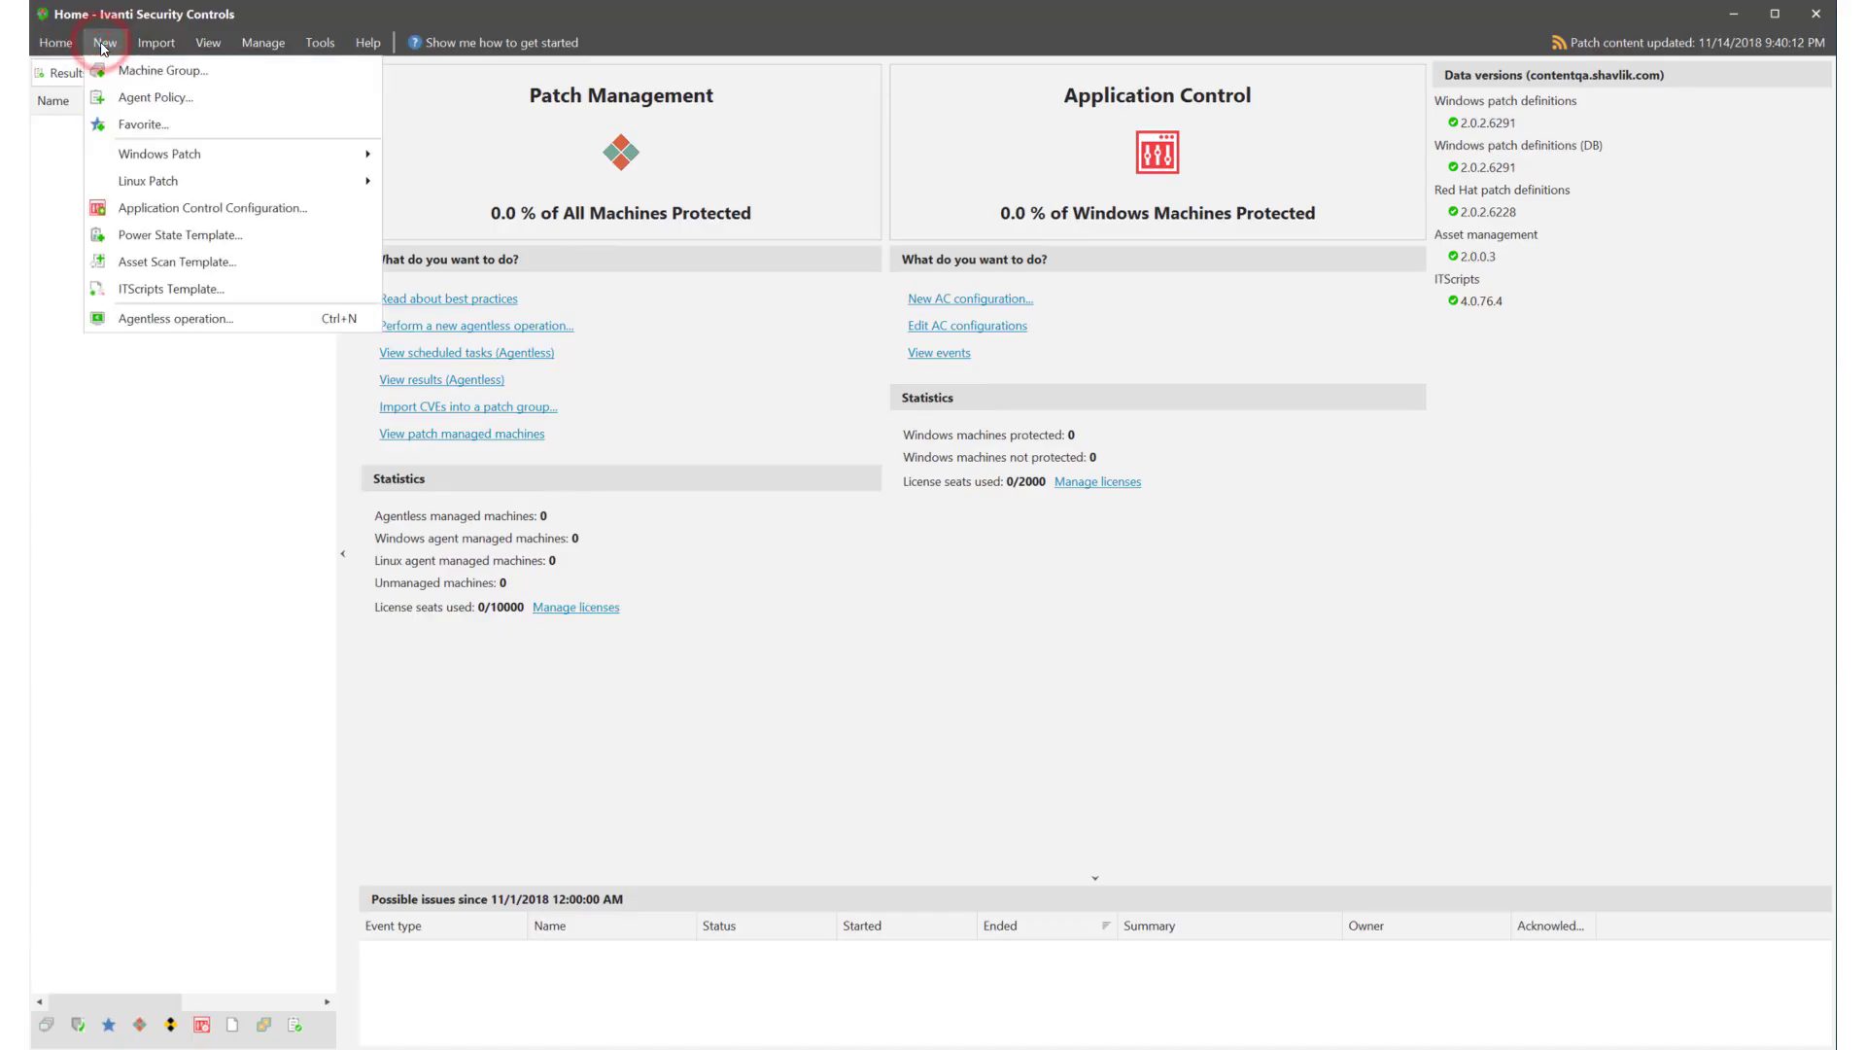
mouse_move(163, 70)
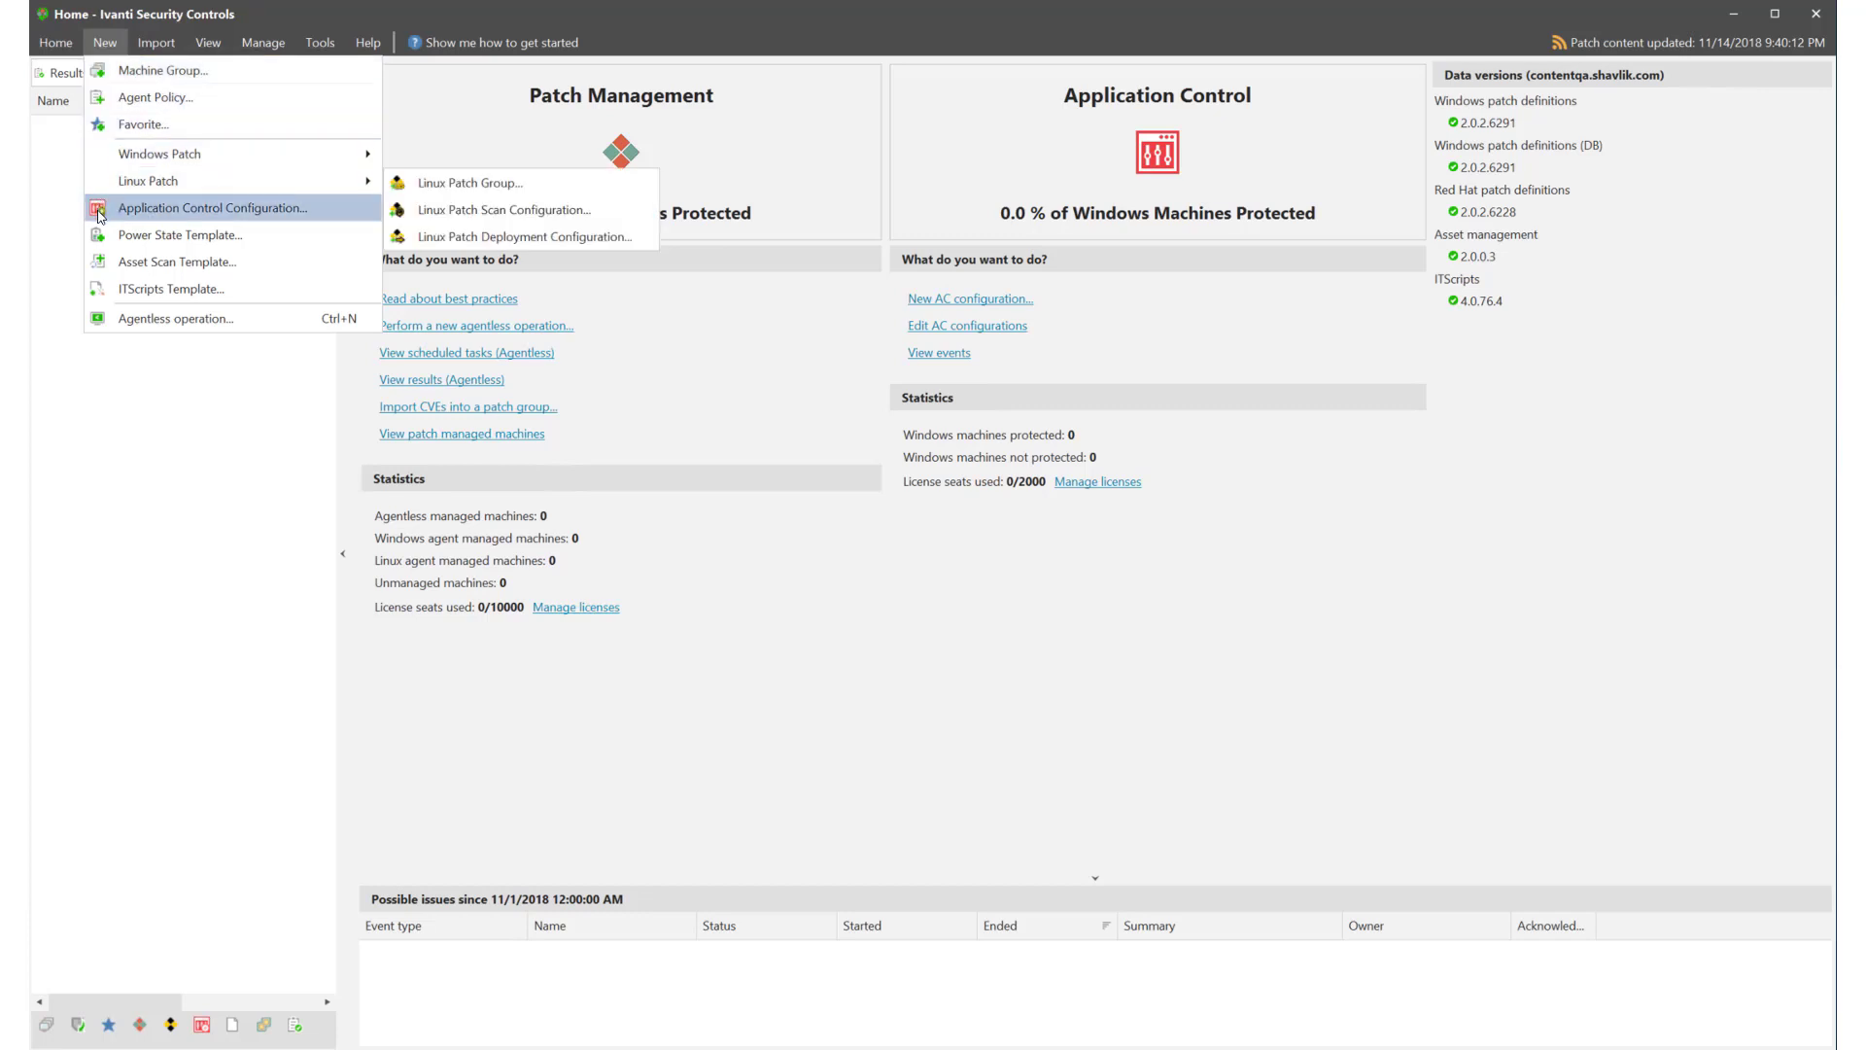
click(212, 207)
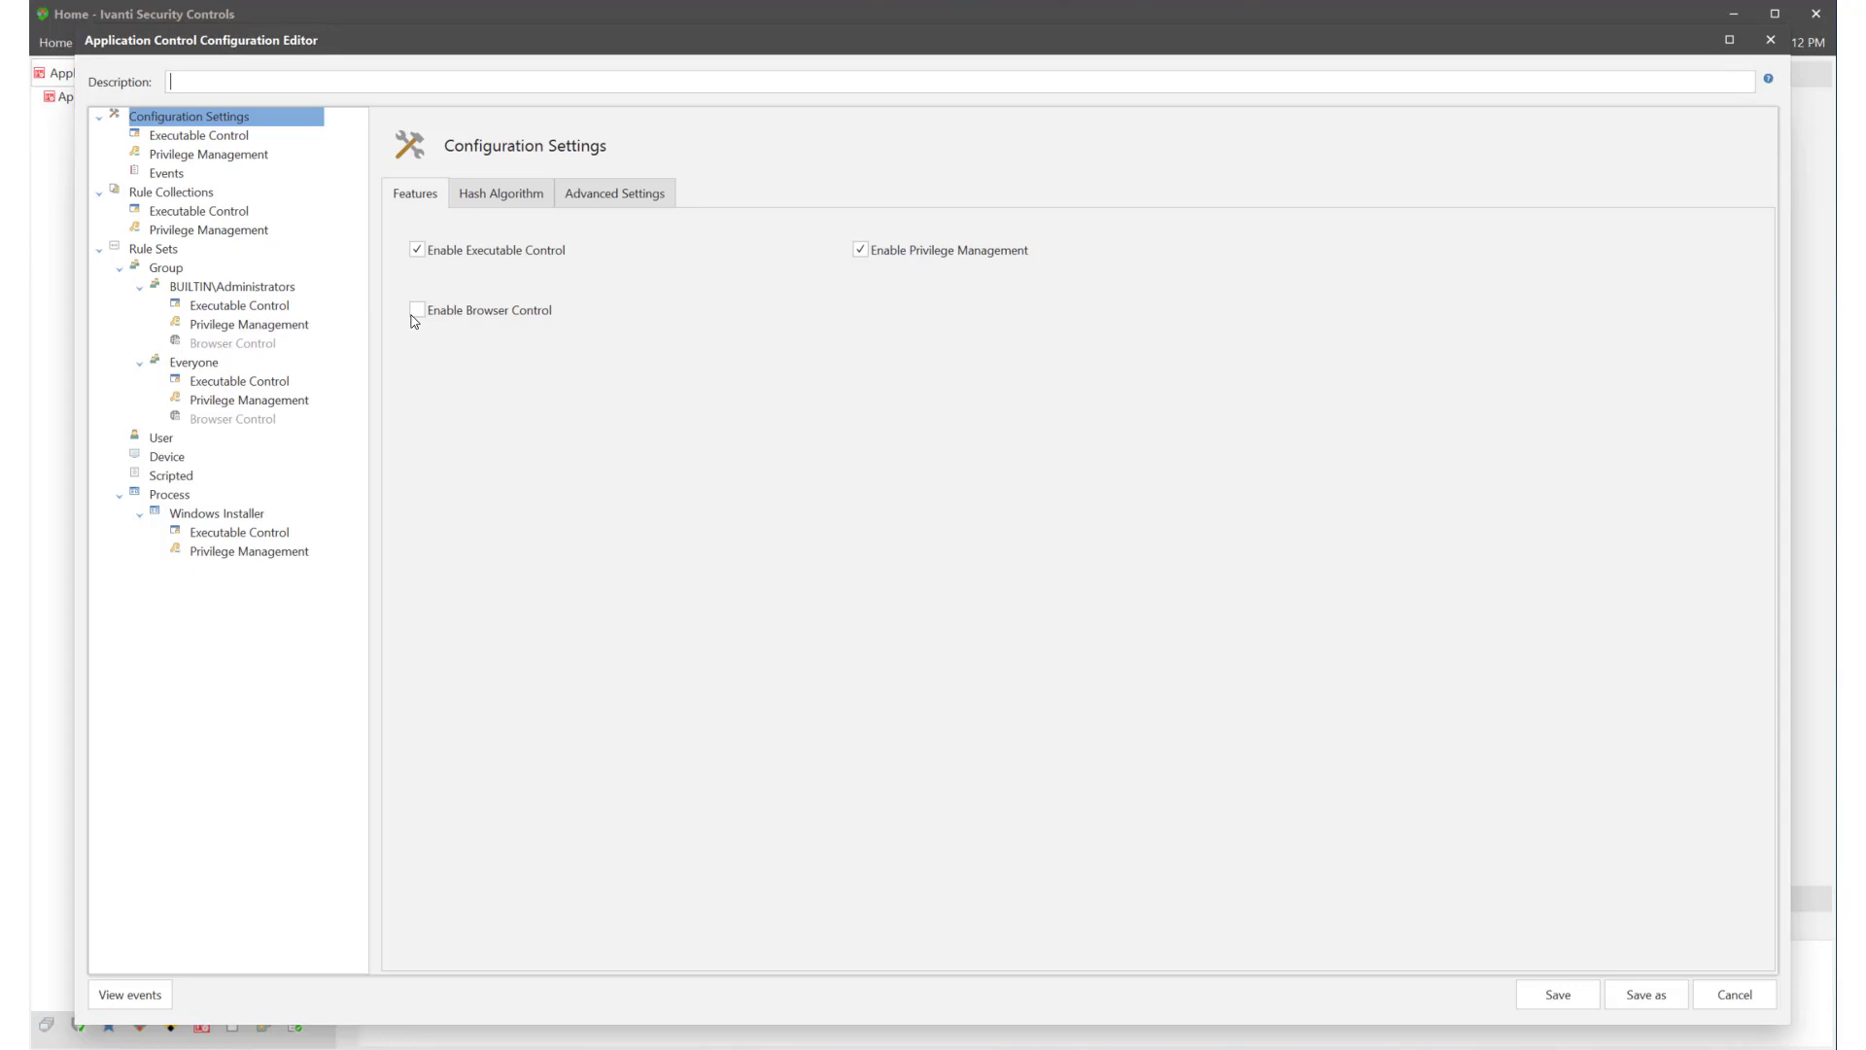
Step: Enable Browser Control, then view the Rule Sets overview and the Group rule sets list
click(417, 309)
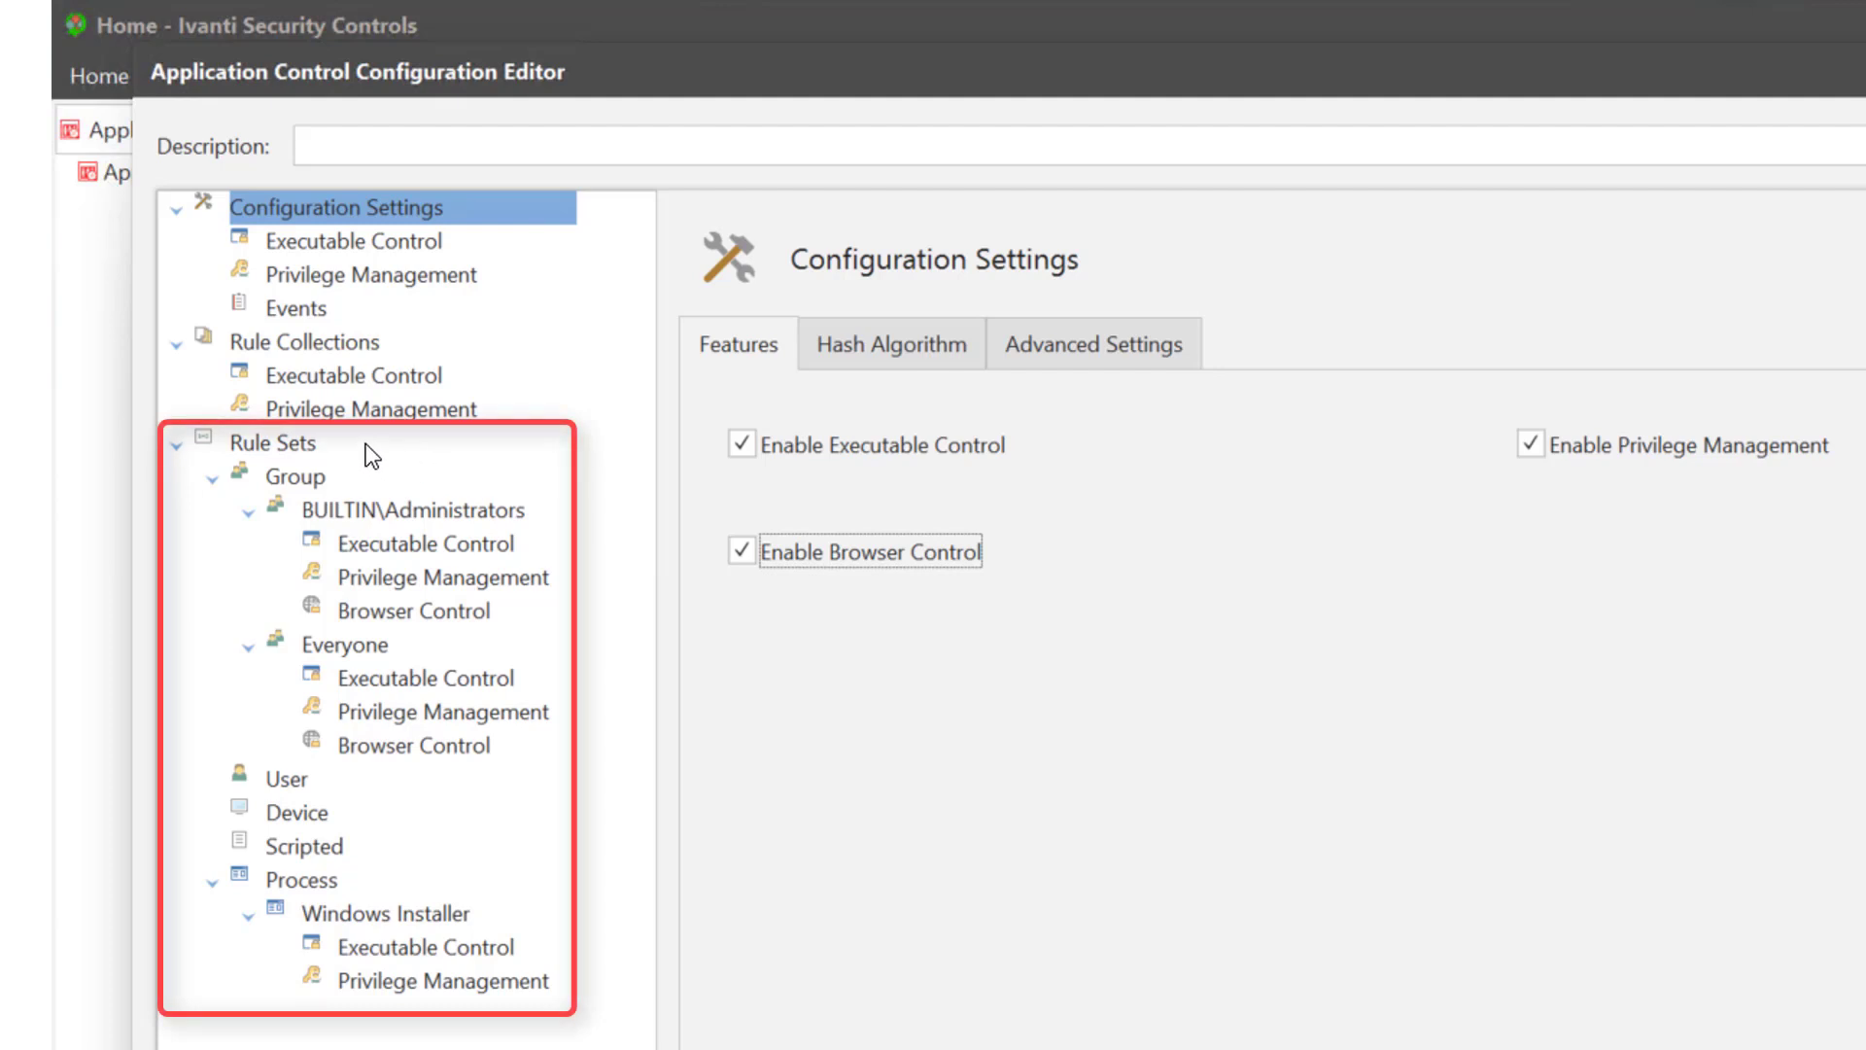
click(205, 441)
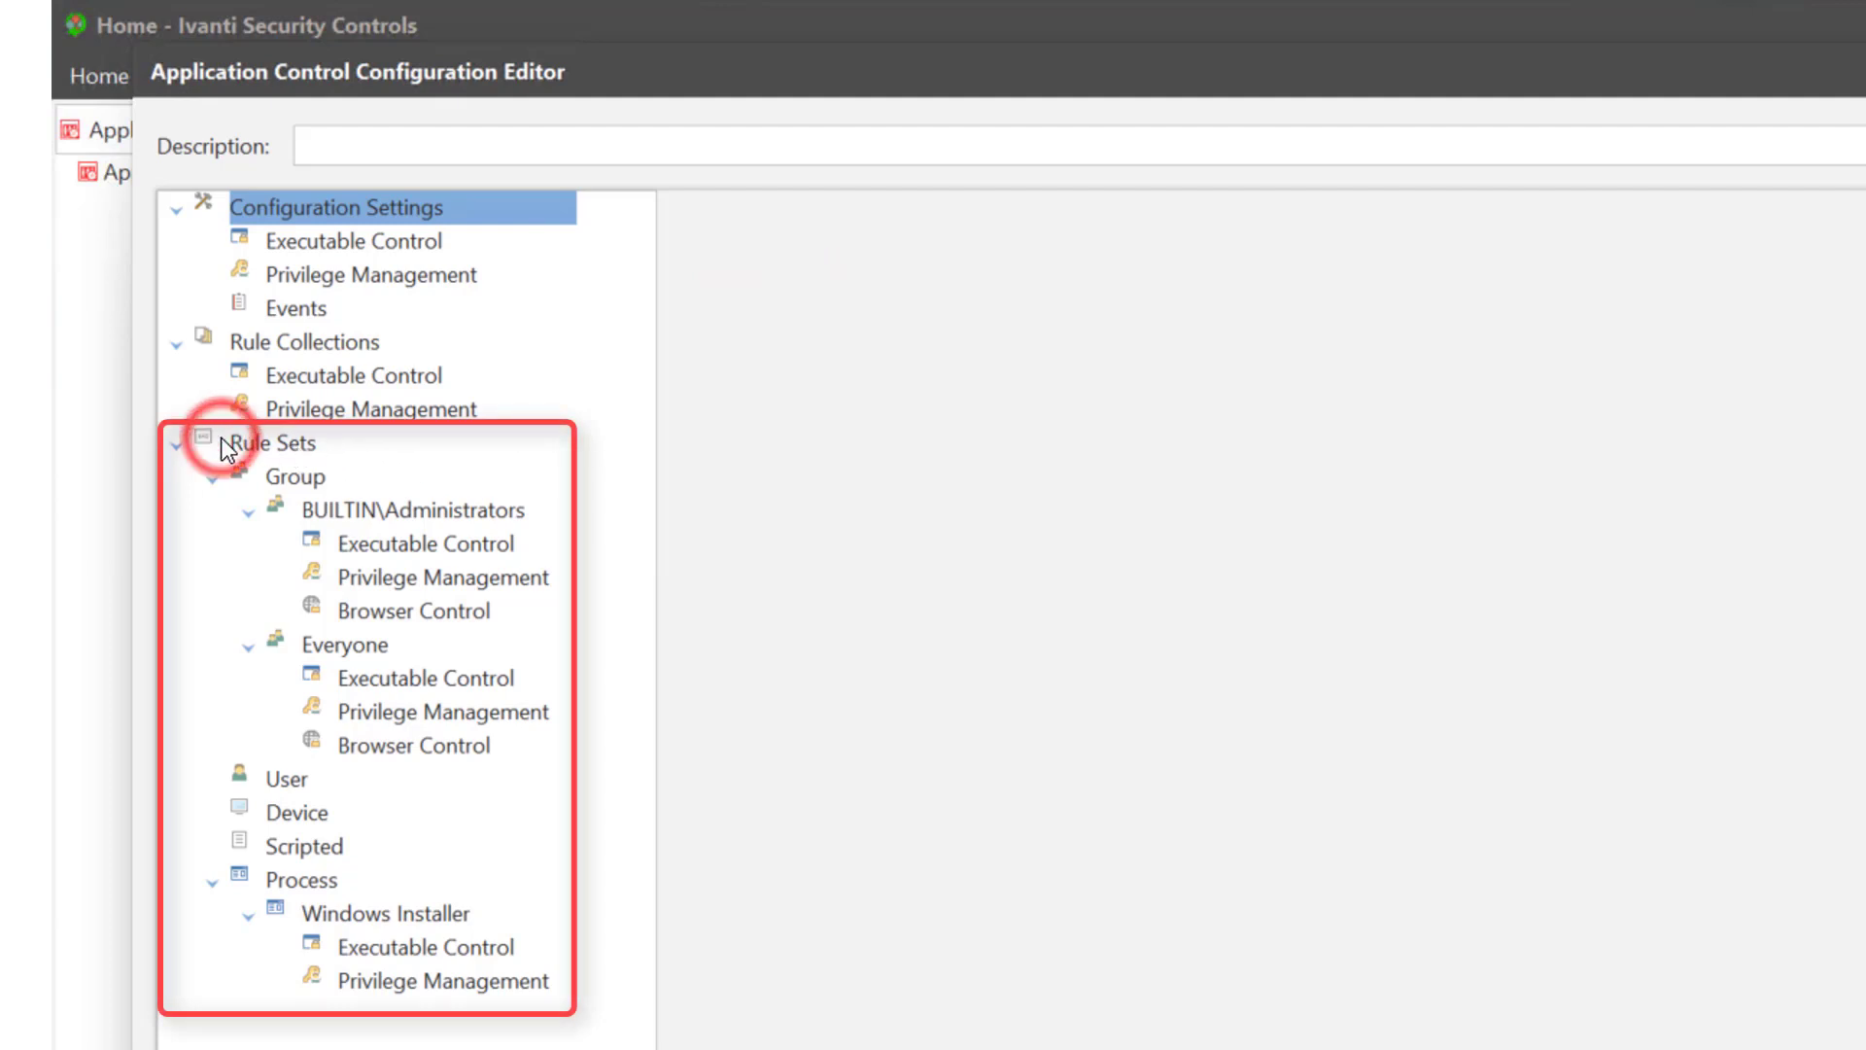
click(277, 441)
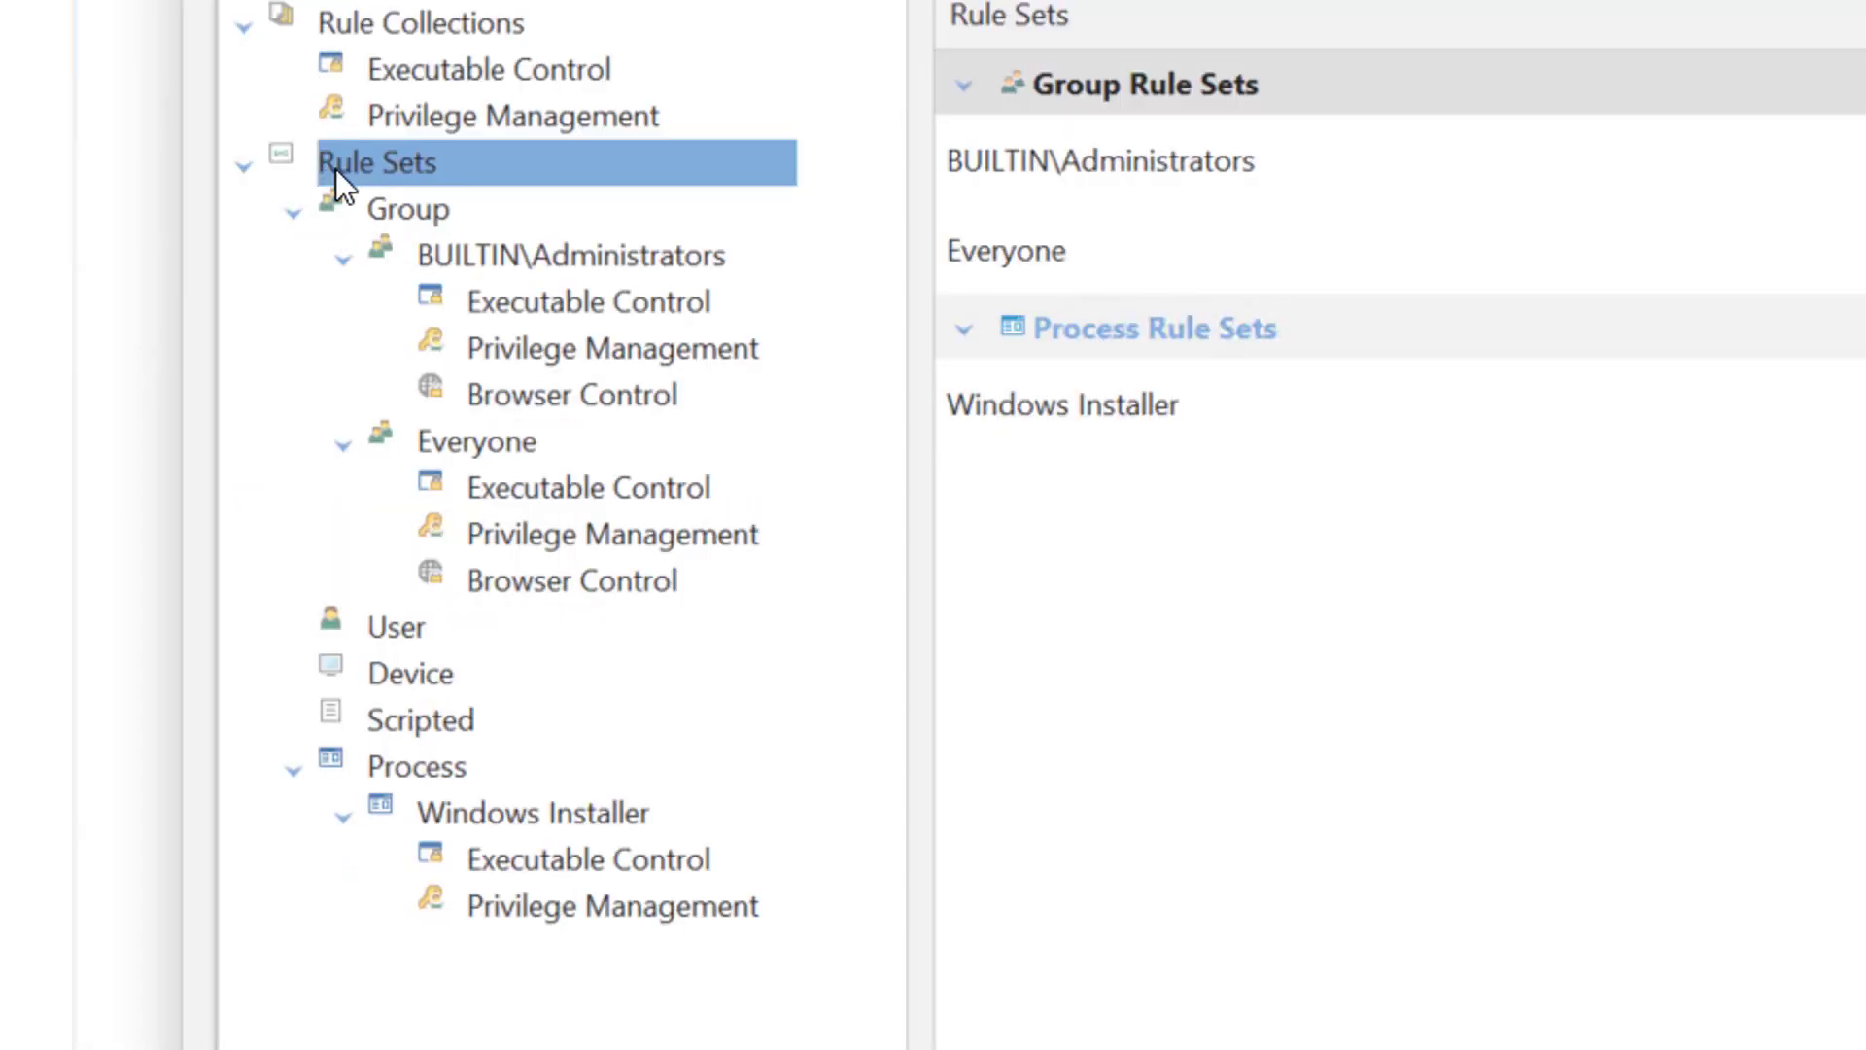
click(407, 210)
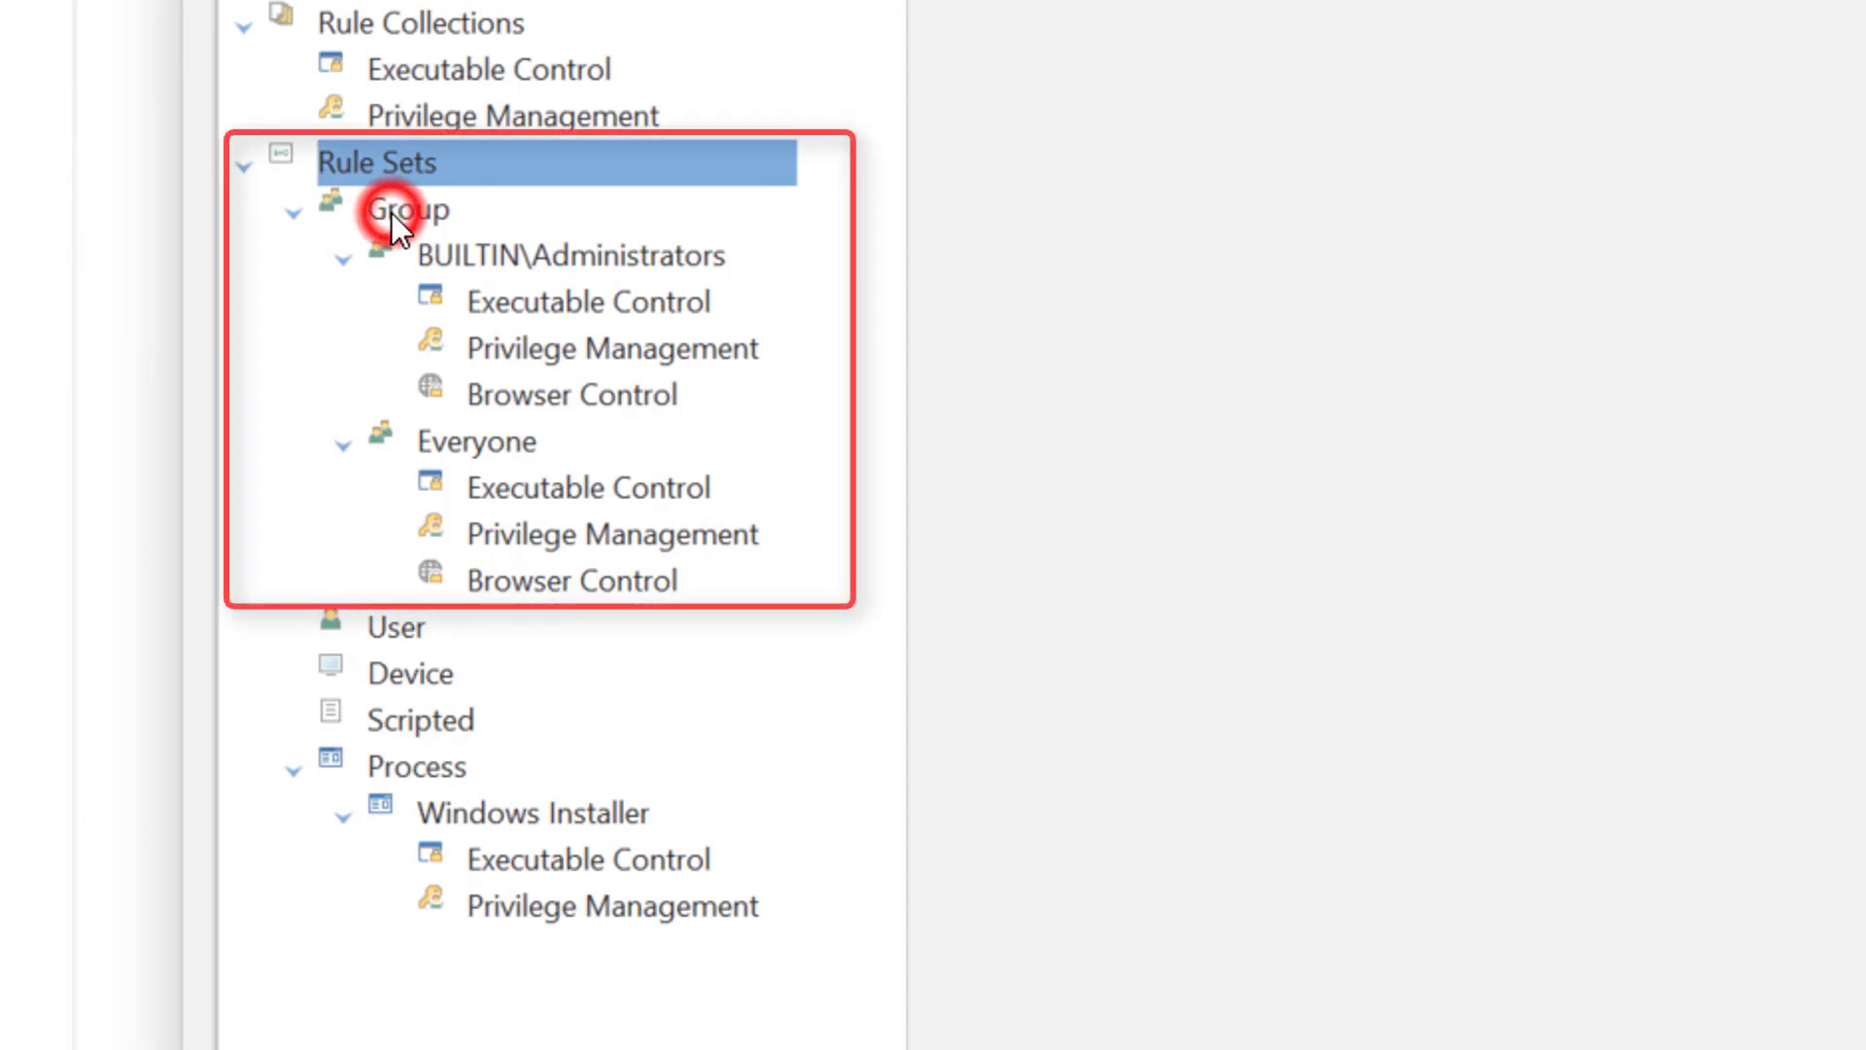
Step: Add a group rule set named 'Demo Group'
right_click(408, 210)
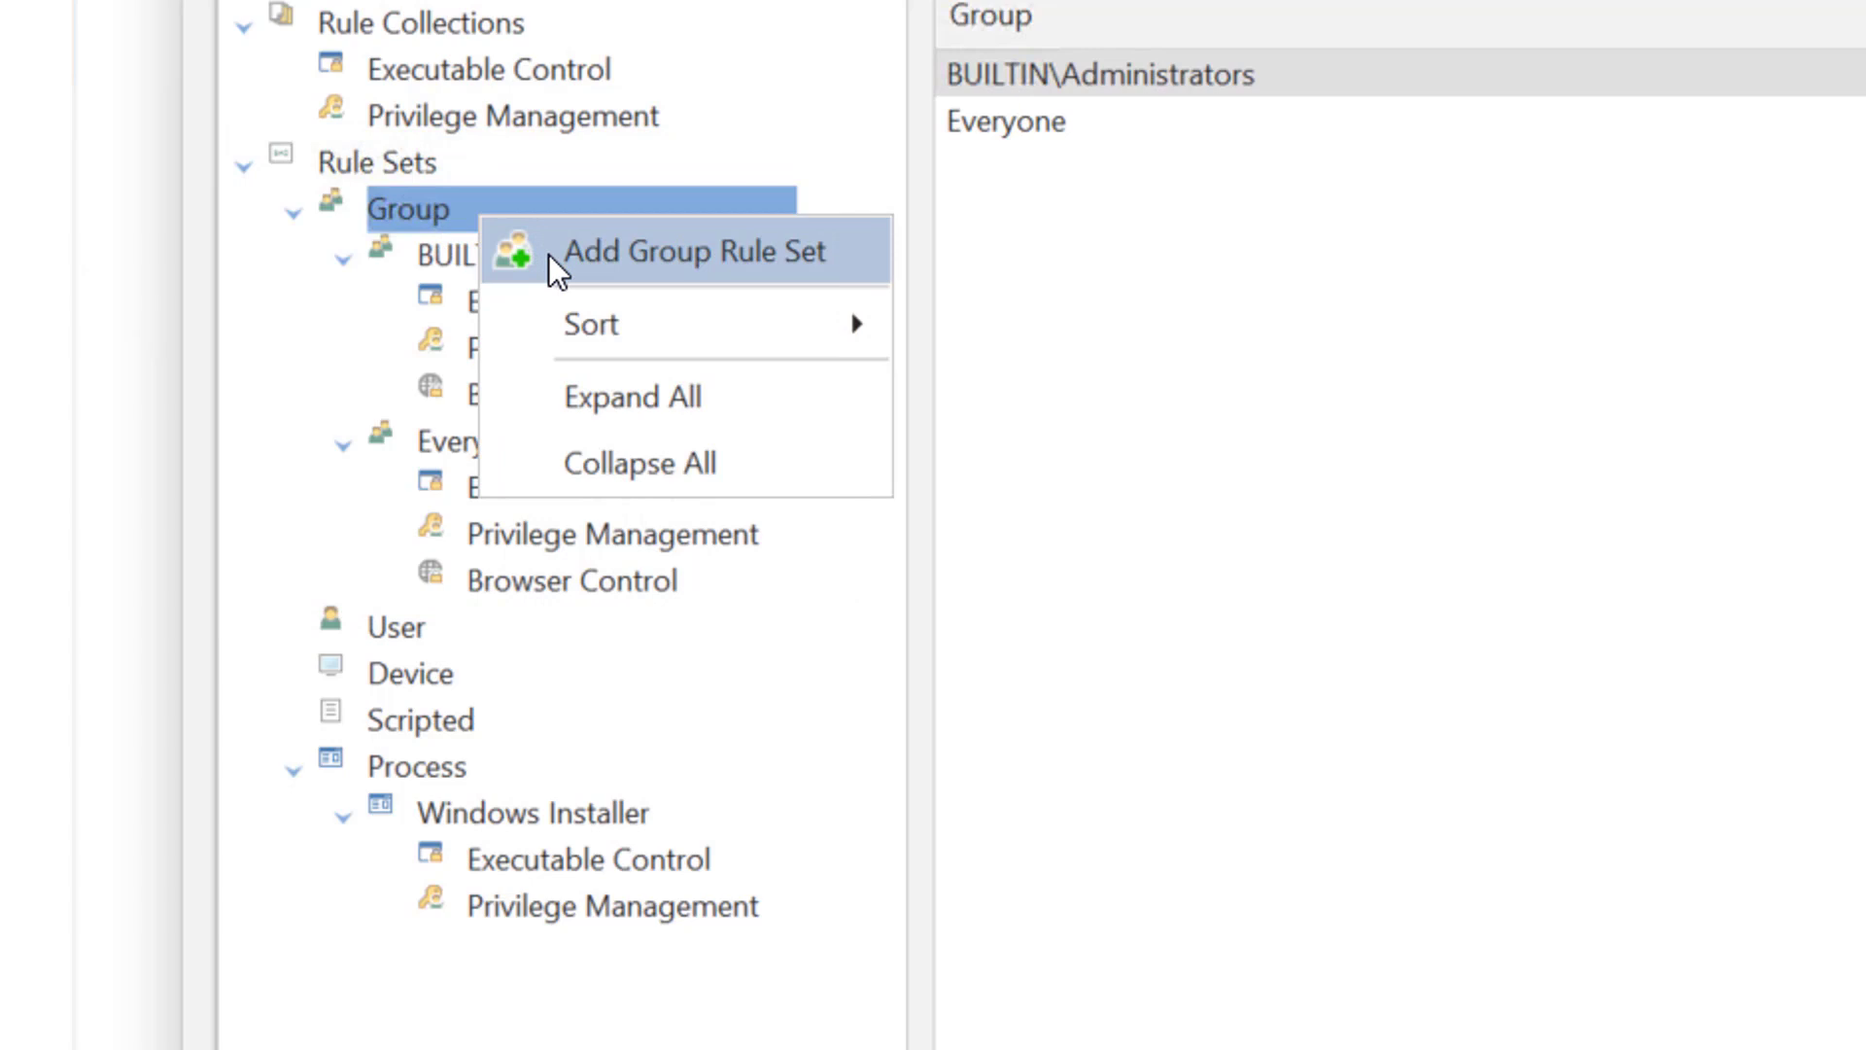
click(696, 251)
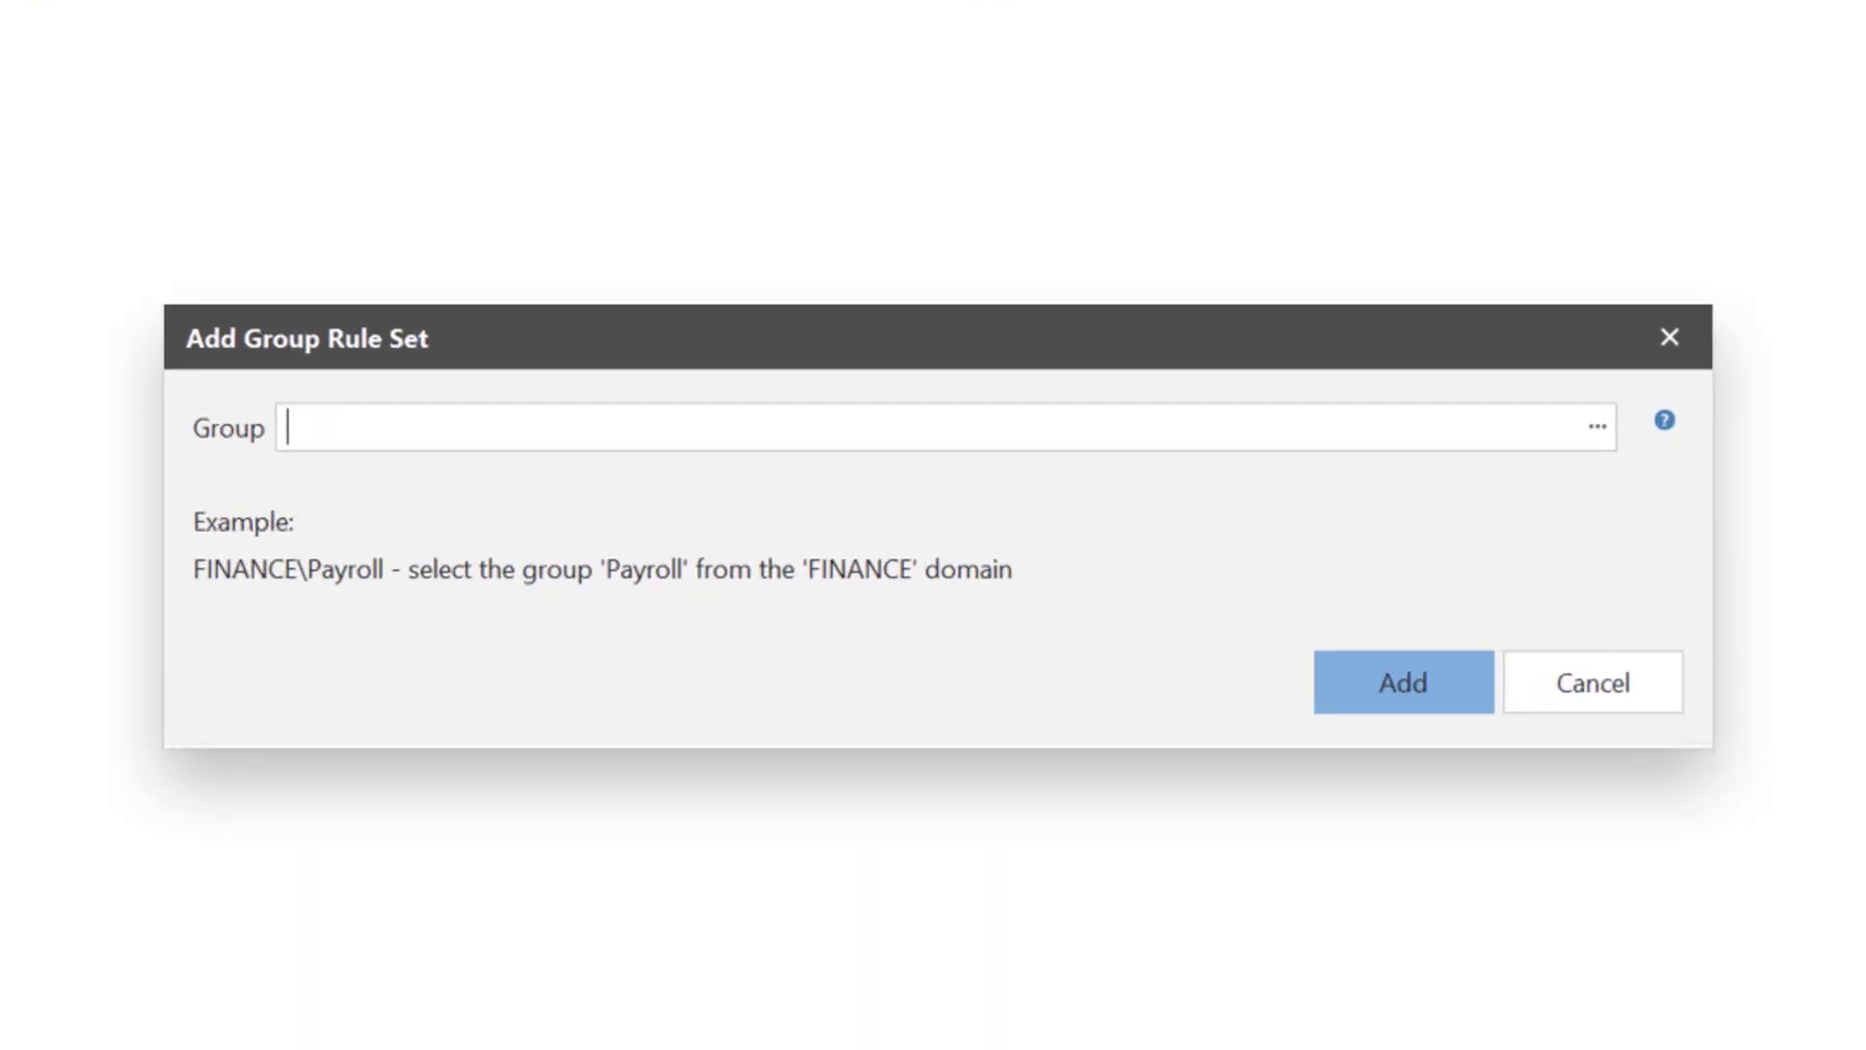
text(Demo Group)
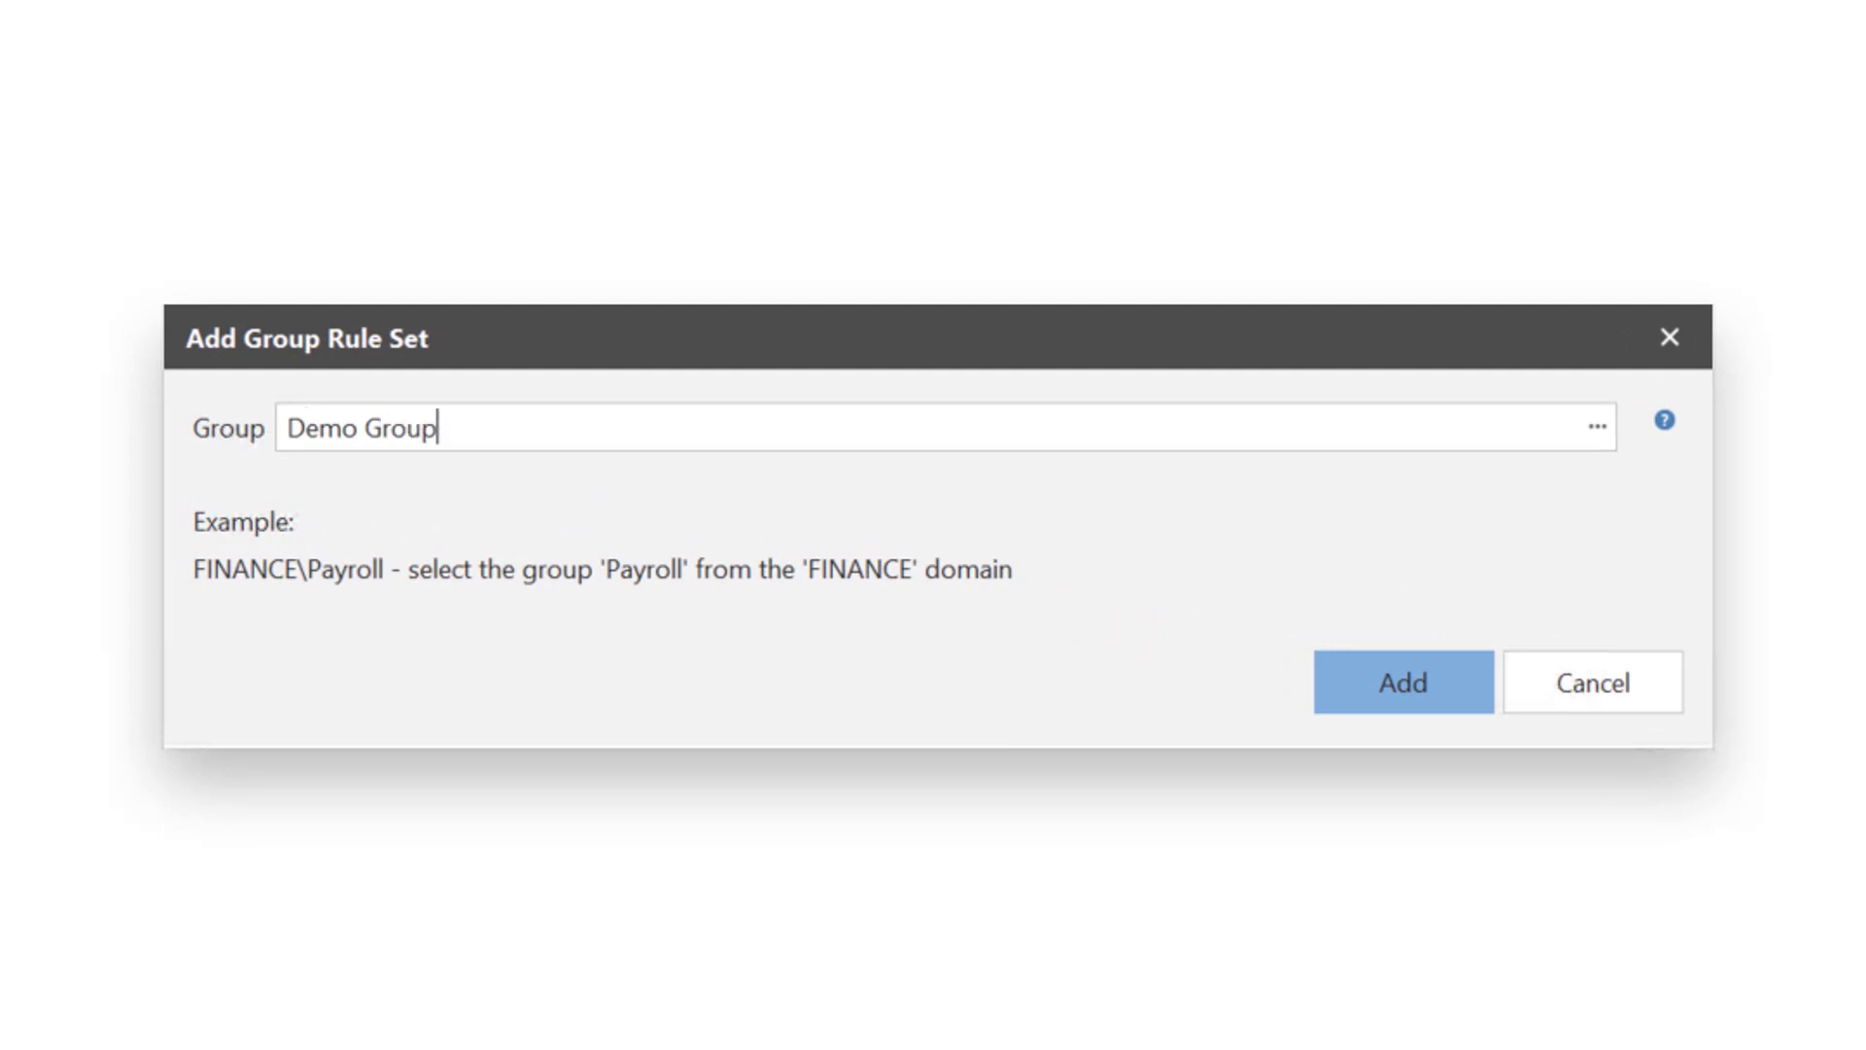
mouse_move(1193, 691)
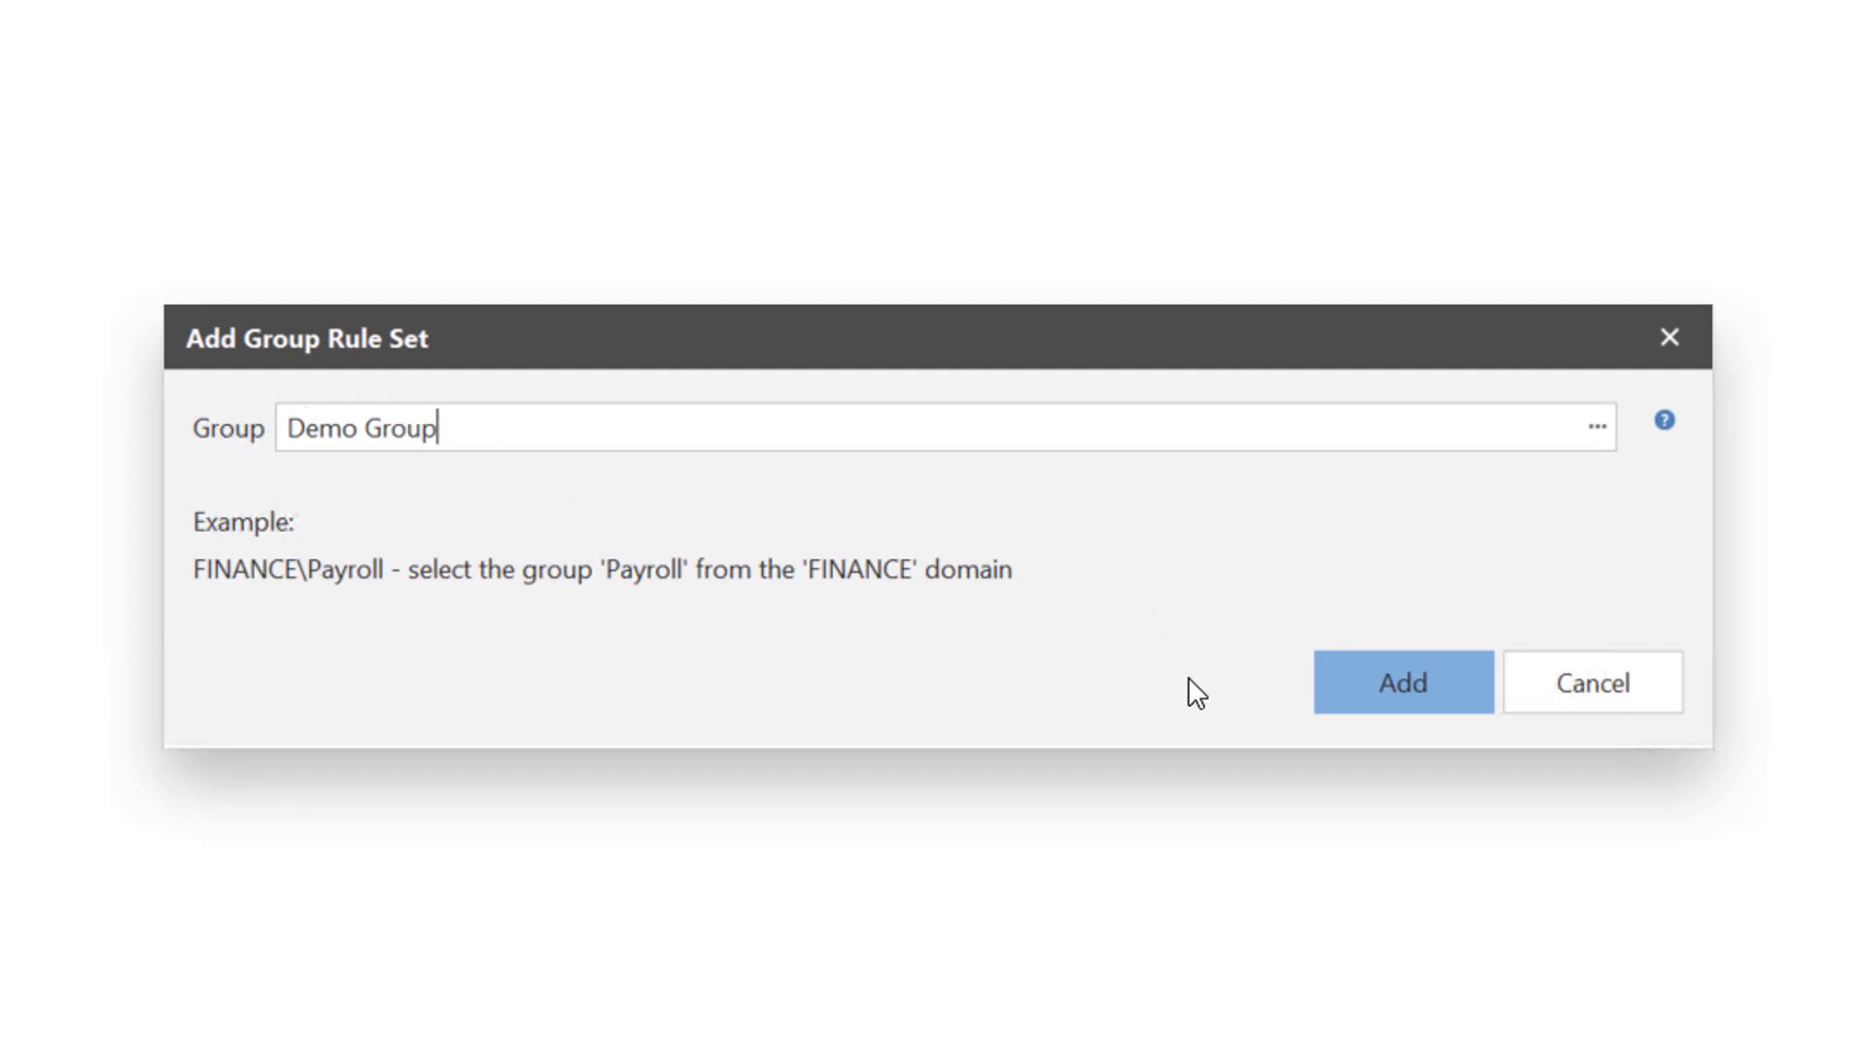
click(1401, 682)
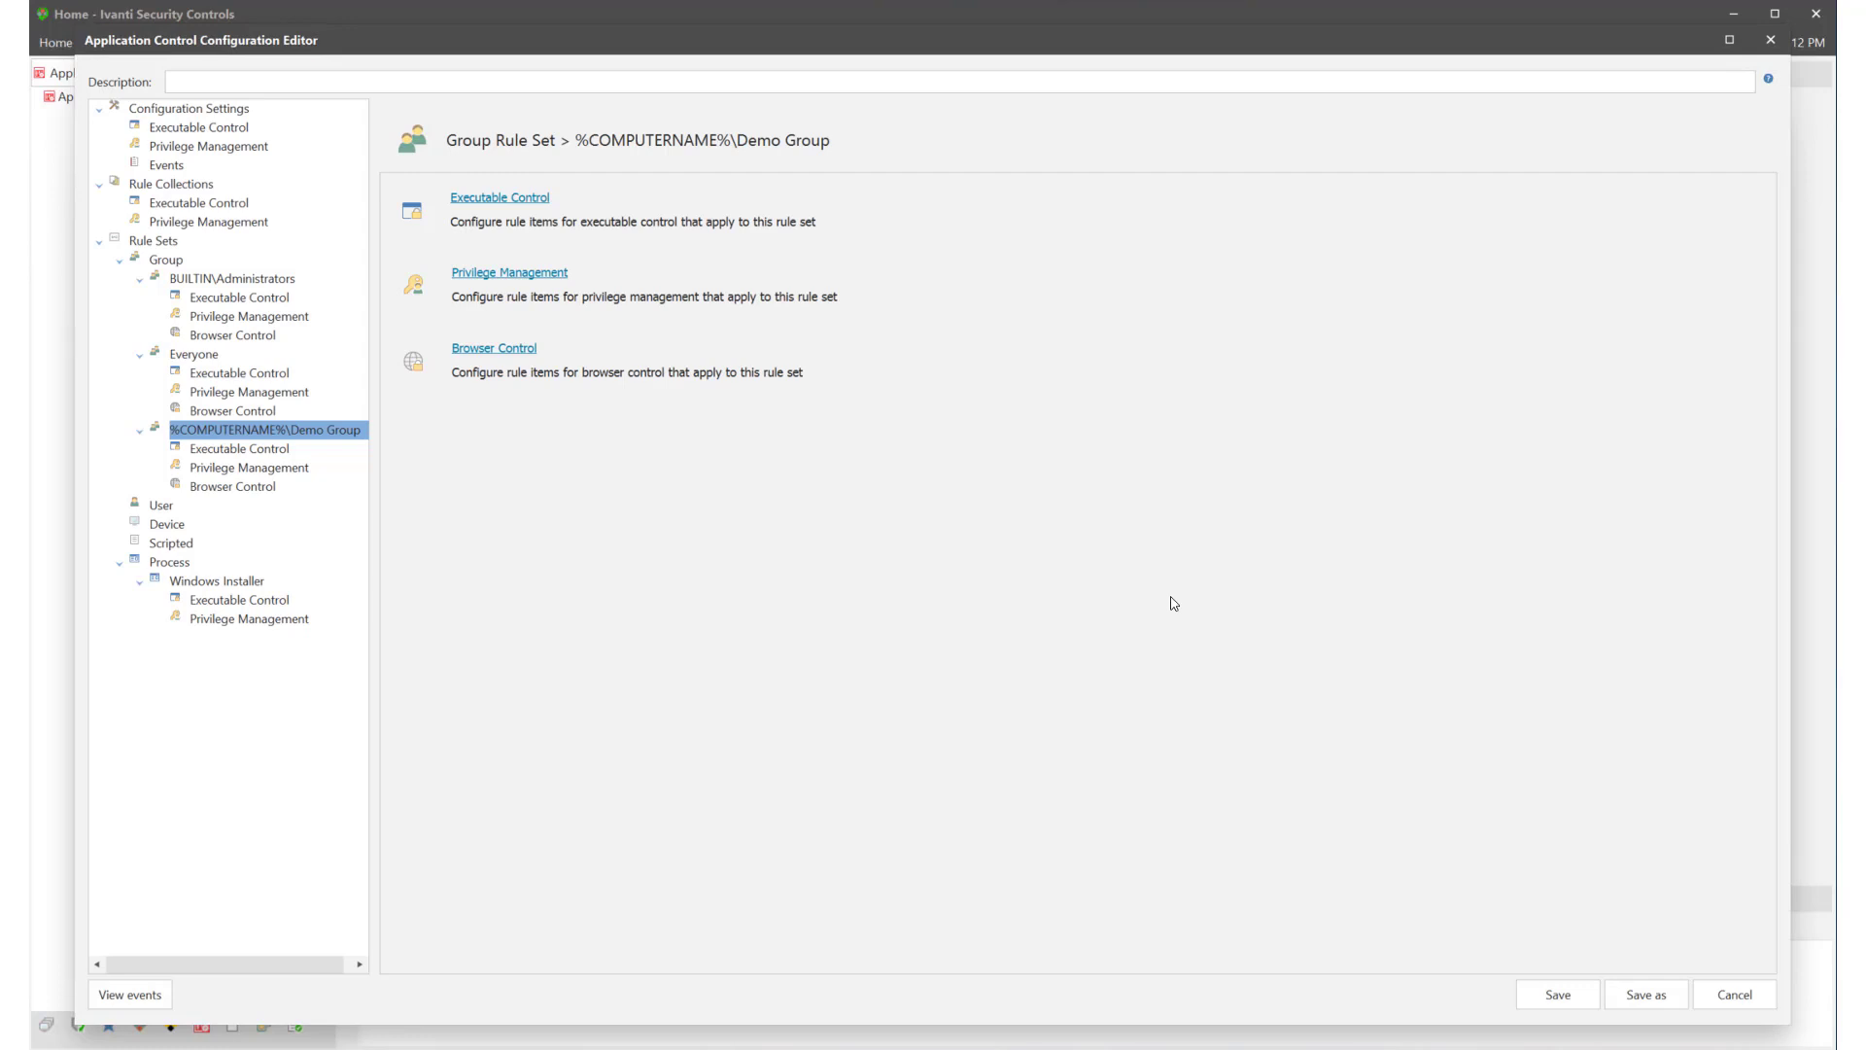
Step: Show Demo Group's Executable Control rules and its Allowed/Denied item options
click(239, 449)
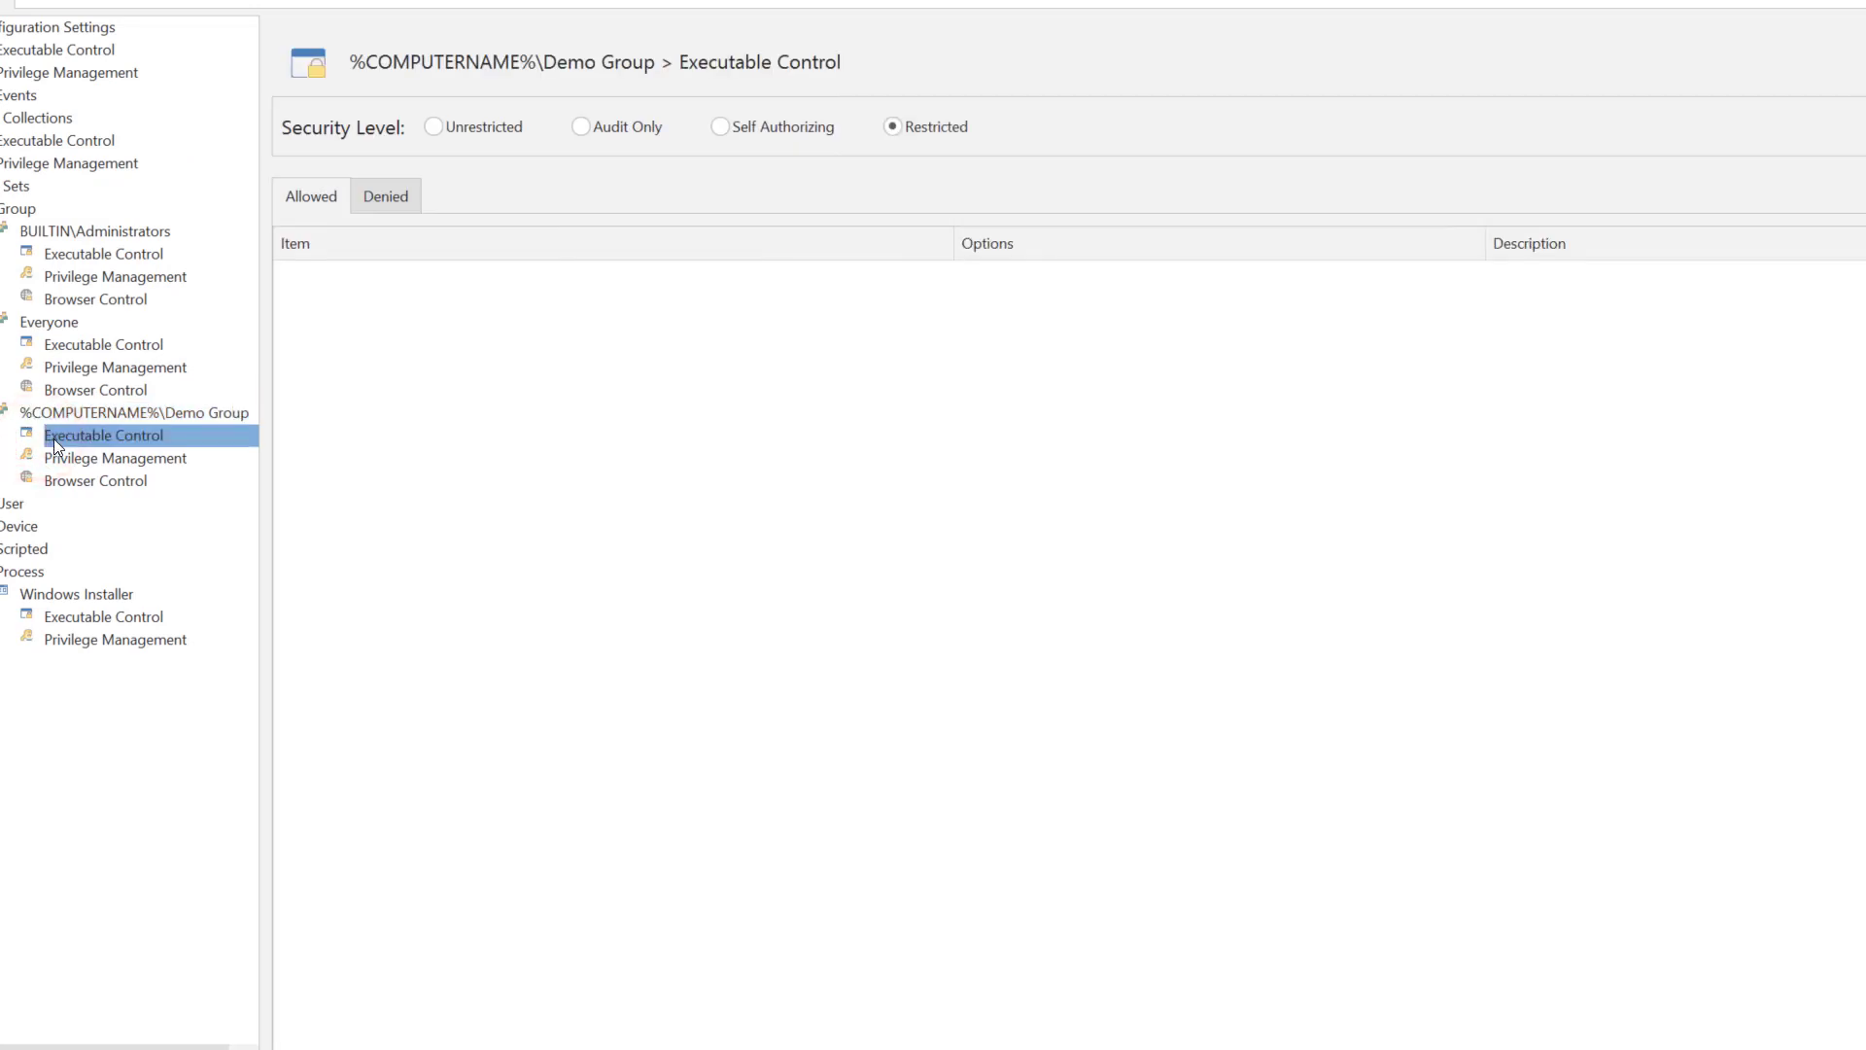
right_click(104, 435)
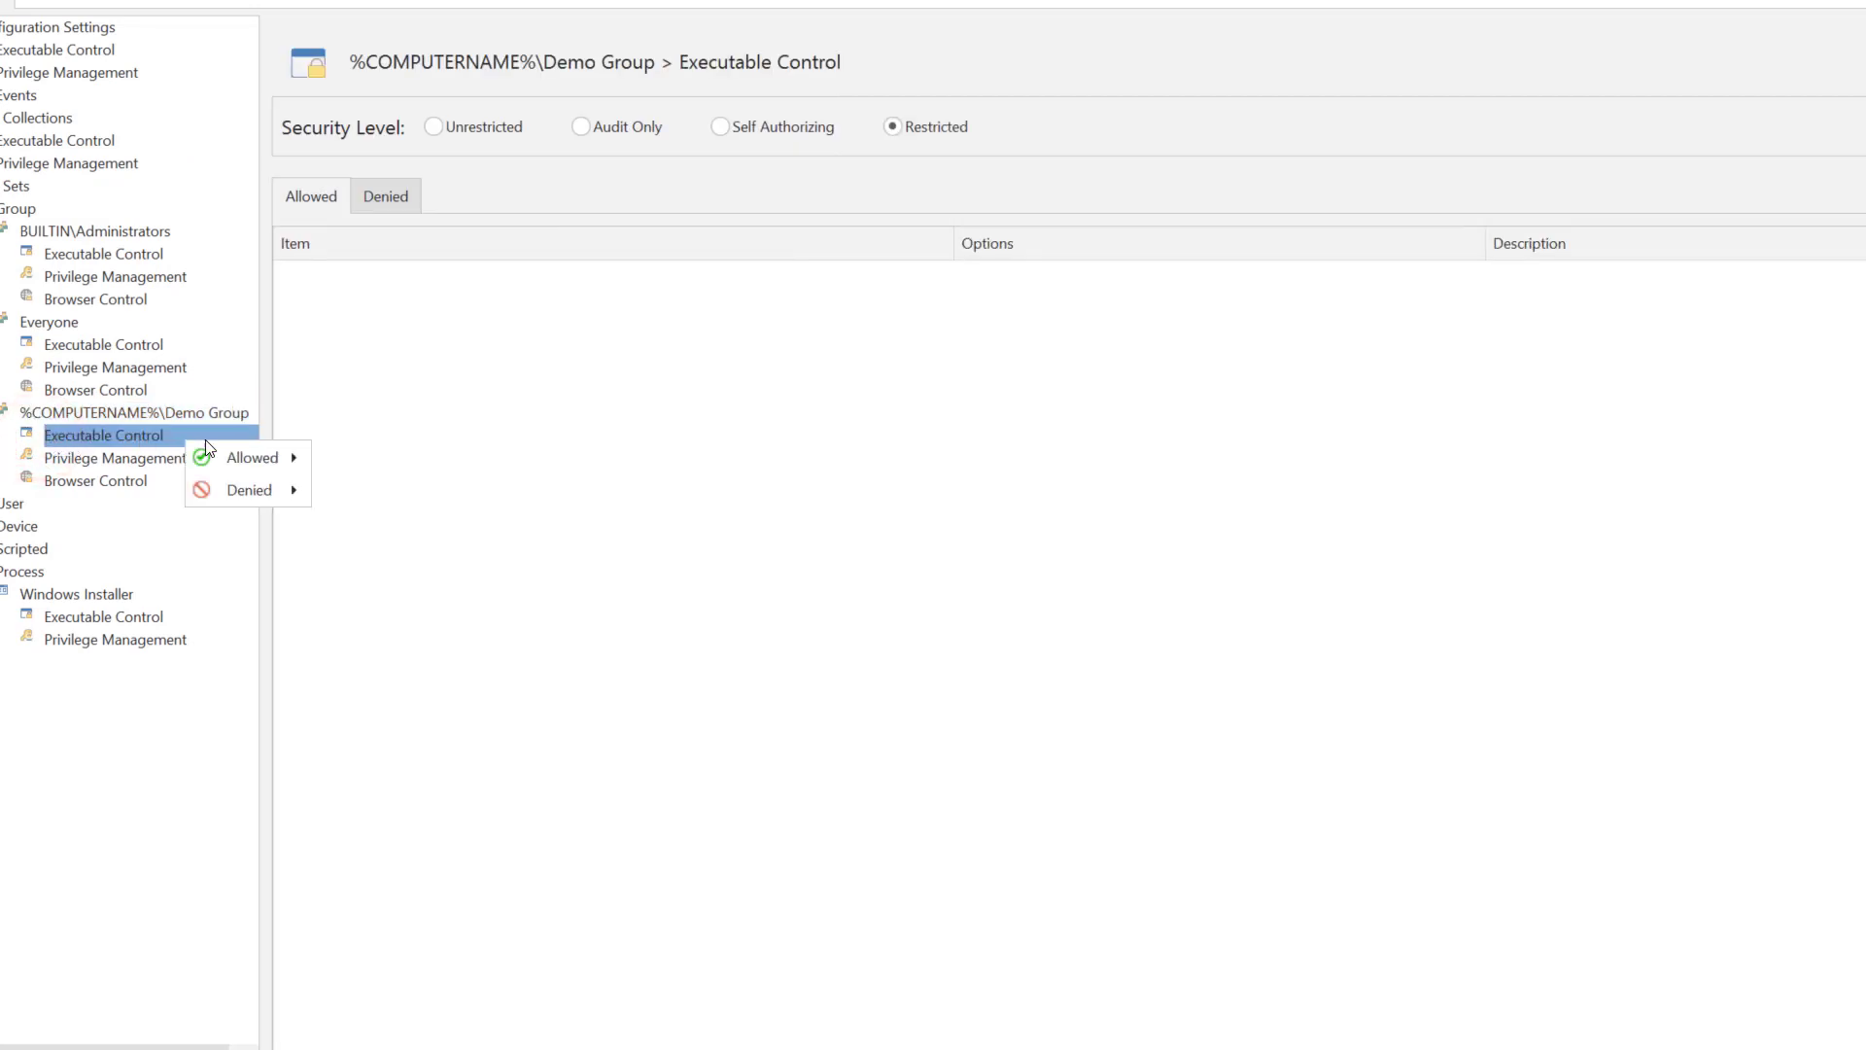
mouse_move(251, 457)
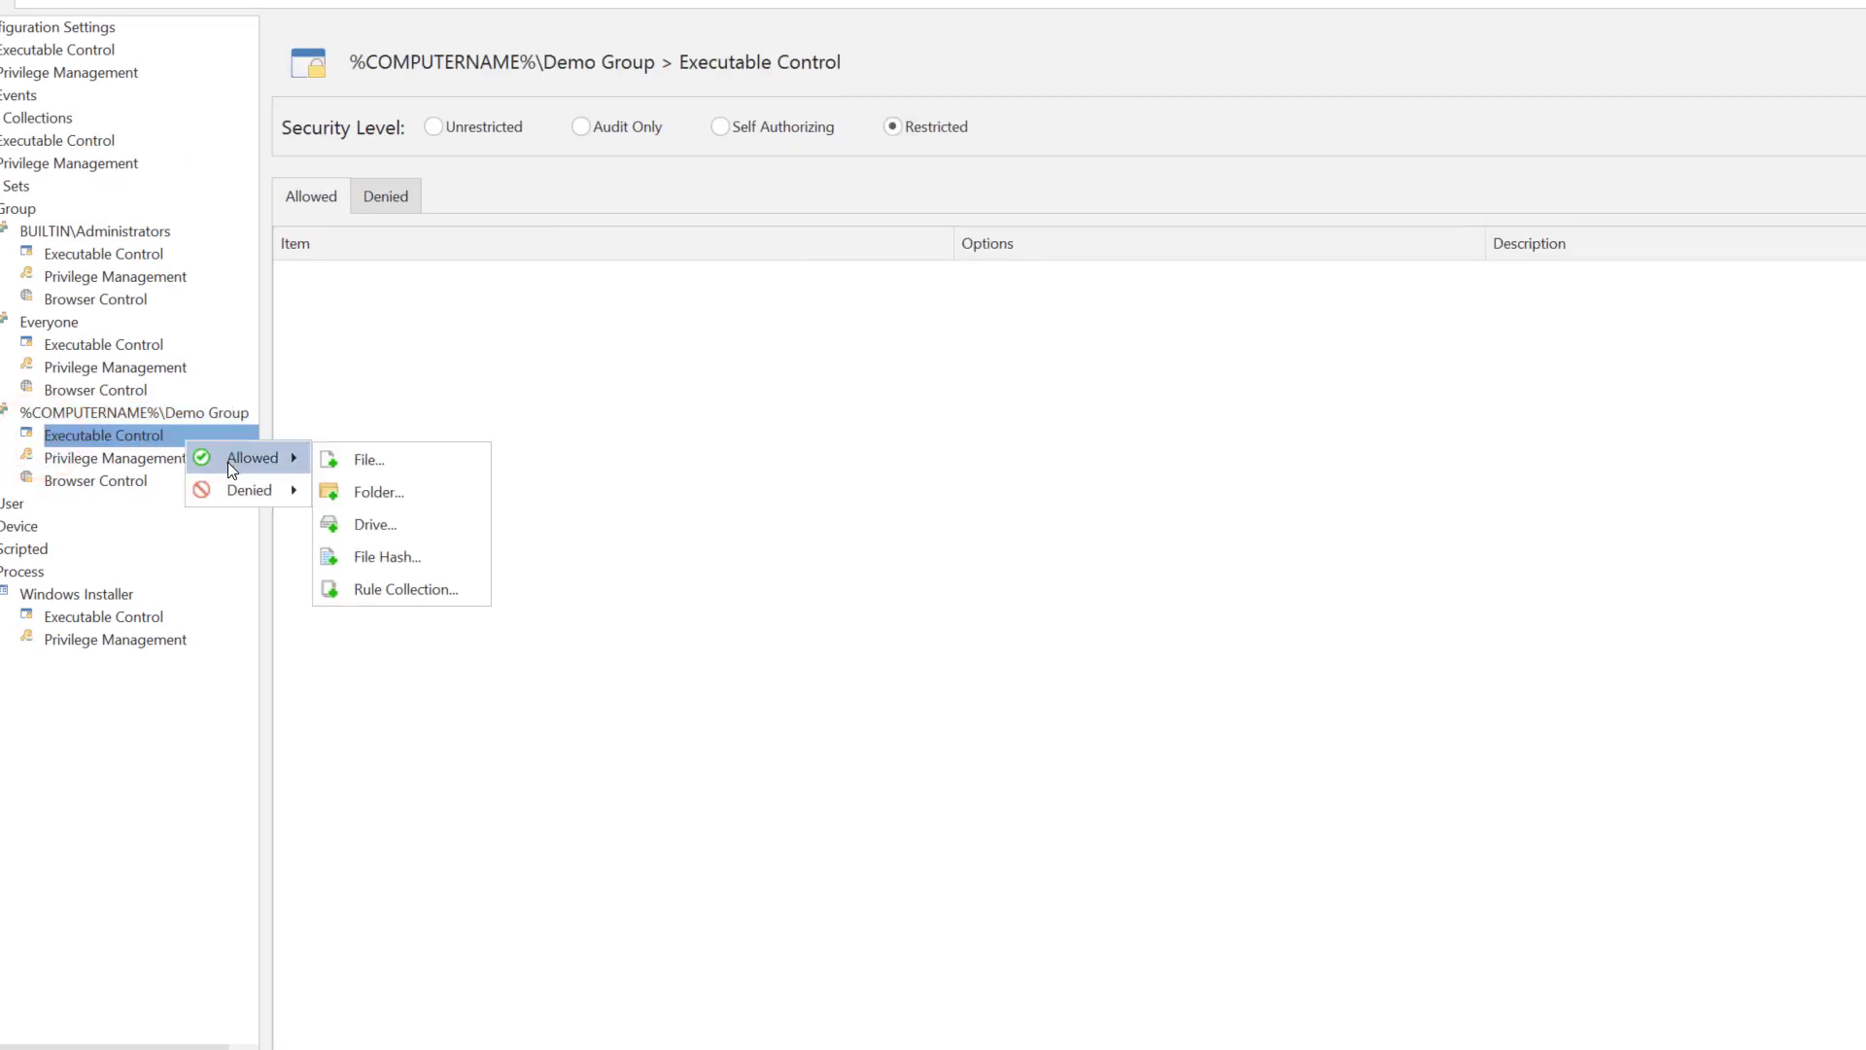
mouse_move(377, 492)
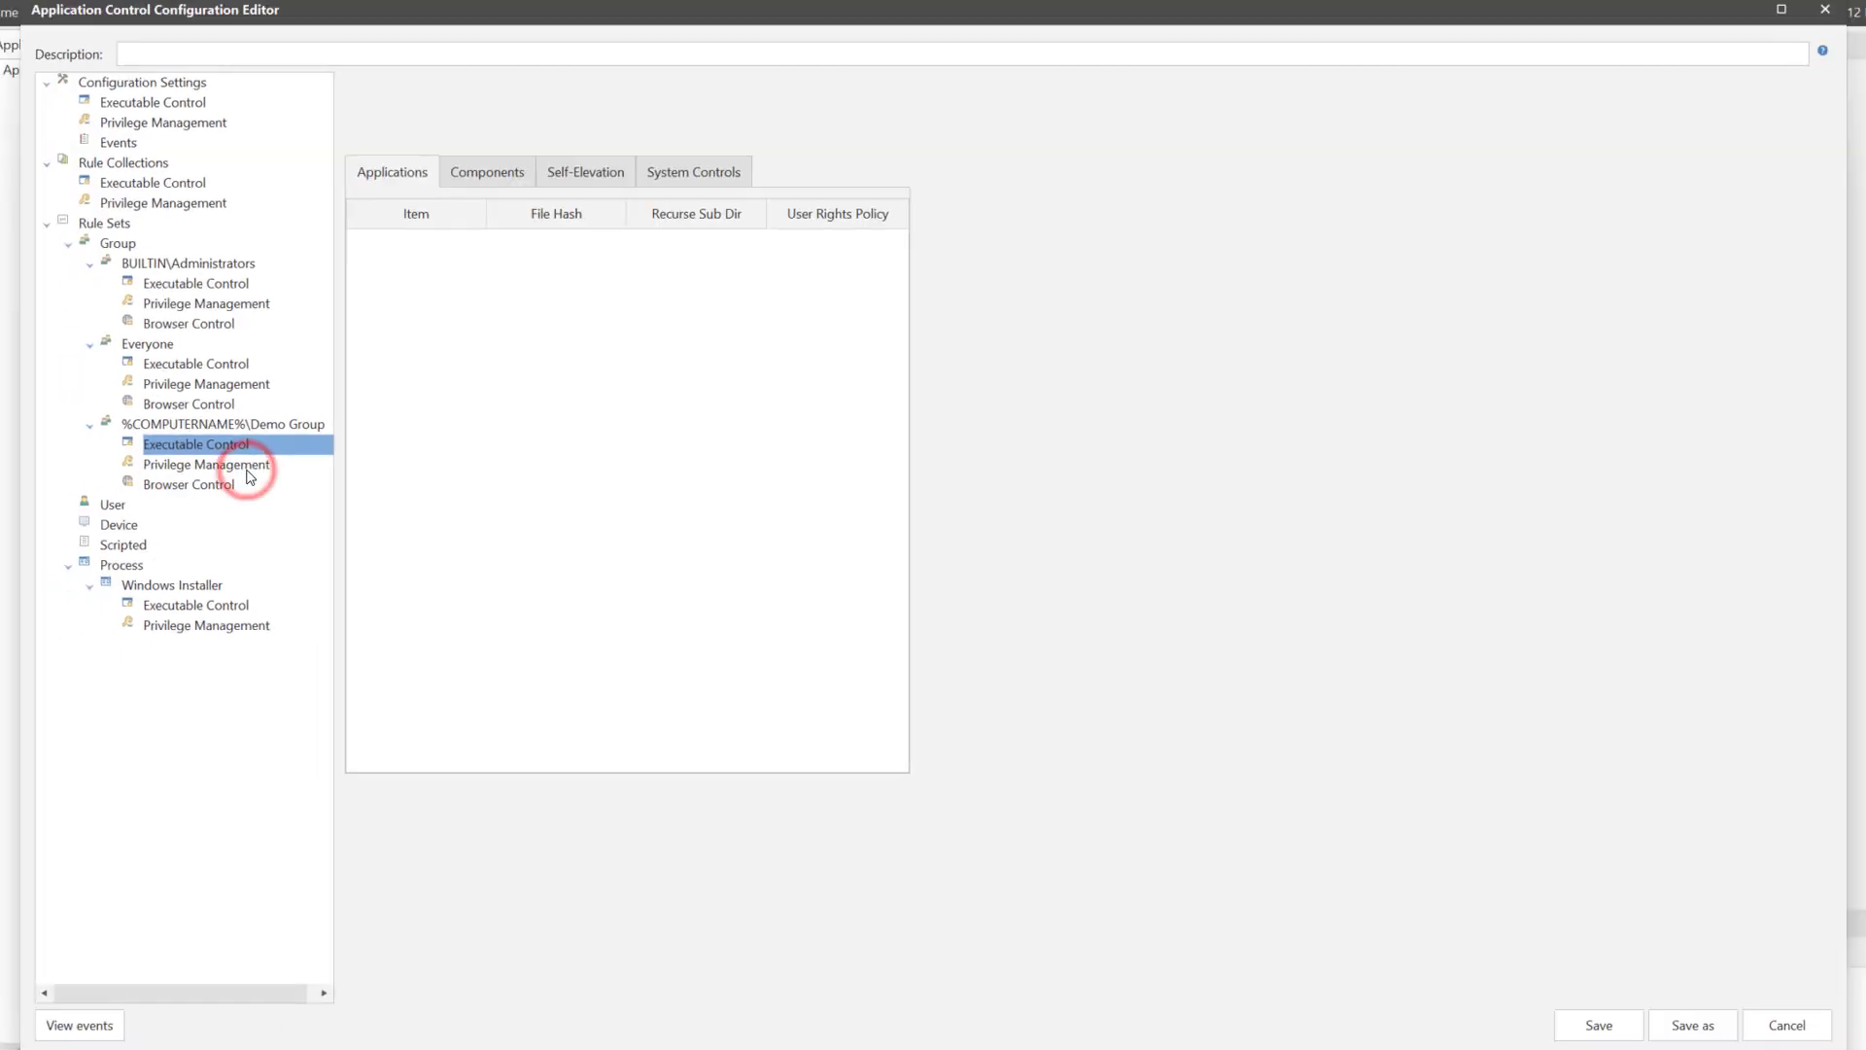
Step: Enable Self-Elevation in Demo Group's Privilege Management settings
click(206, 463)
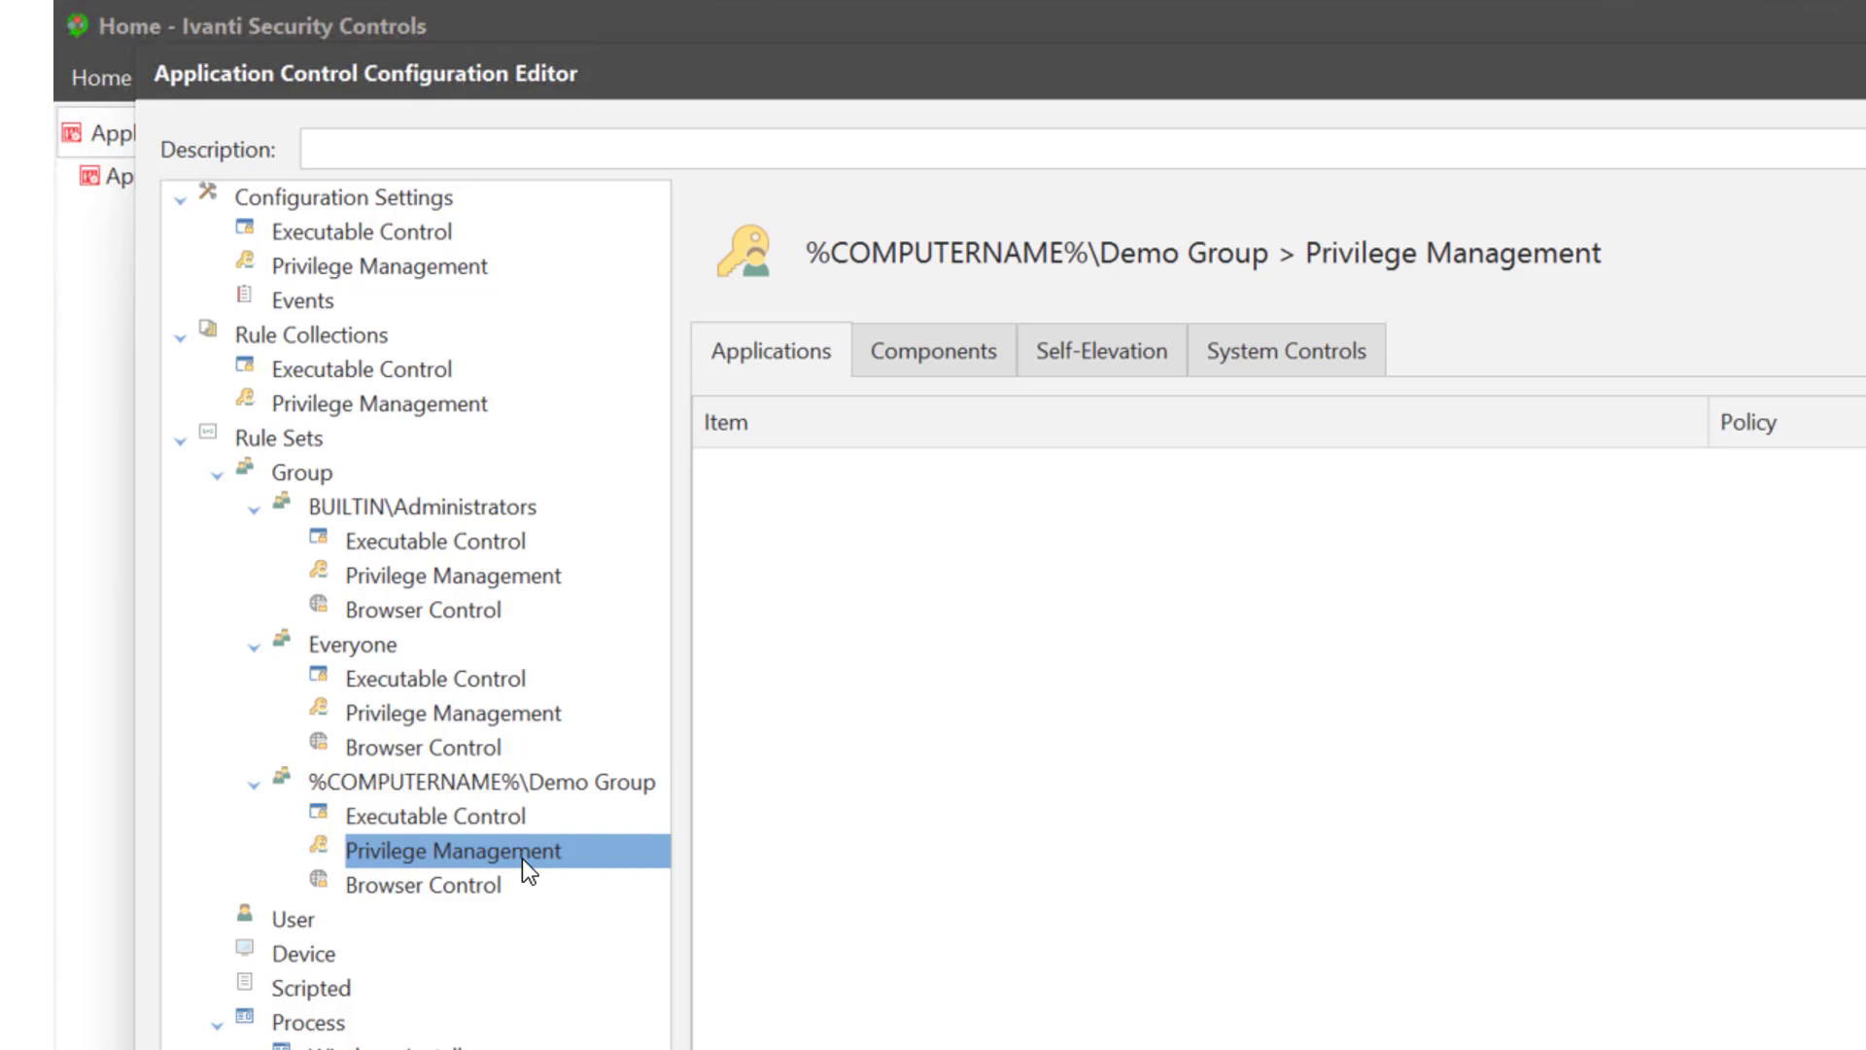
mouse_move(879, 439)
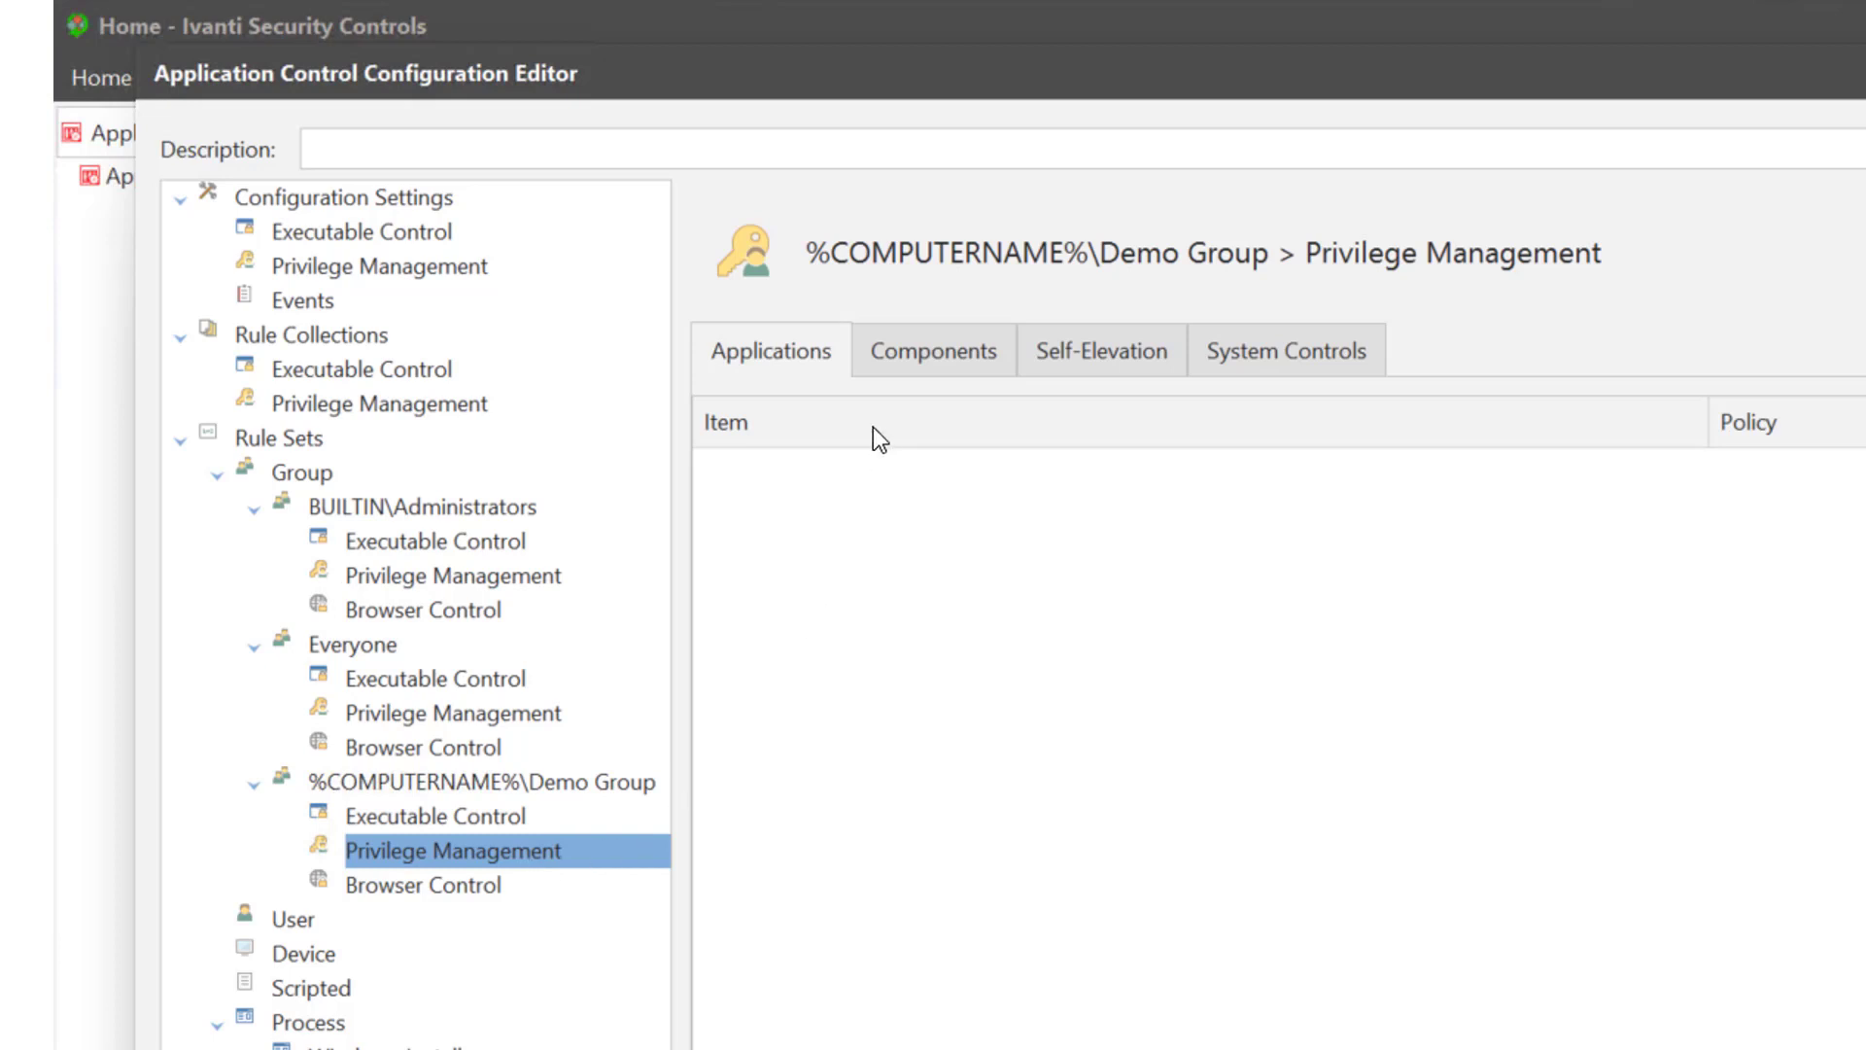
click(933, 350)
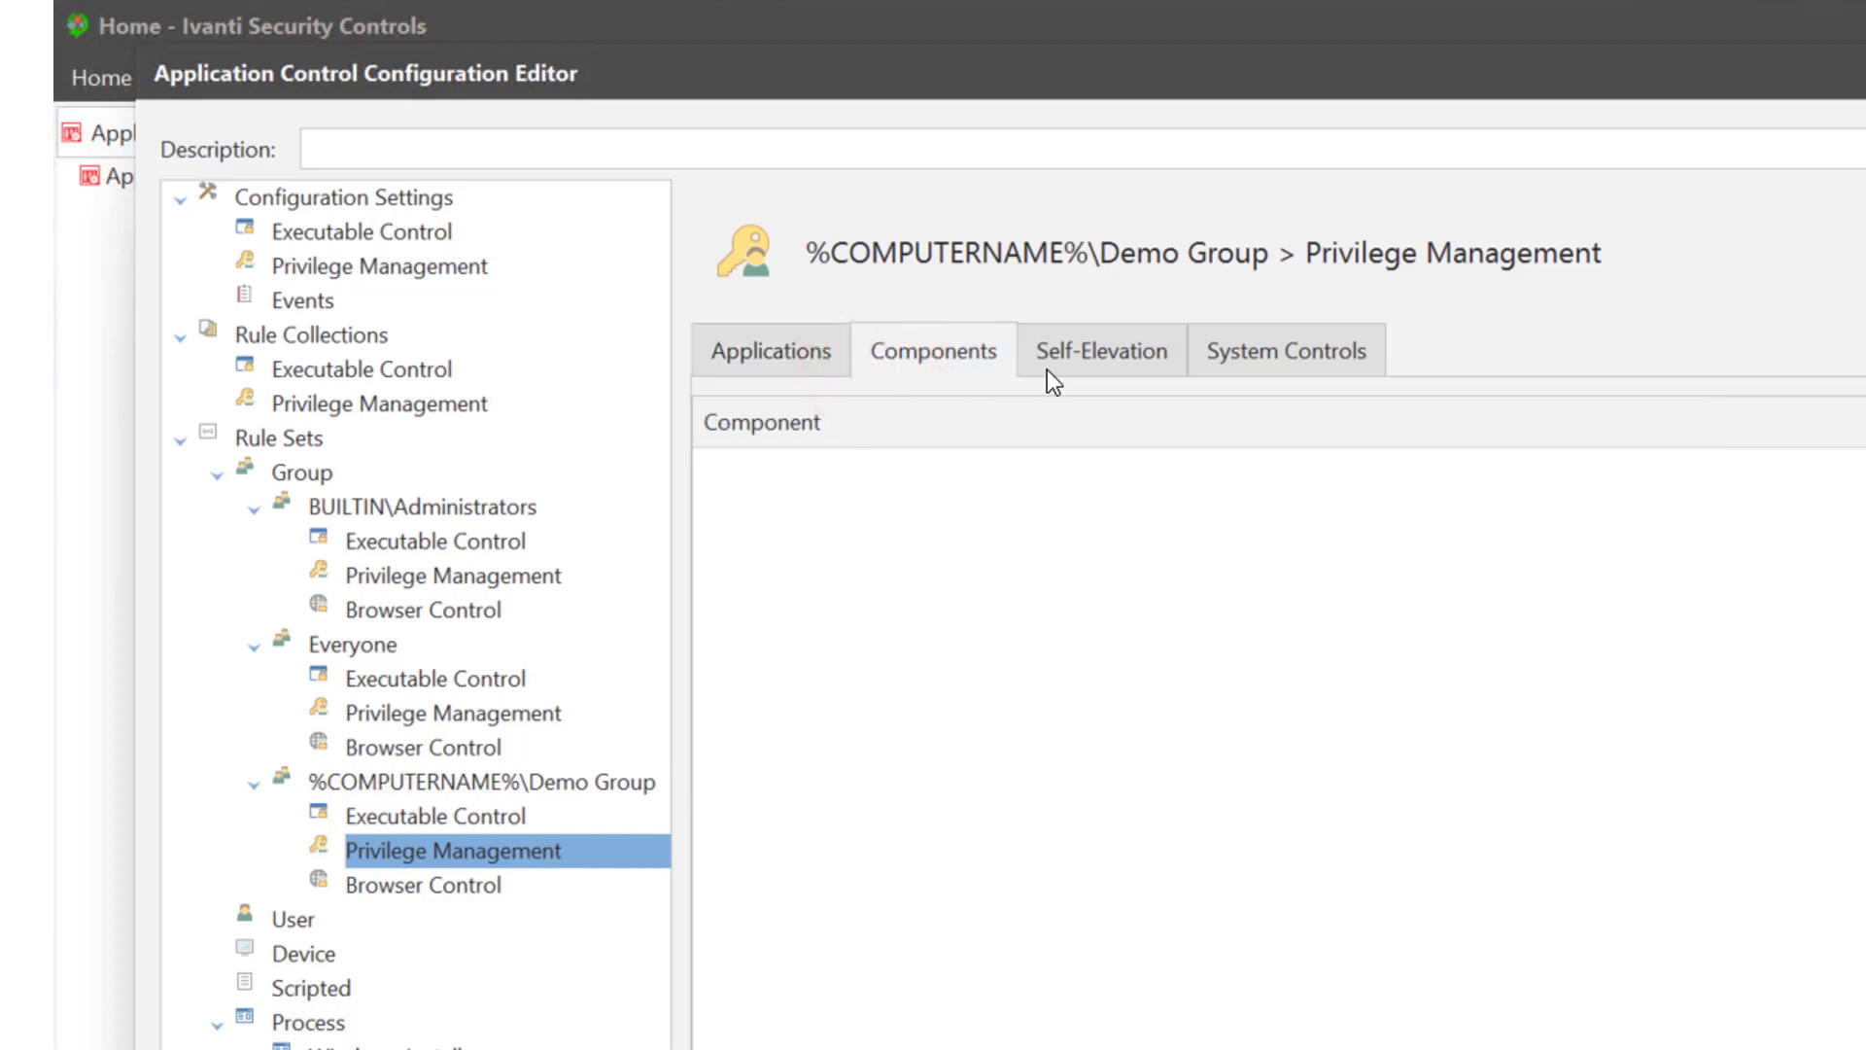
click(1099, 349)
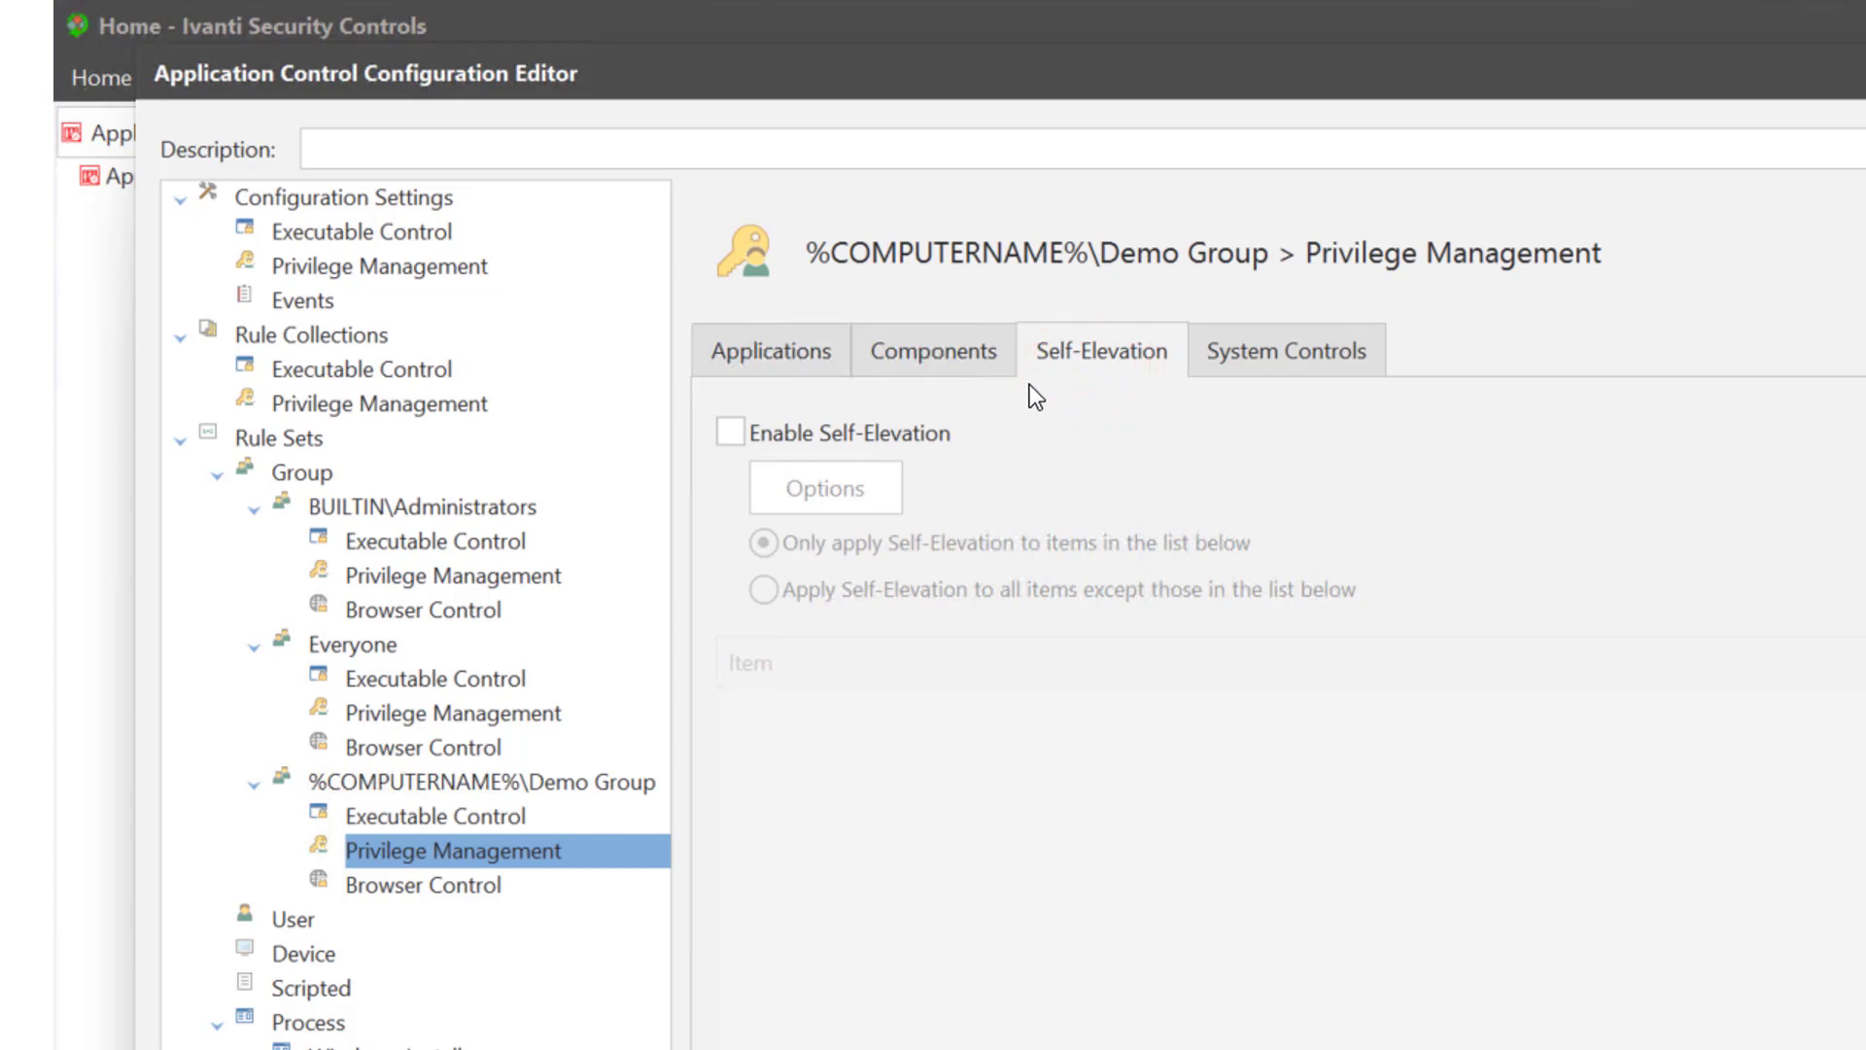
click(730, 431)
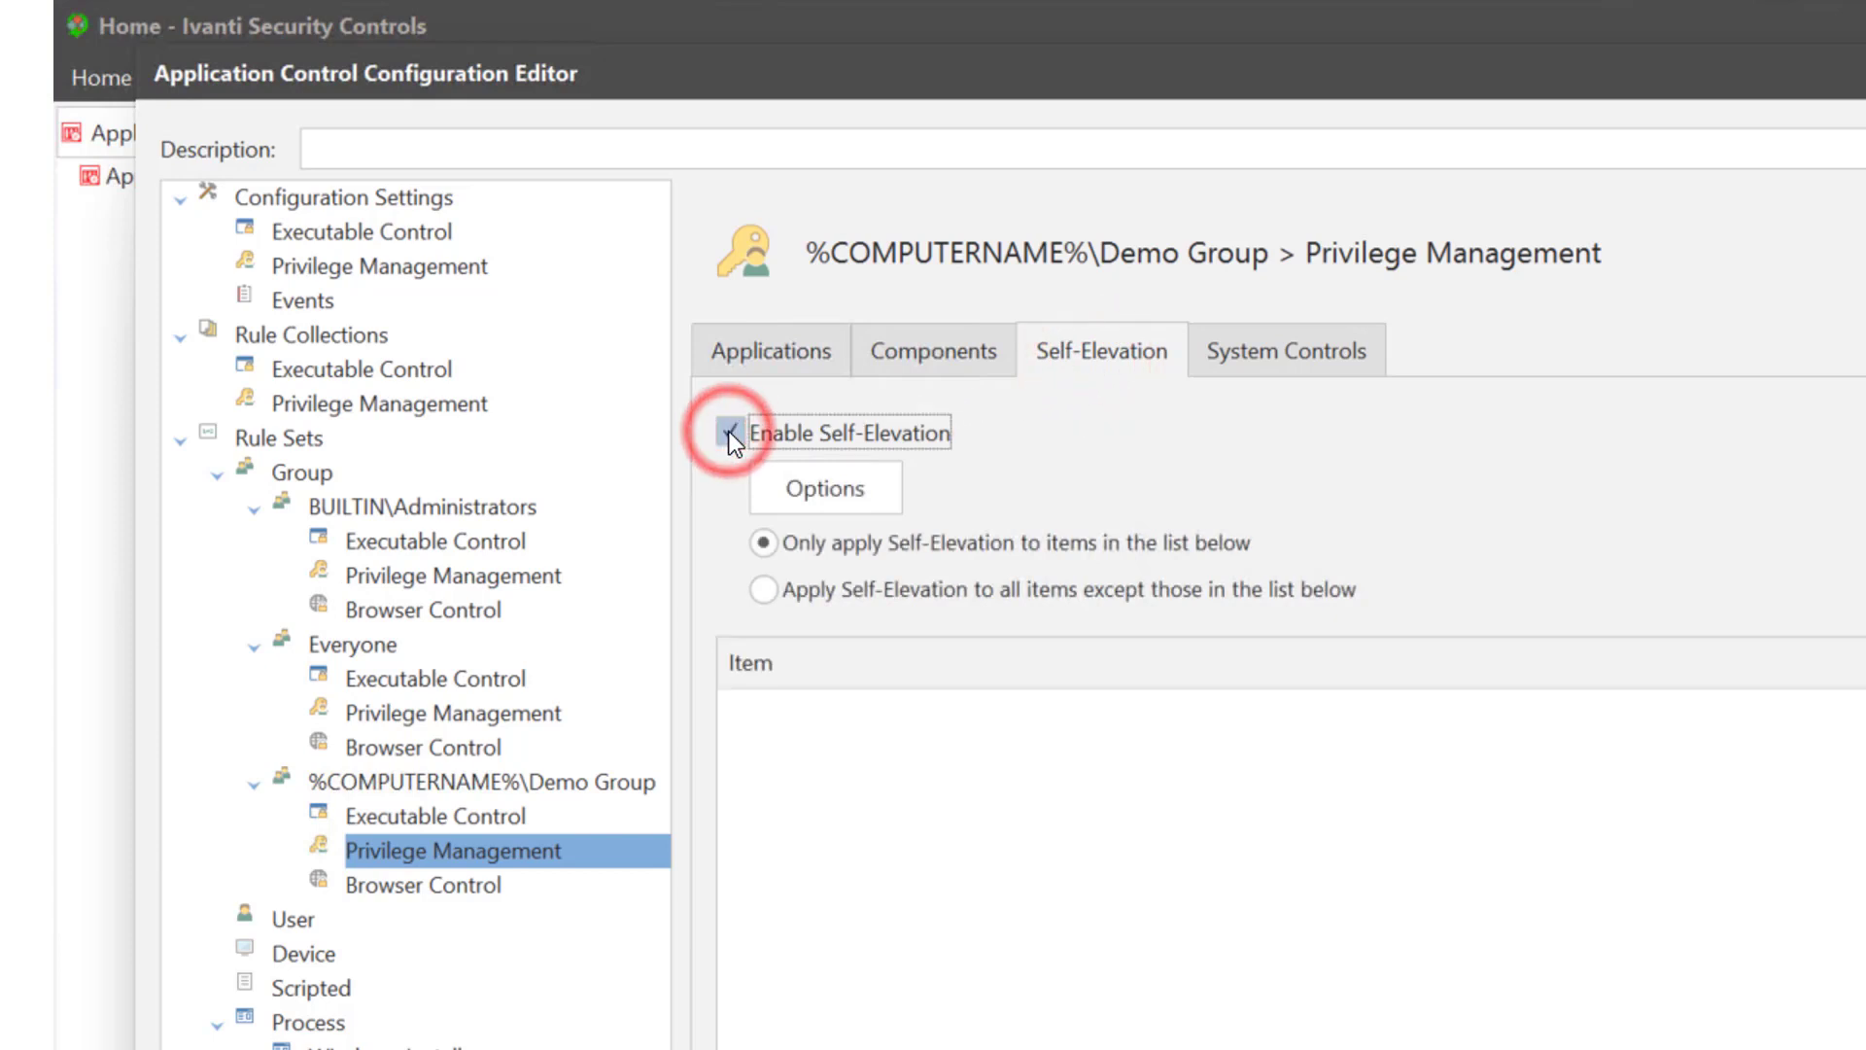
click(730, 431)
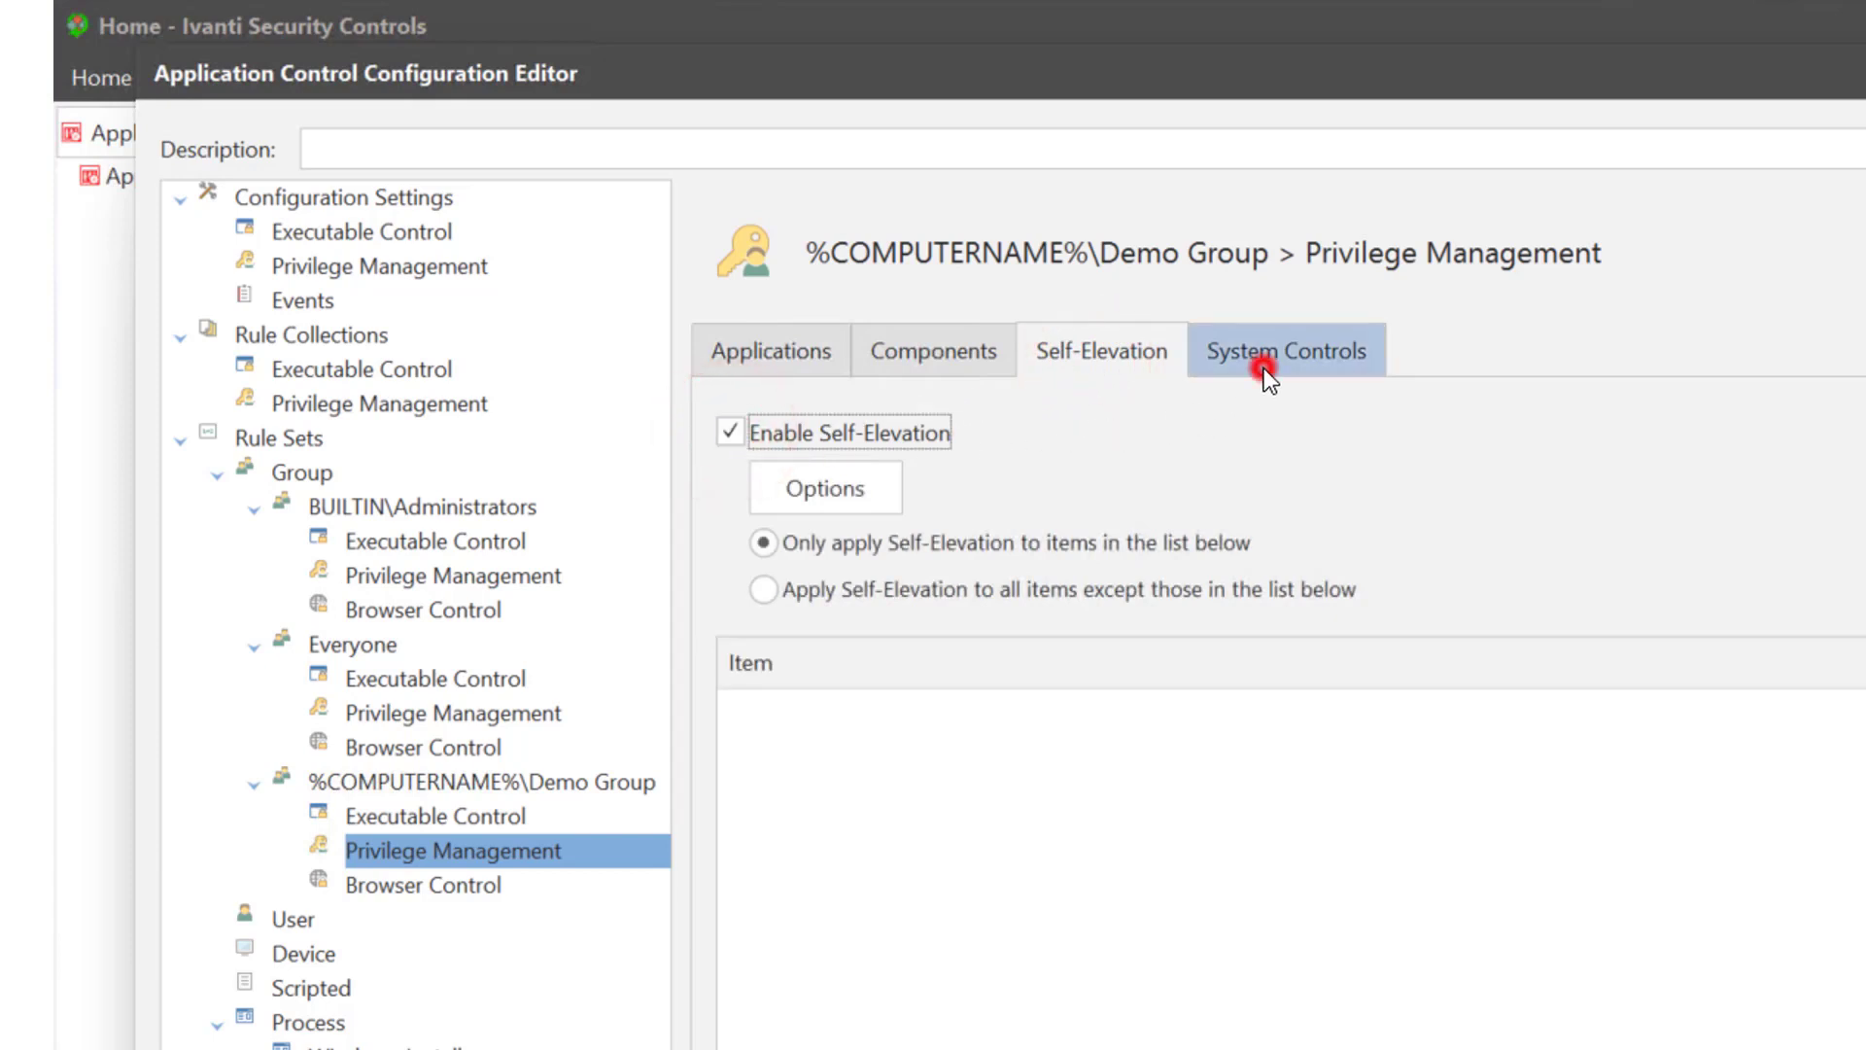
Step: Review System Controls, then show Demo Group's Browser Control rules
click(1285, 349)
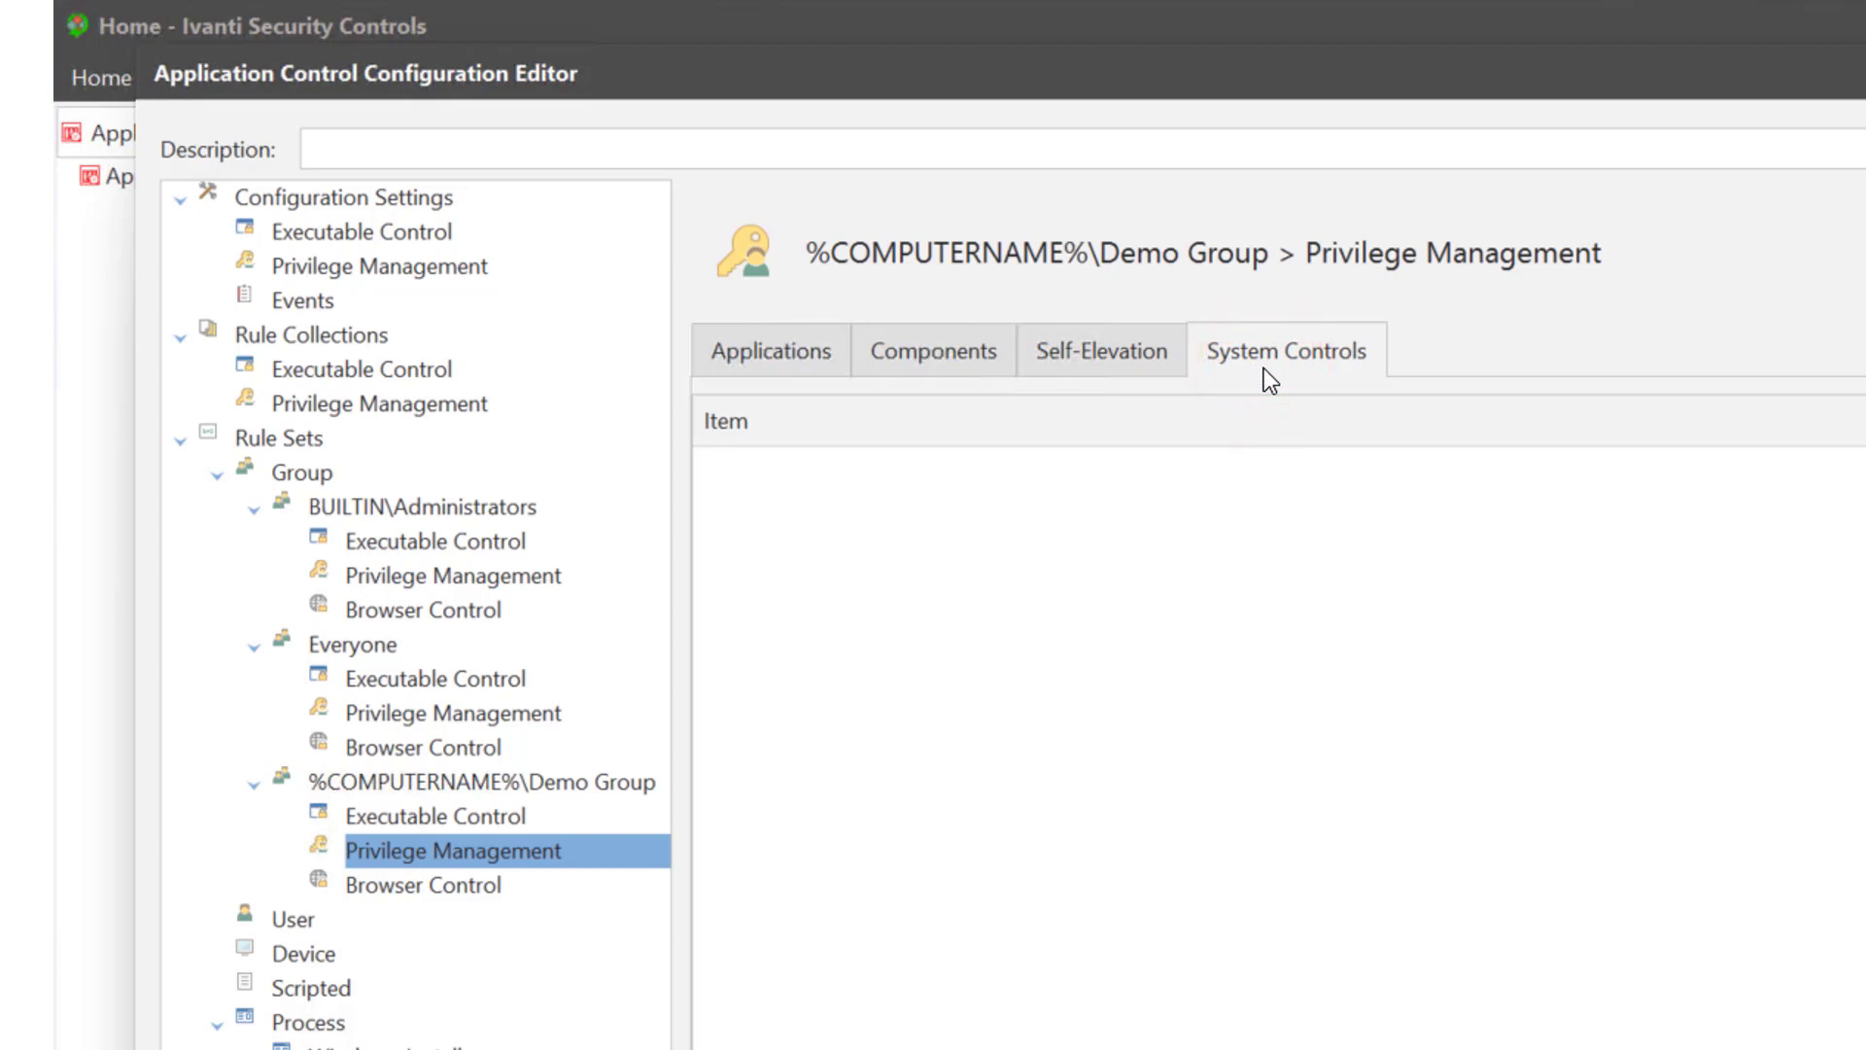
mouse_move(551, 902)
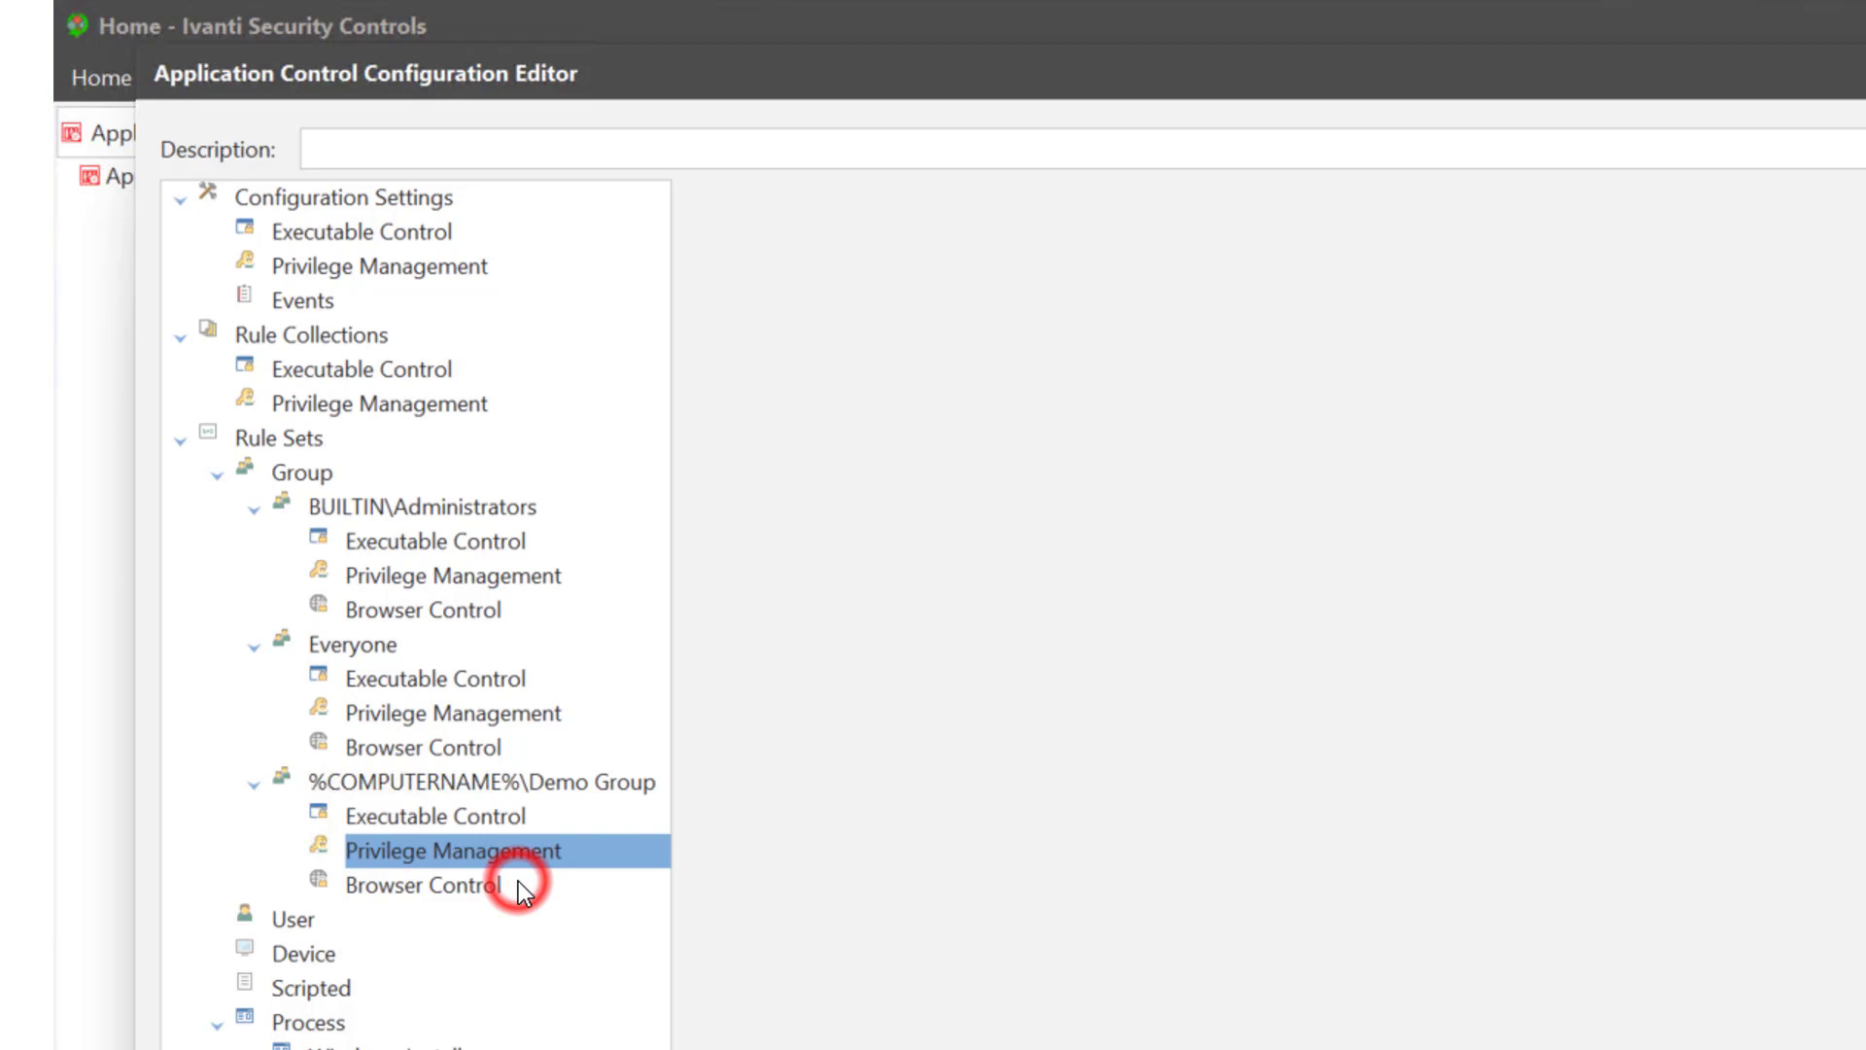
click(423, 885)
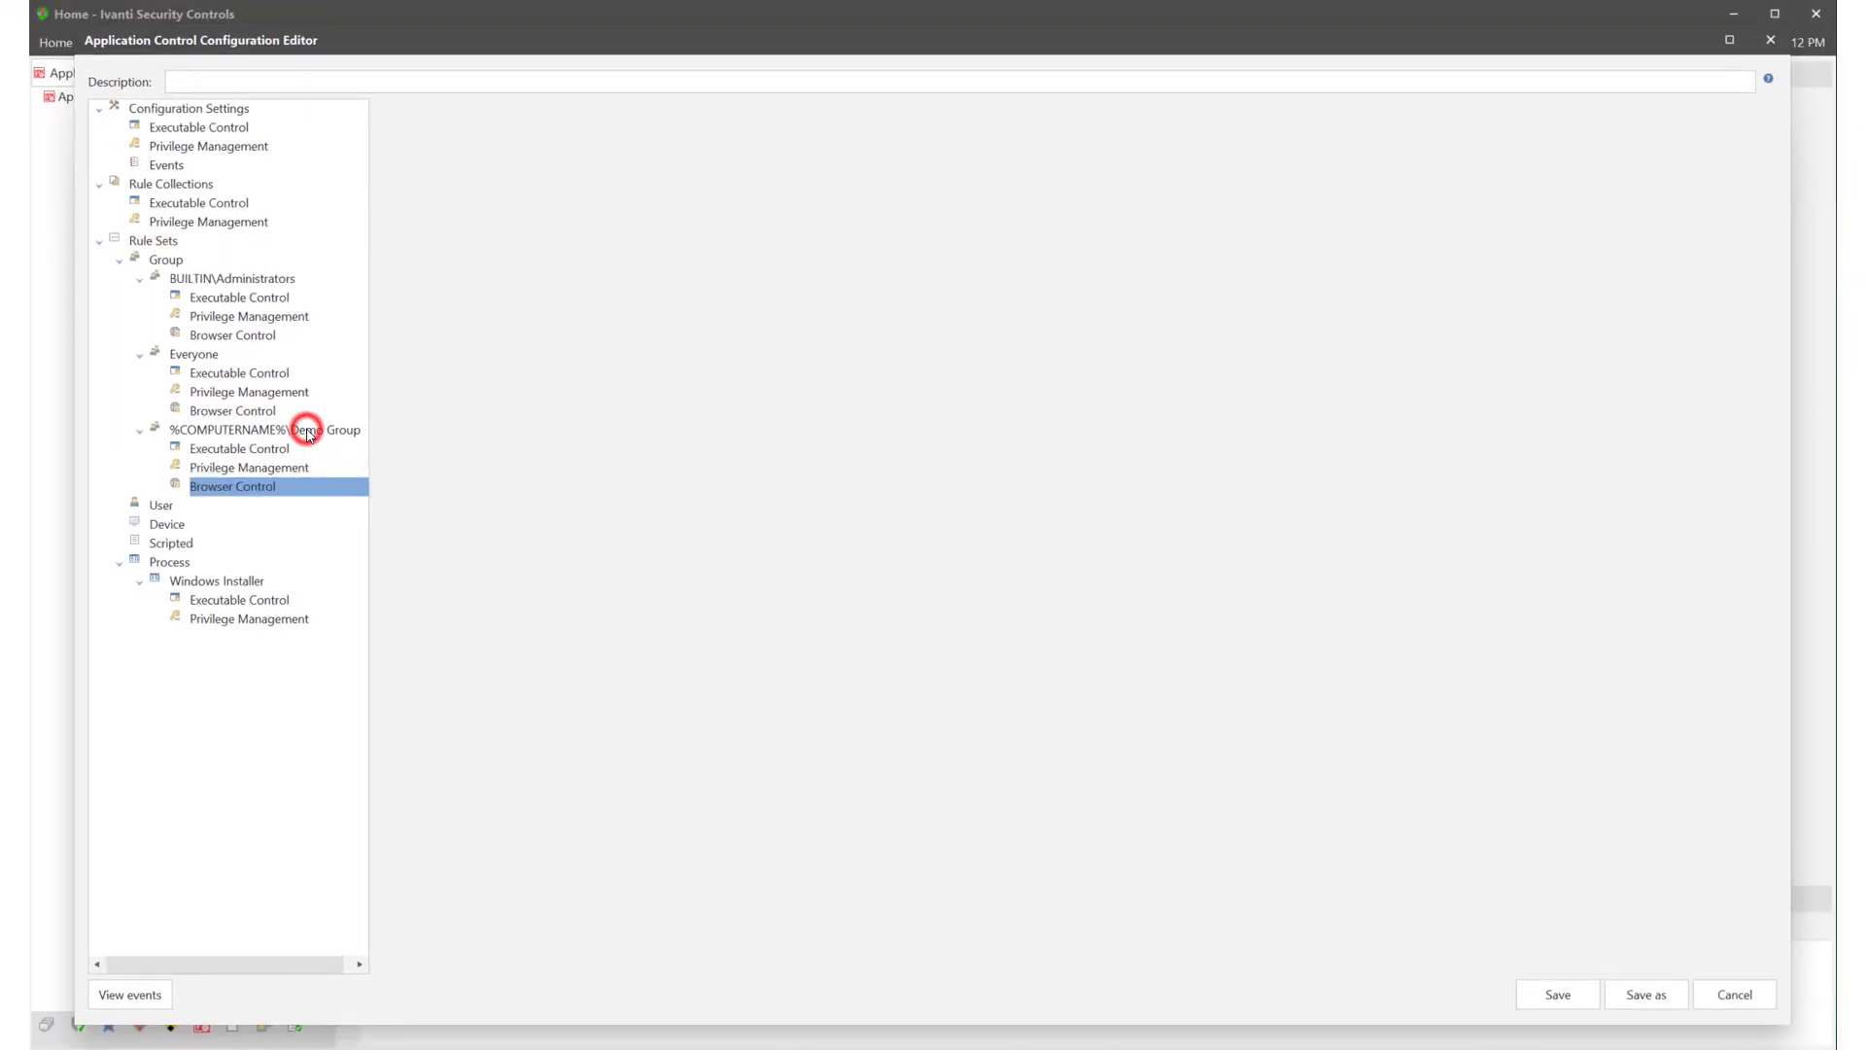
Step: Start a Denied File rule in Demo Group's Executable Control
click(266, 430)
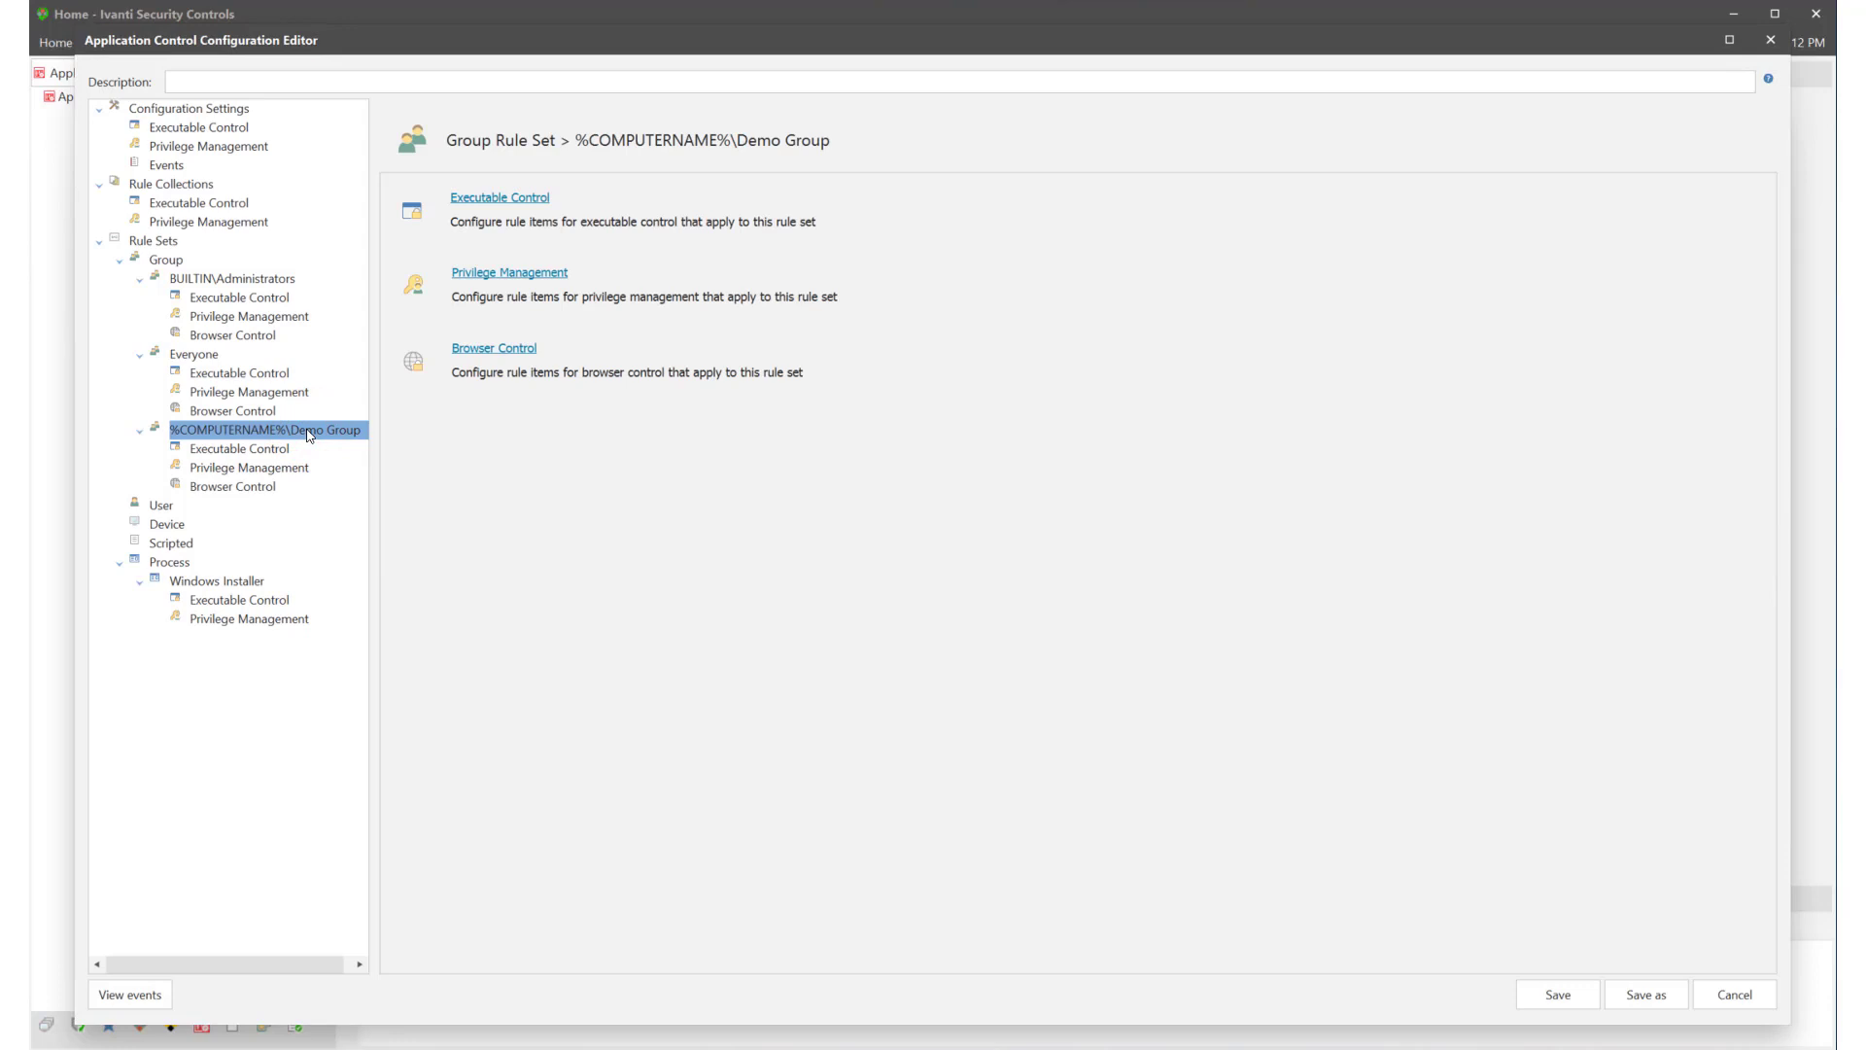
mouse_move(308, 456)
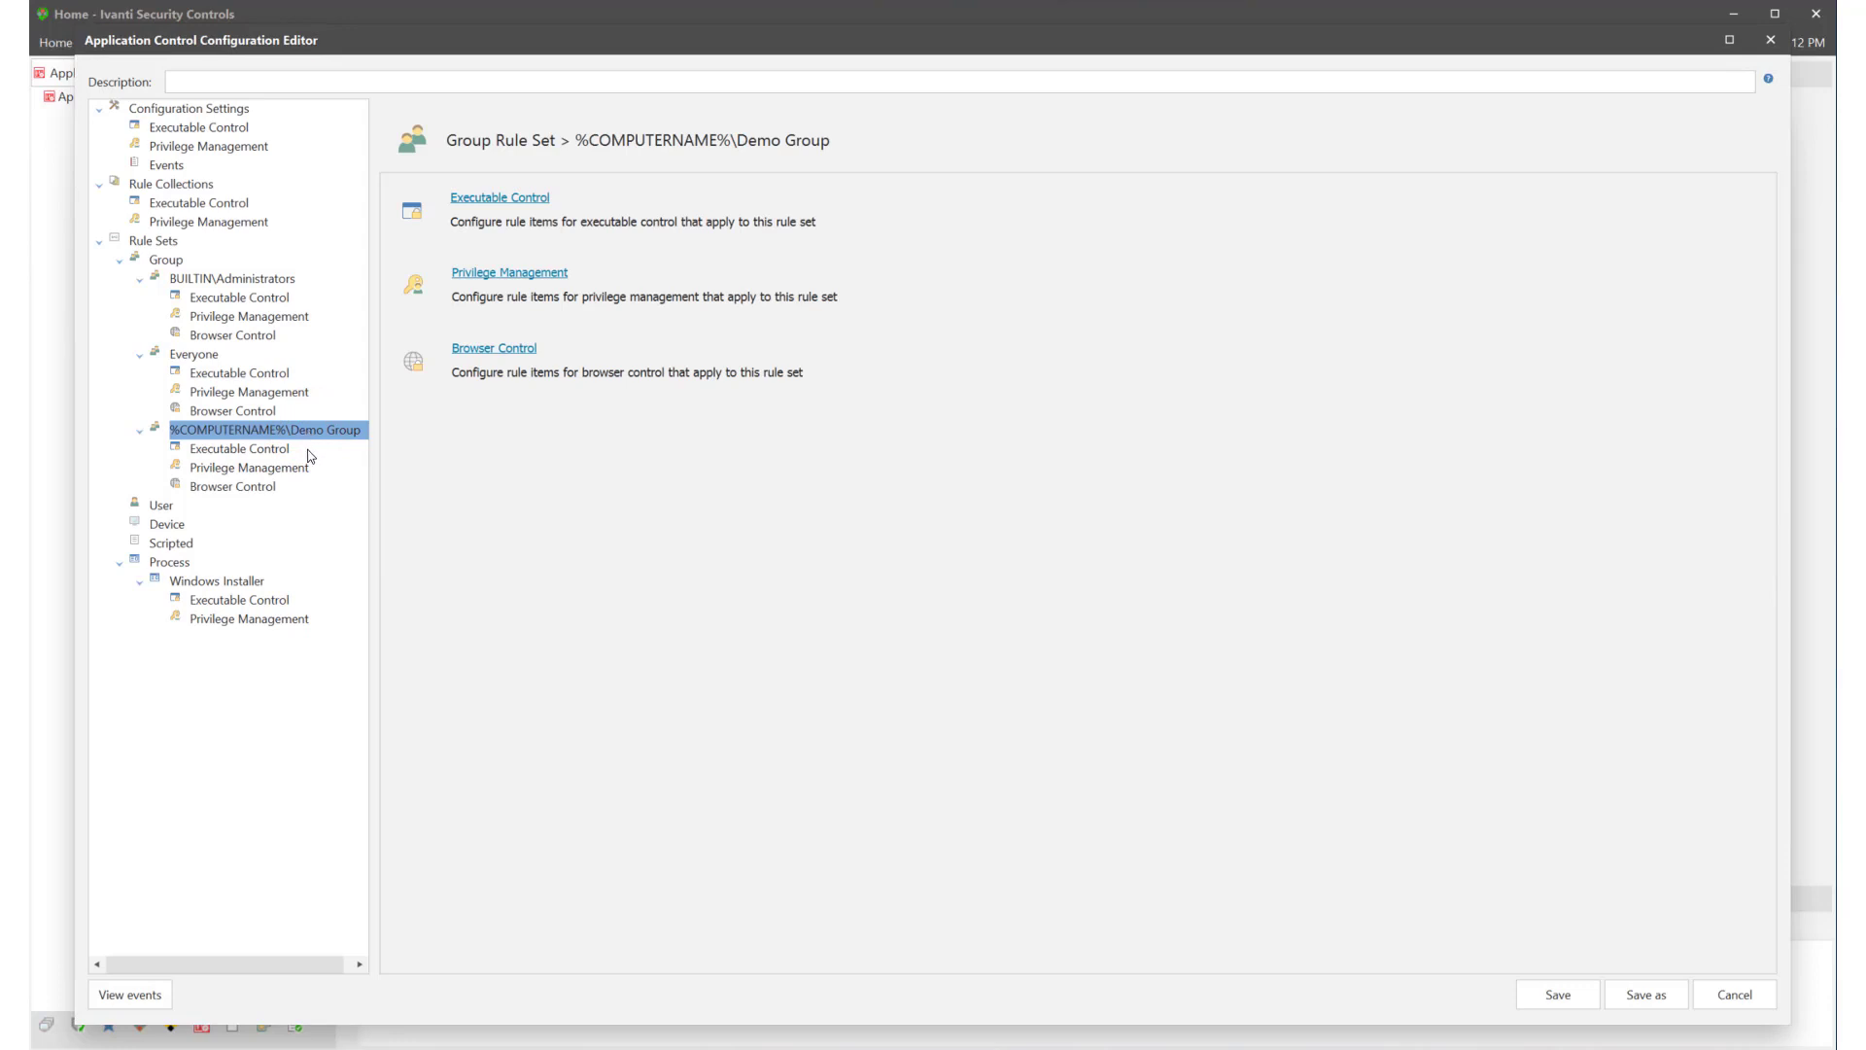
click(238, 449)
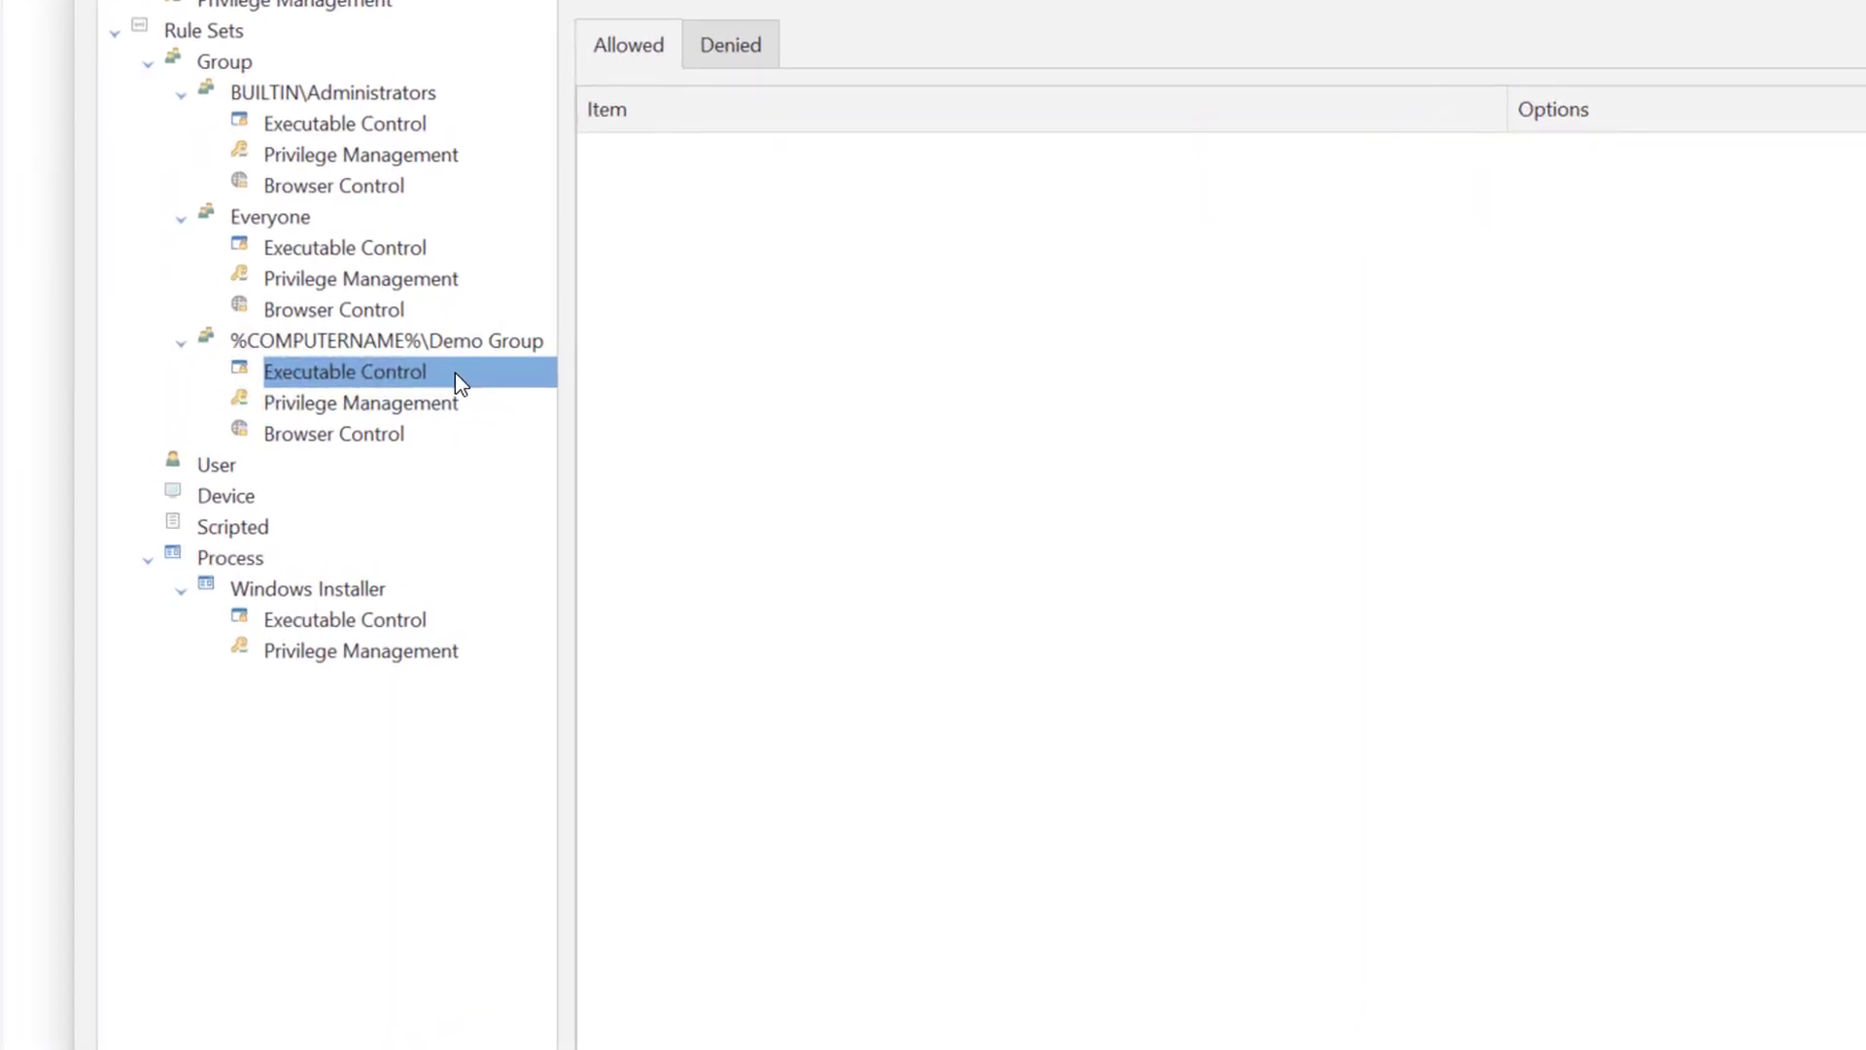
right_click(345, 371)
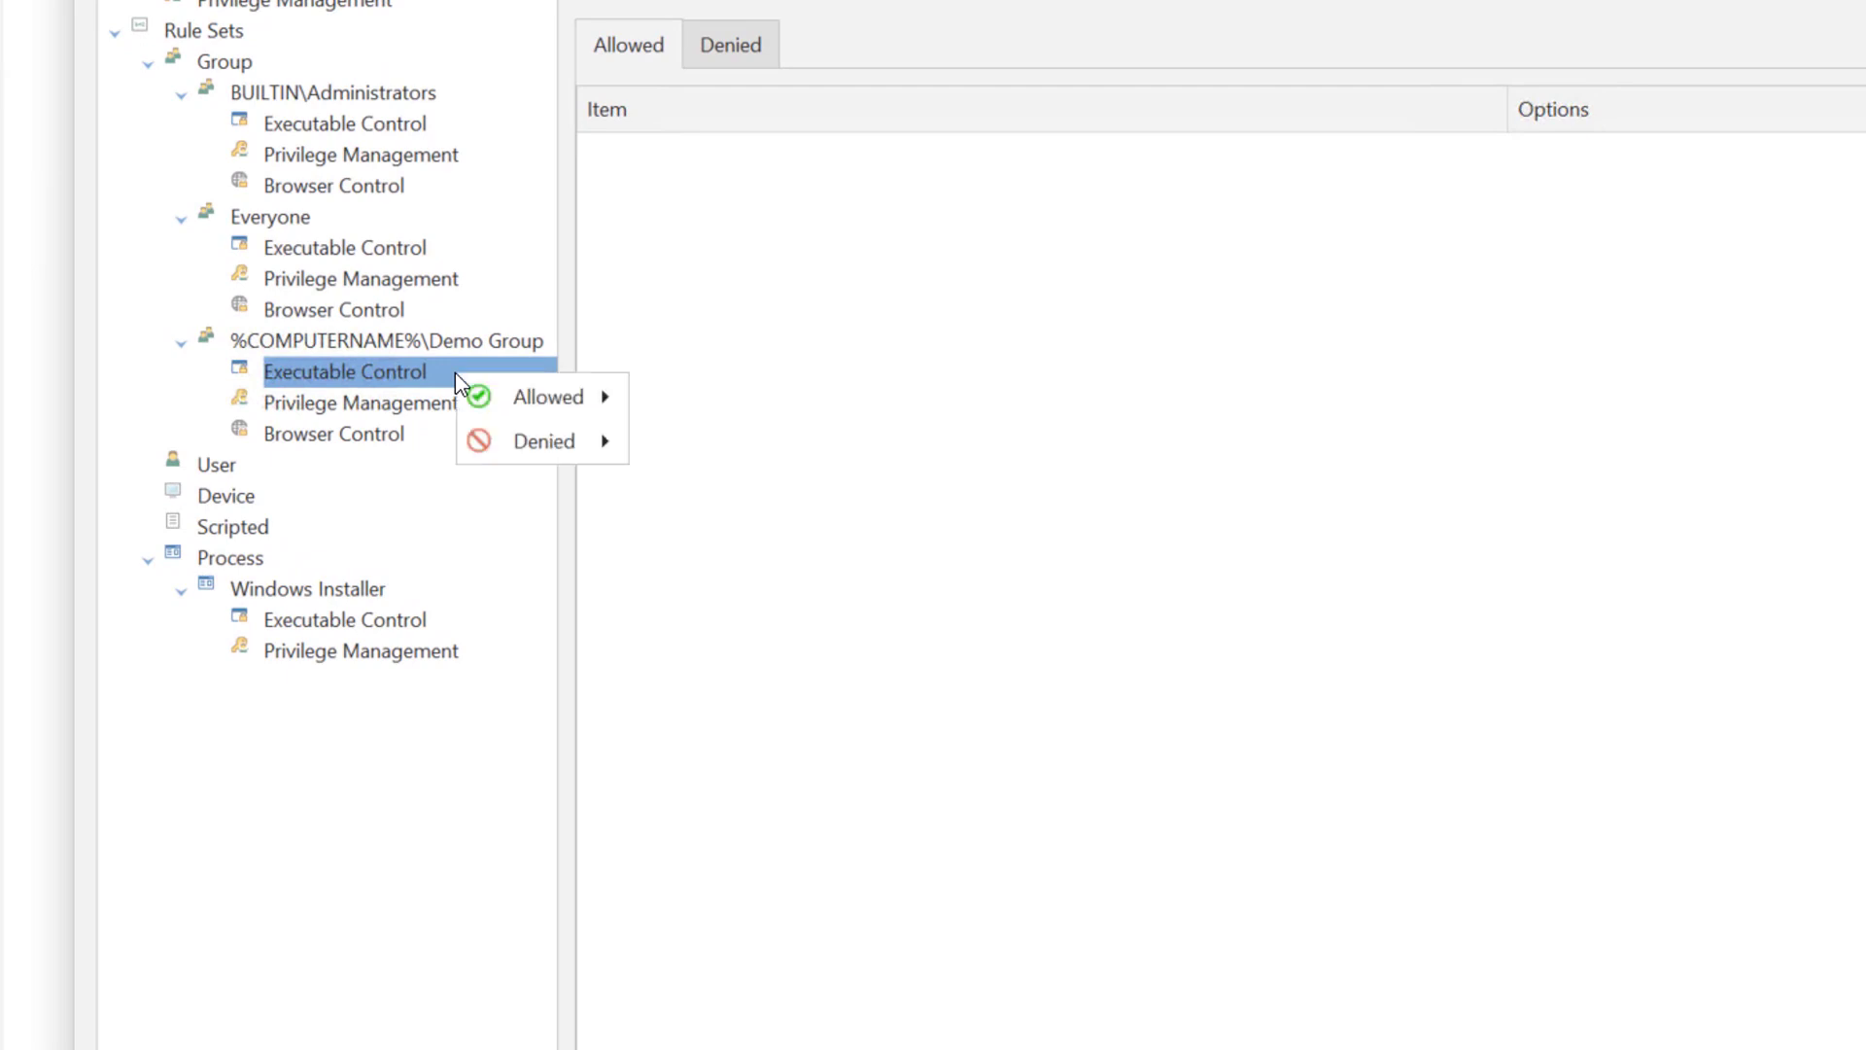
mouse_move(547, 396)
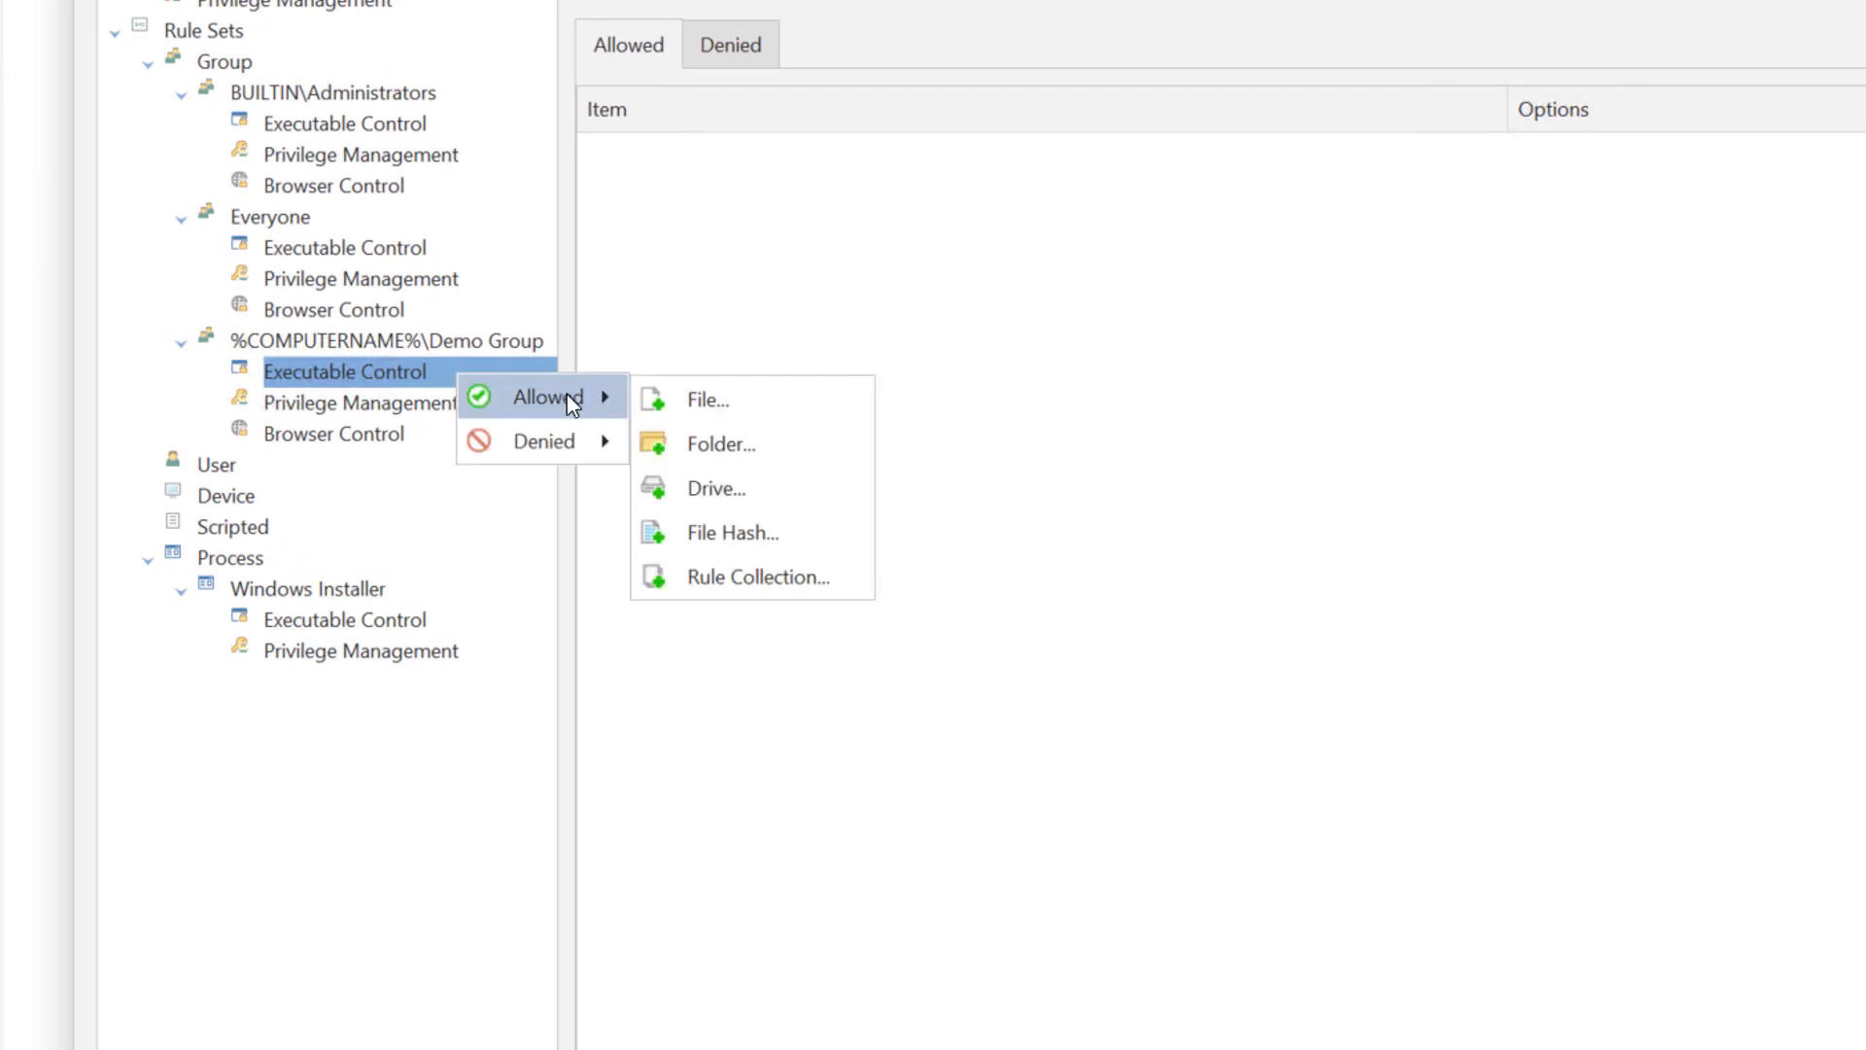
mouse_move(542, 440)
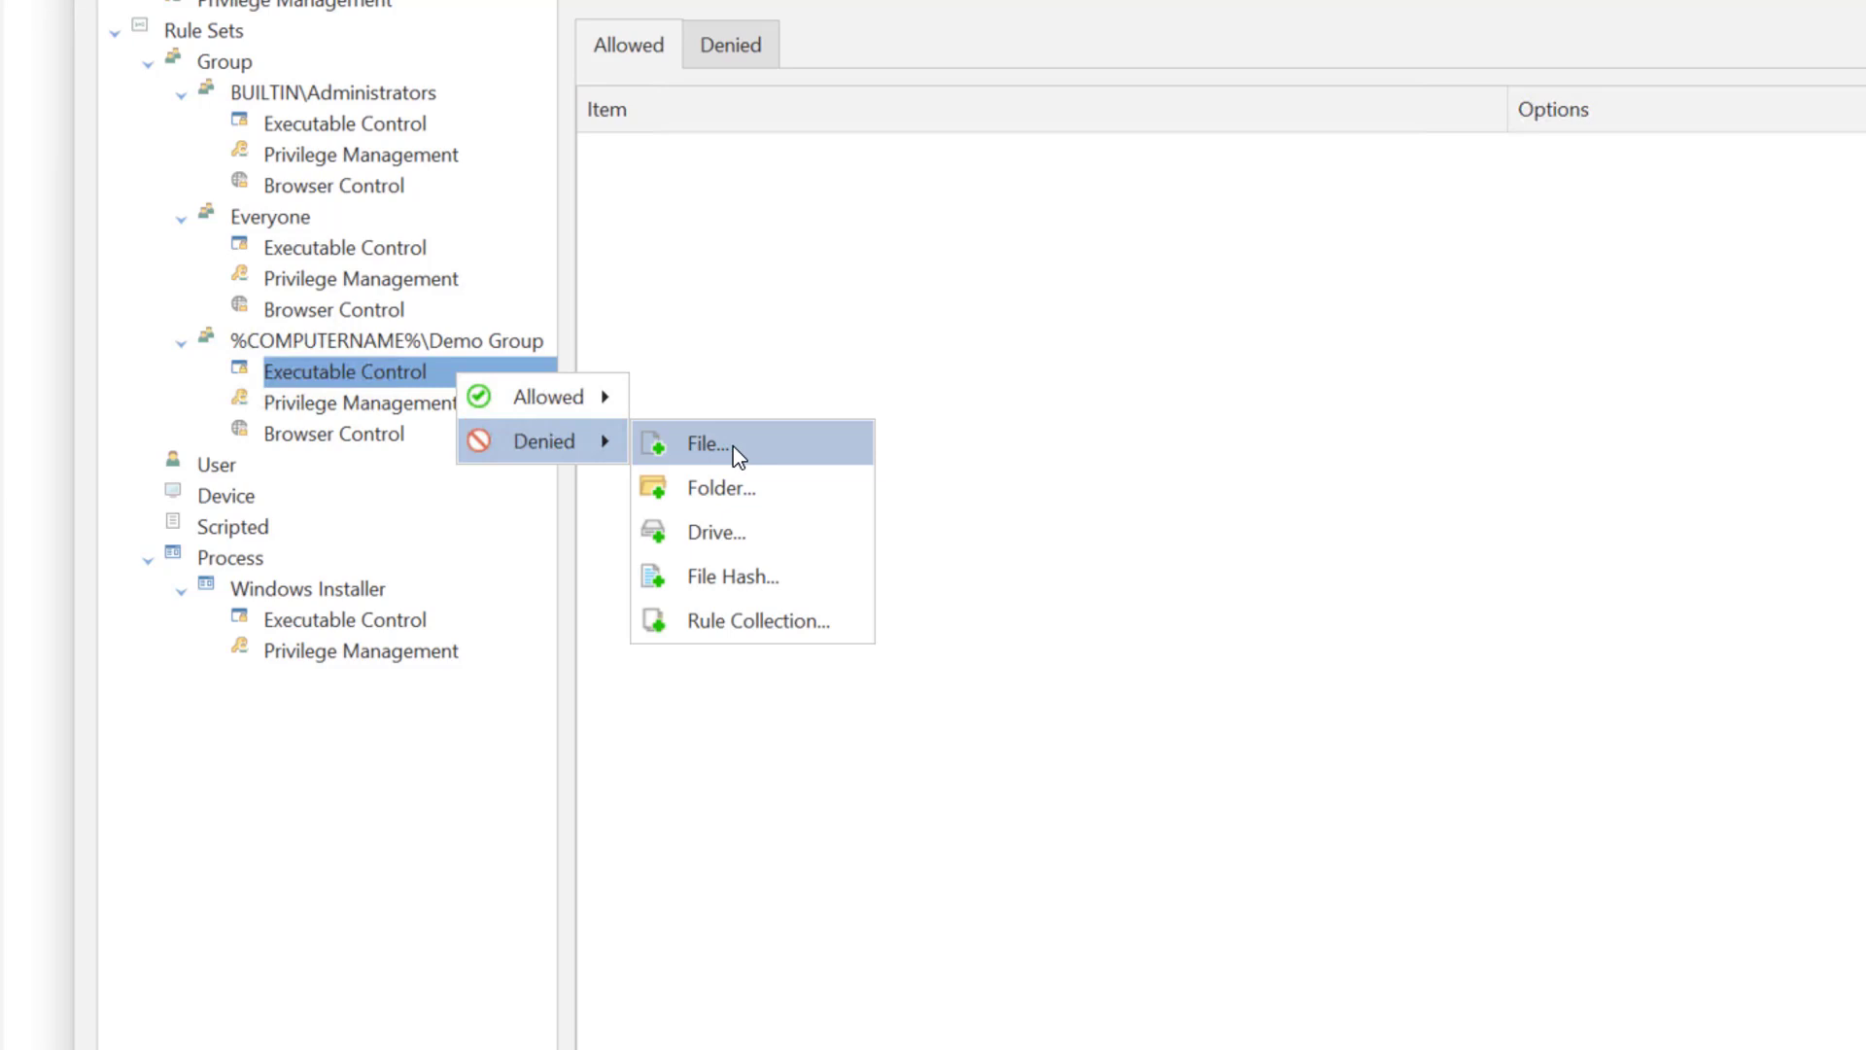
click(710, 443)
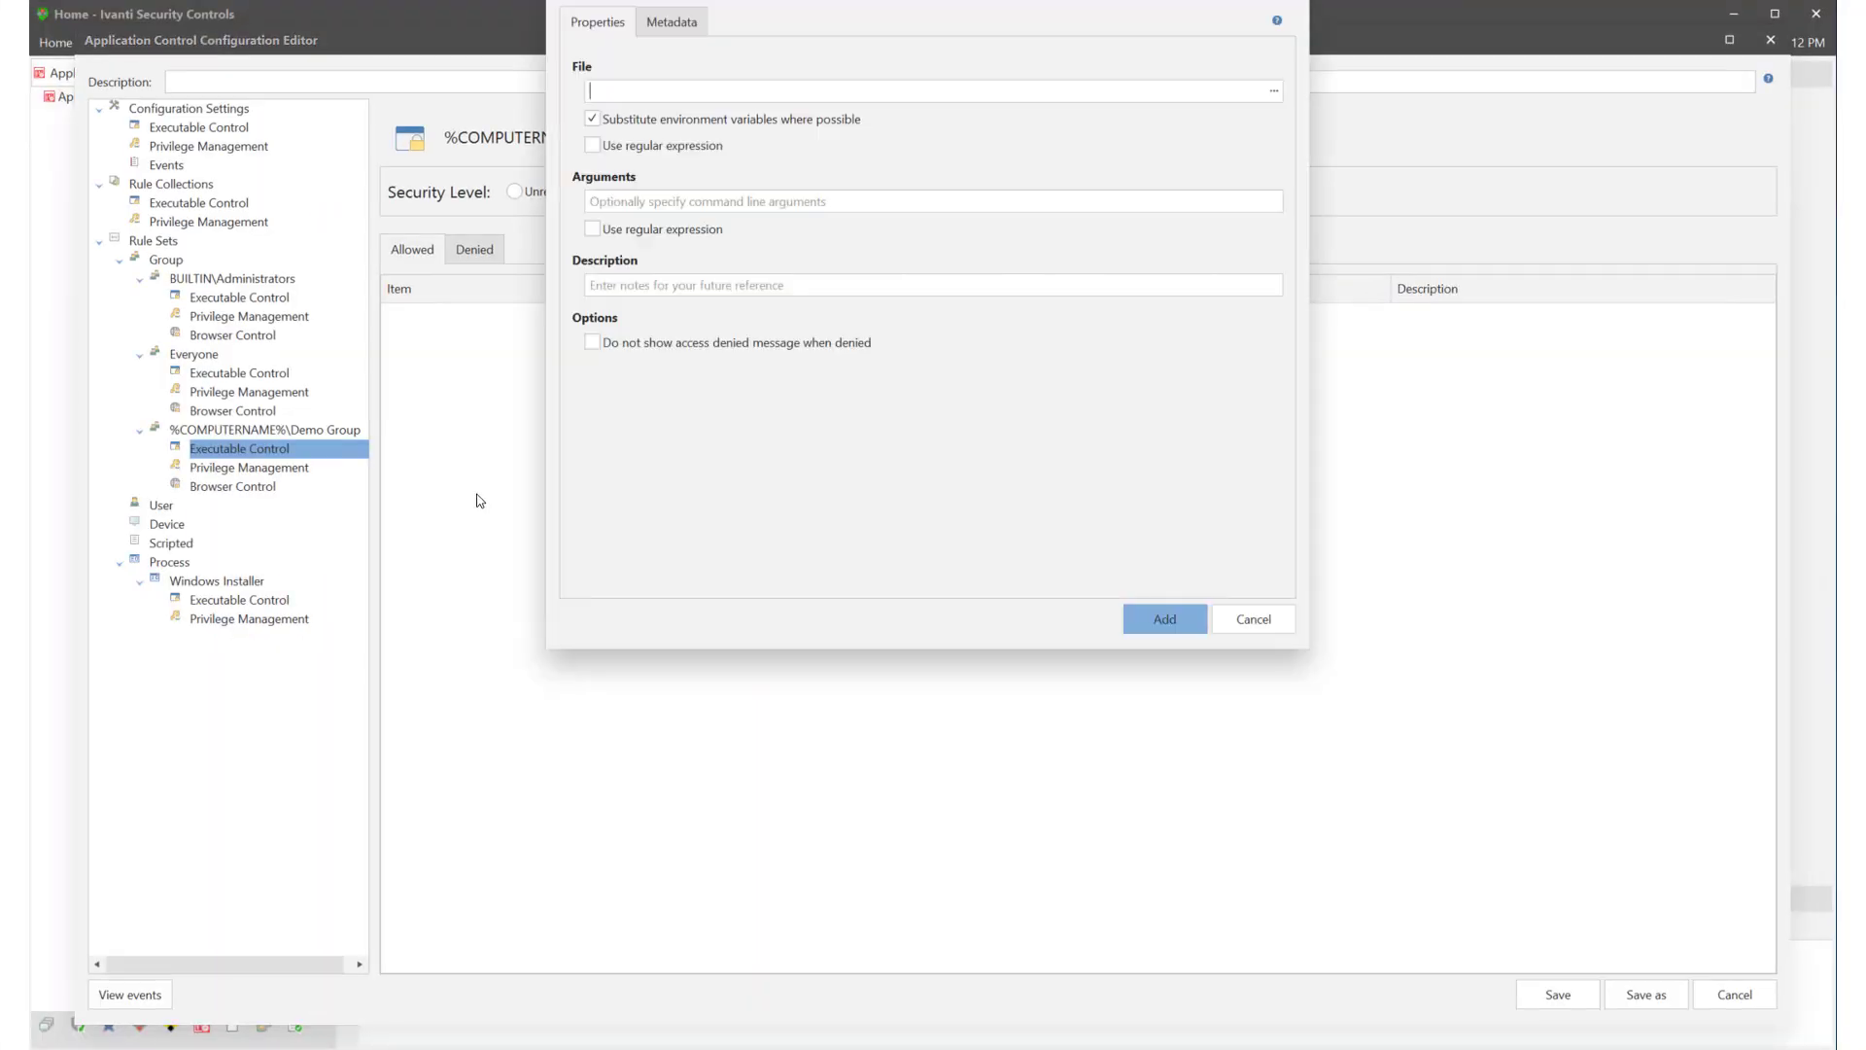
Step: Add notepad.exe as the denied file
text(not)
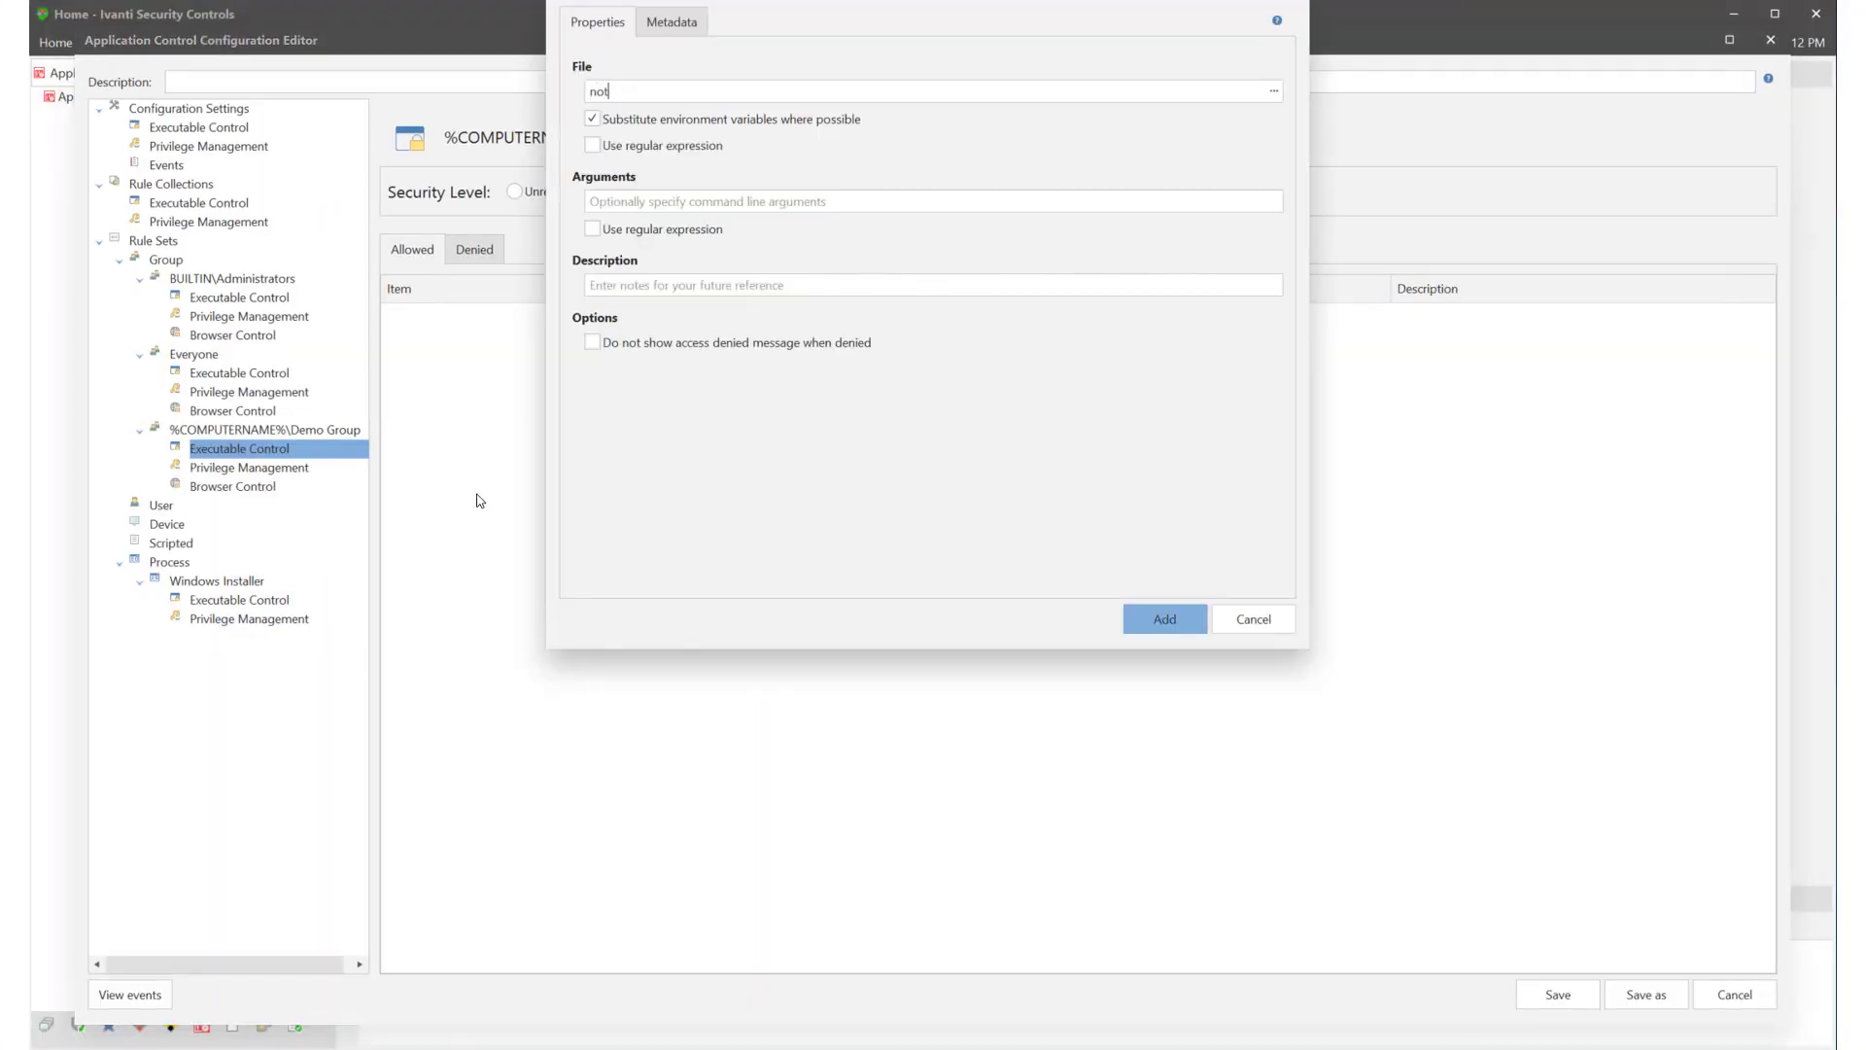
text(epad)
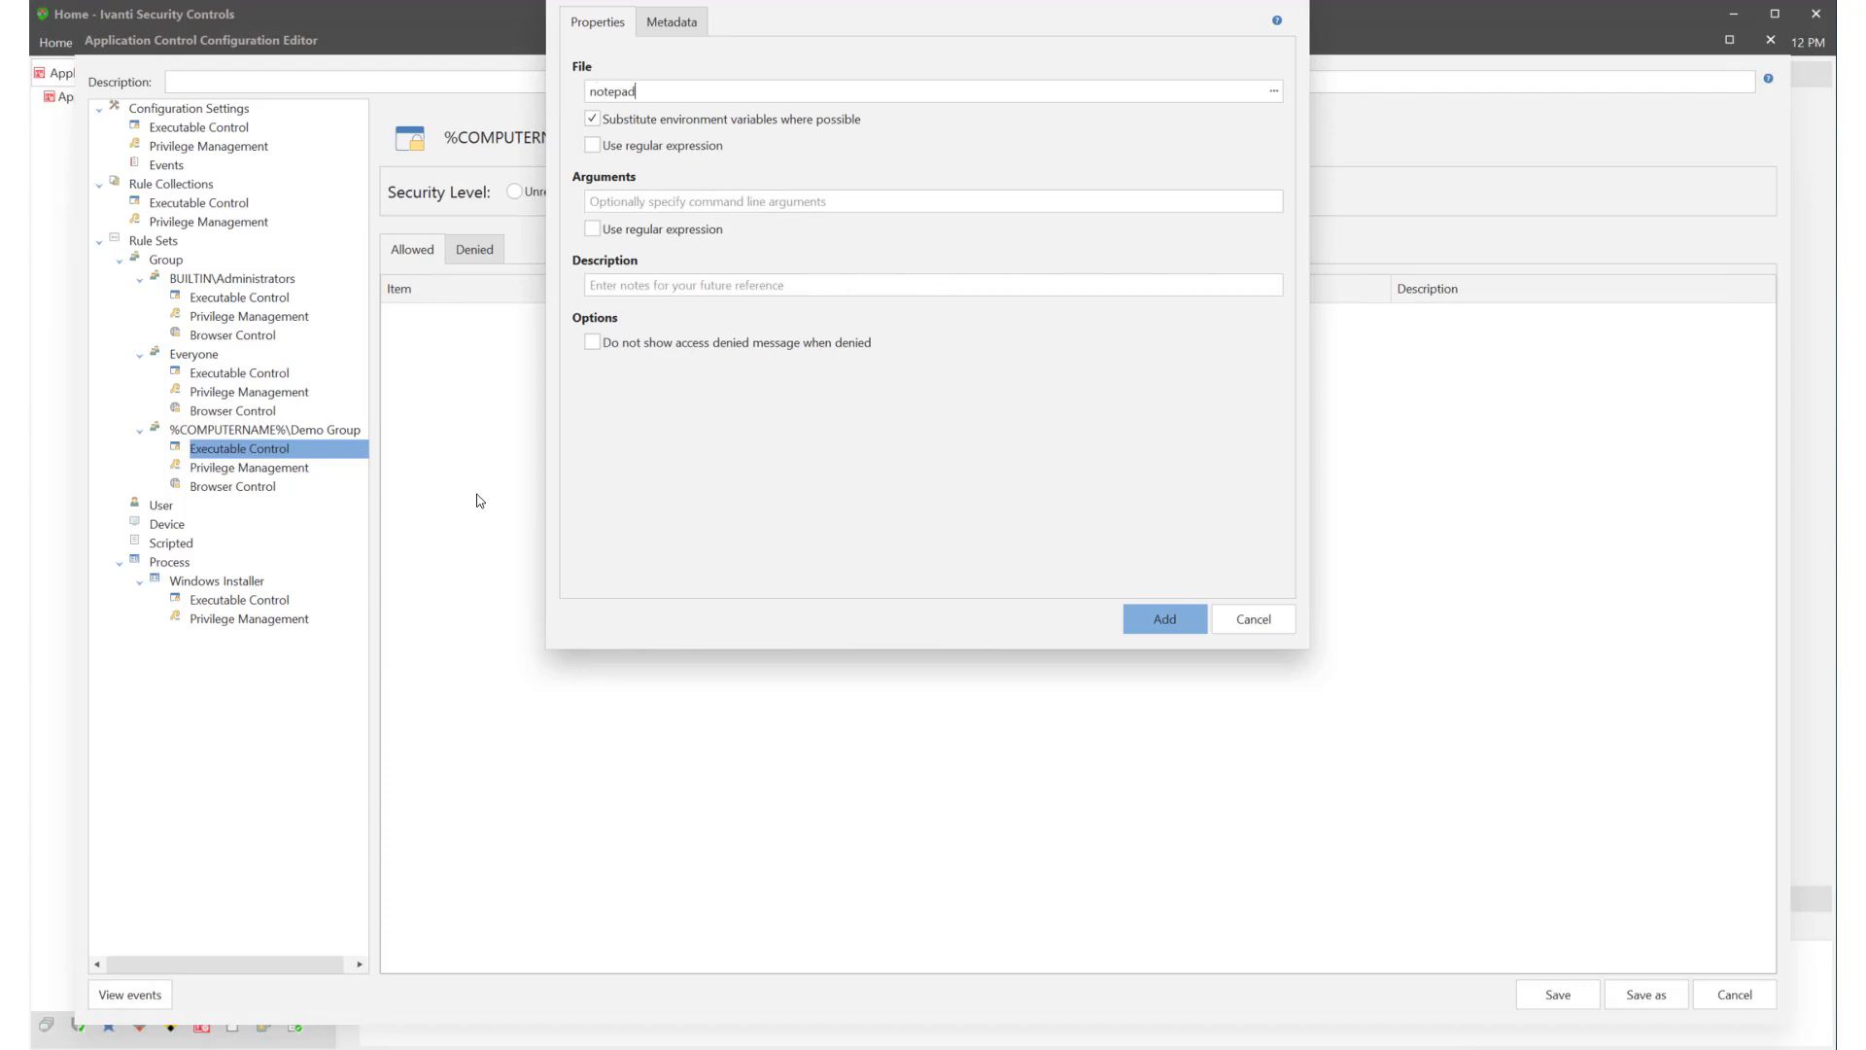
text(.exe)
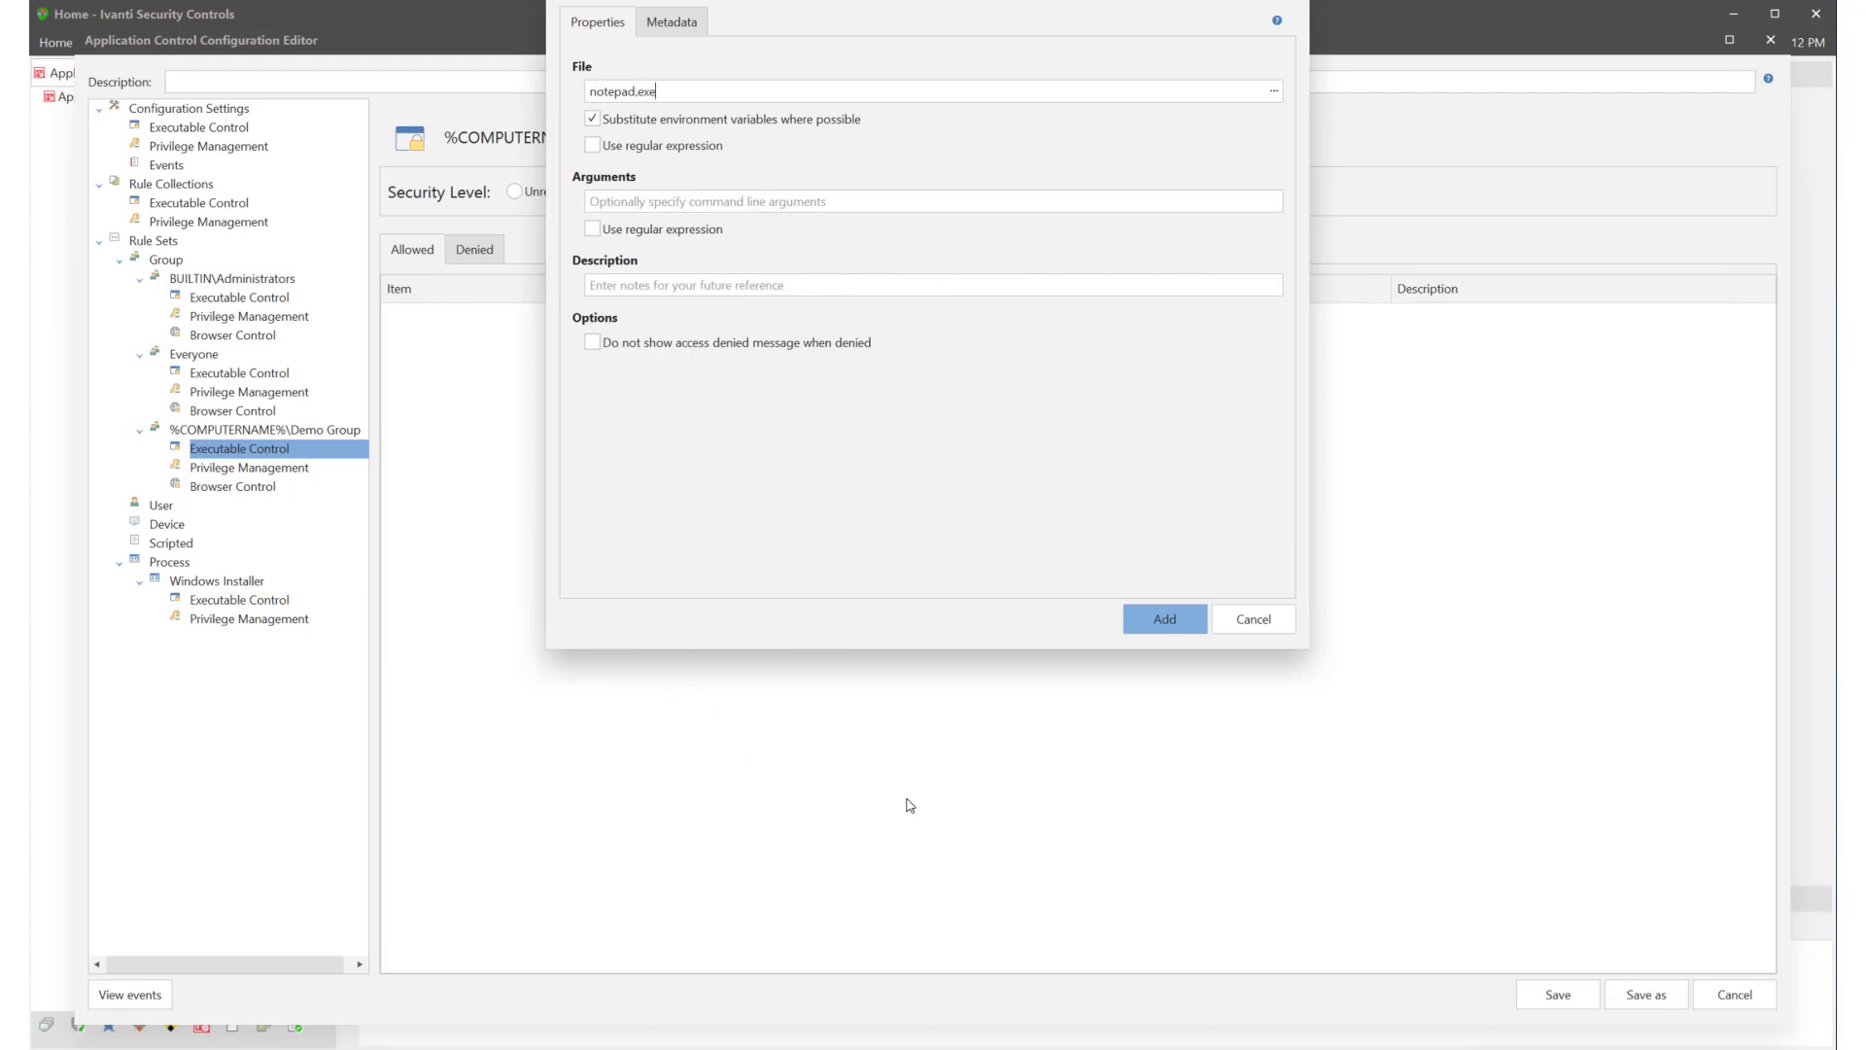
click(1162, 619)
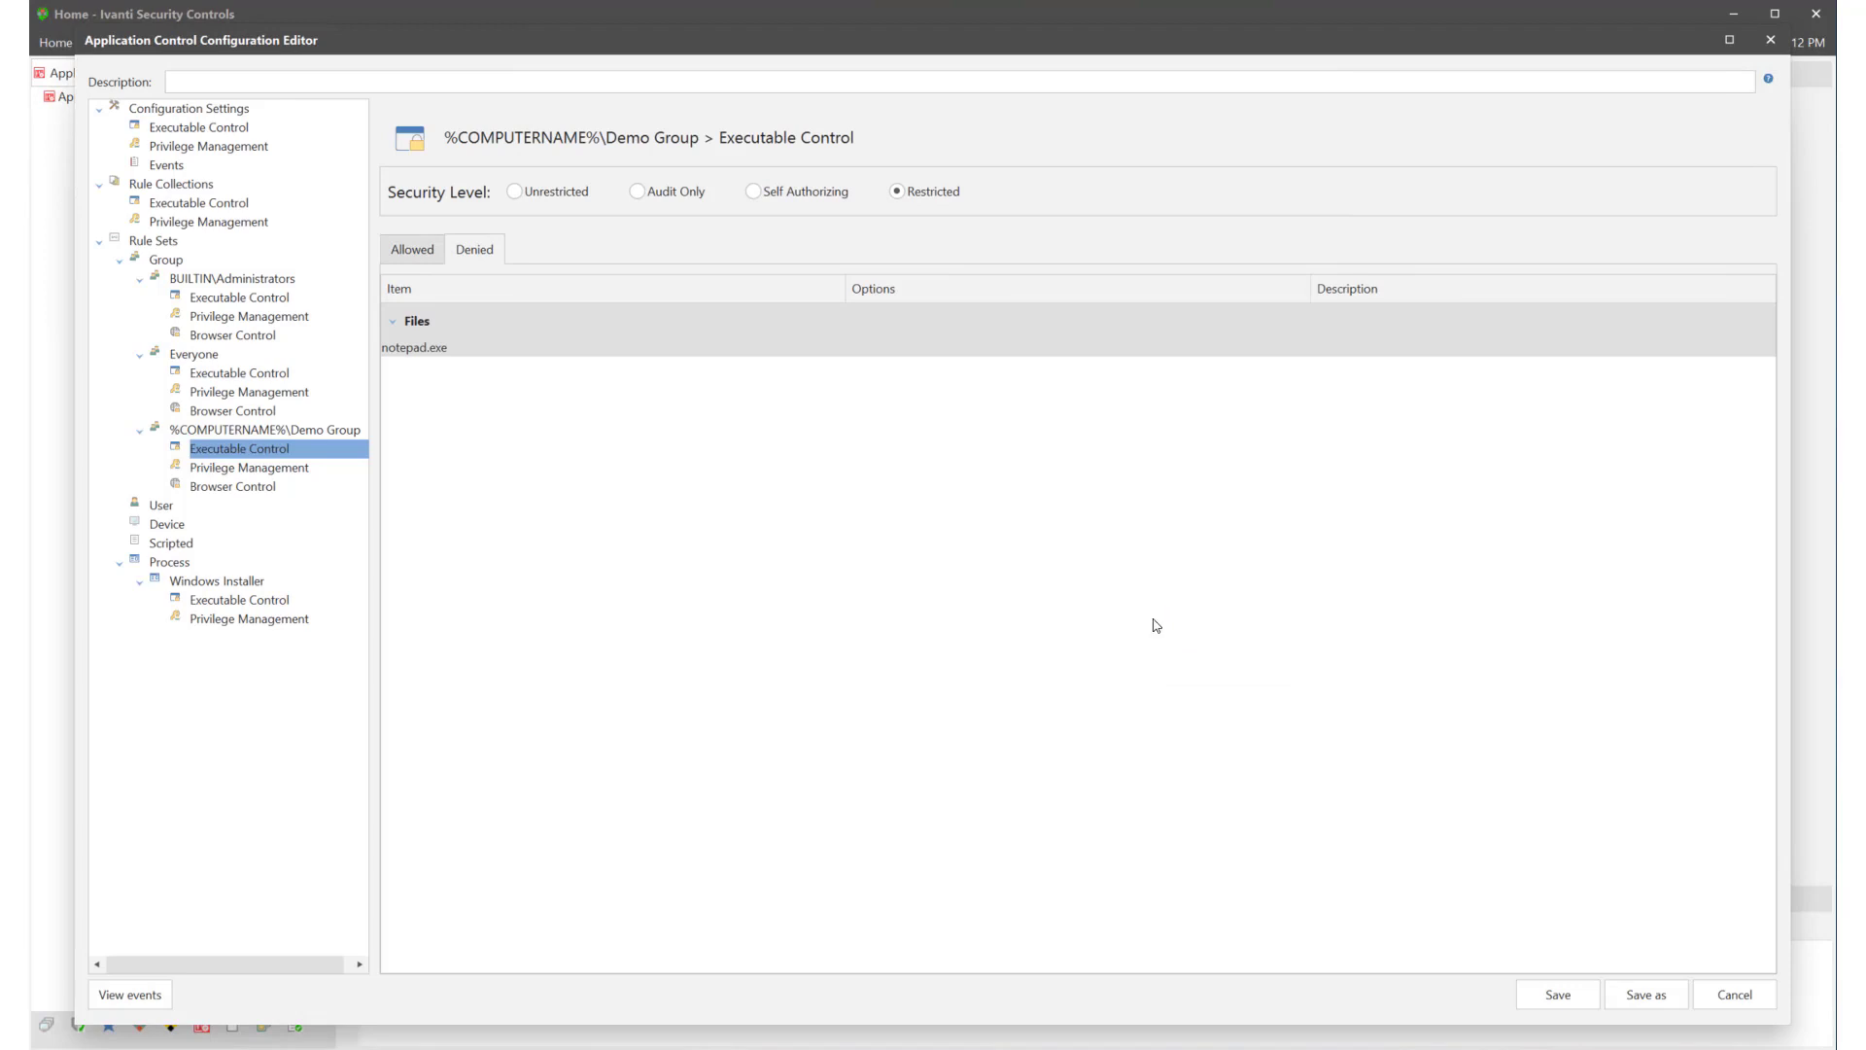
mouse_move(1449, 853)
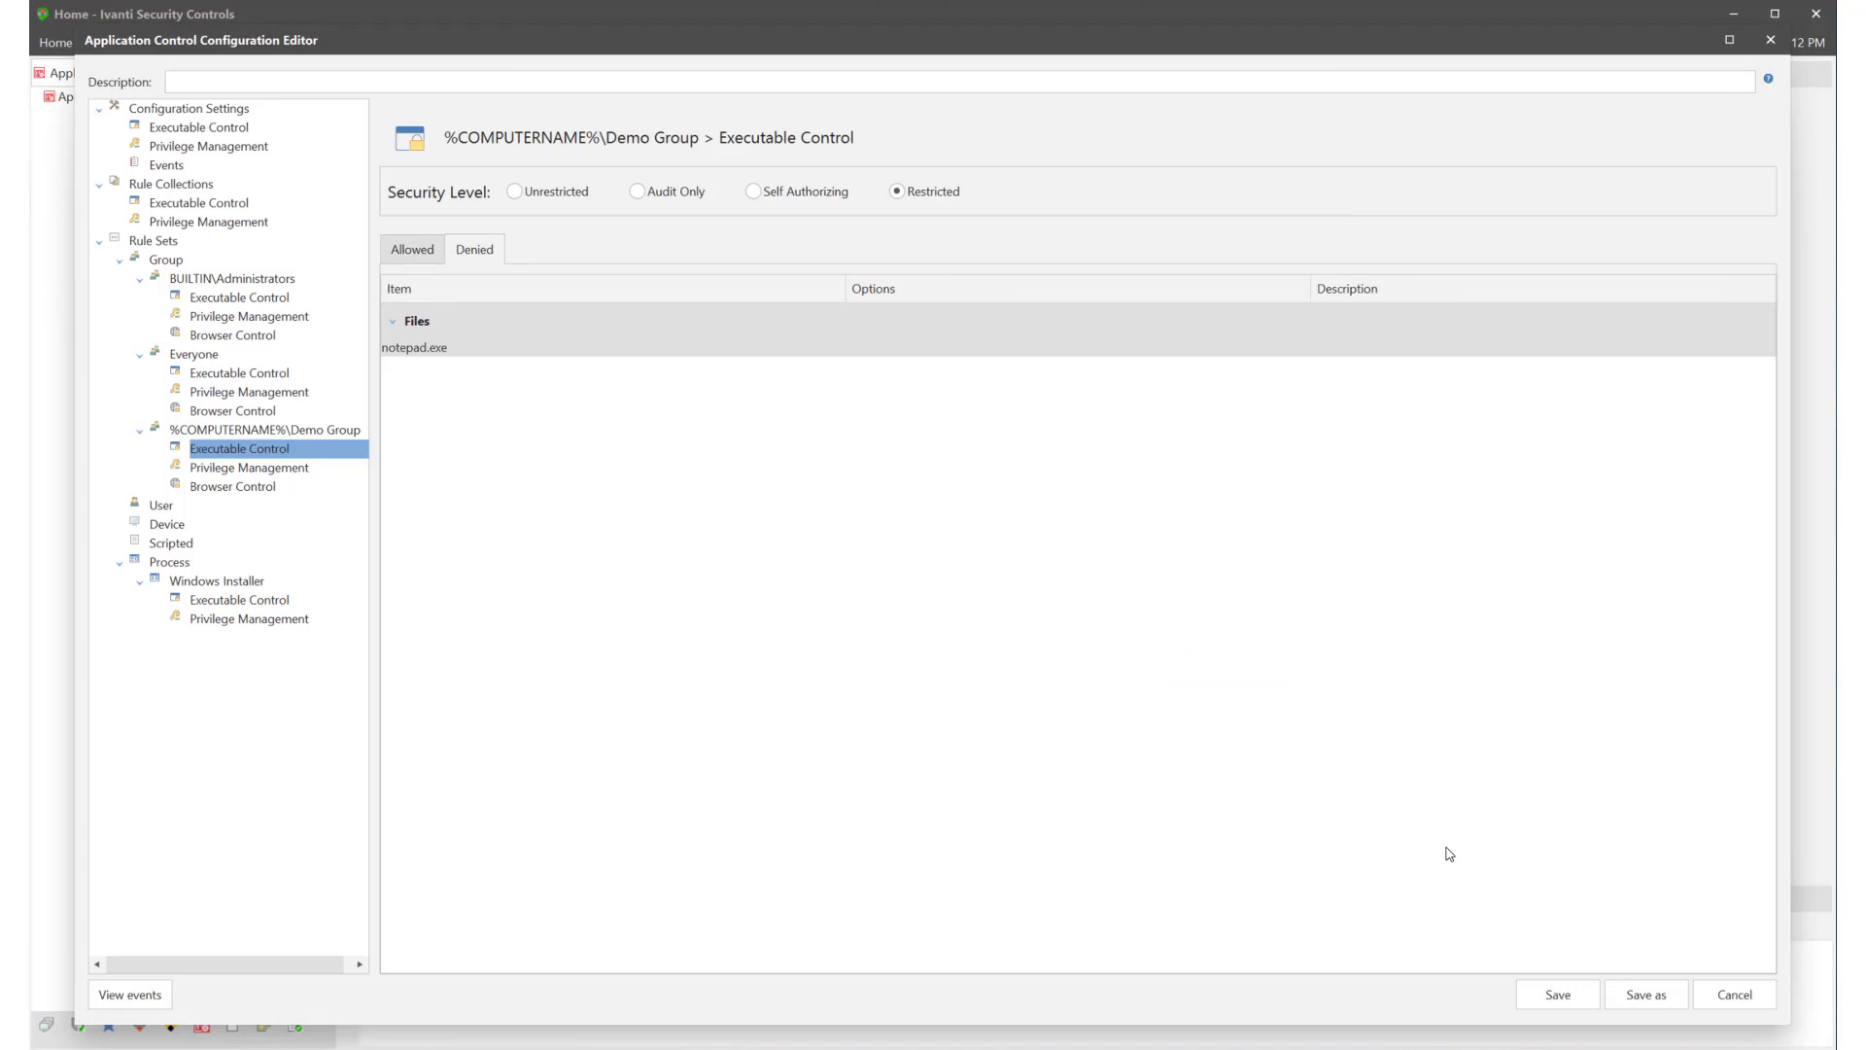
Step: Save the configuration under the name 'Demo Config'
click(1555, 993)
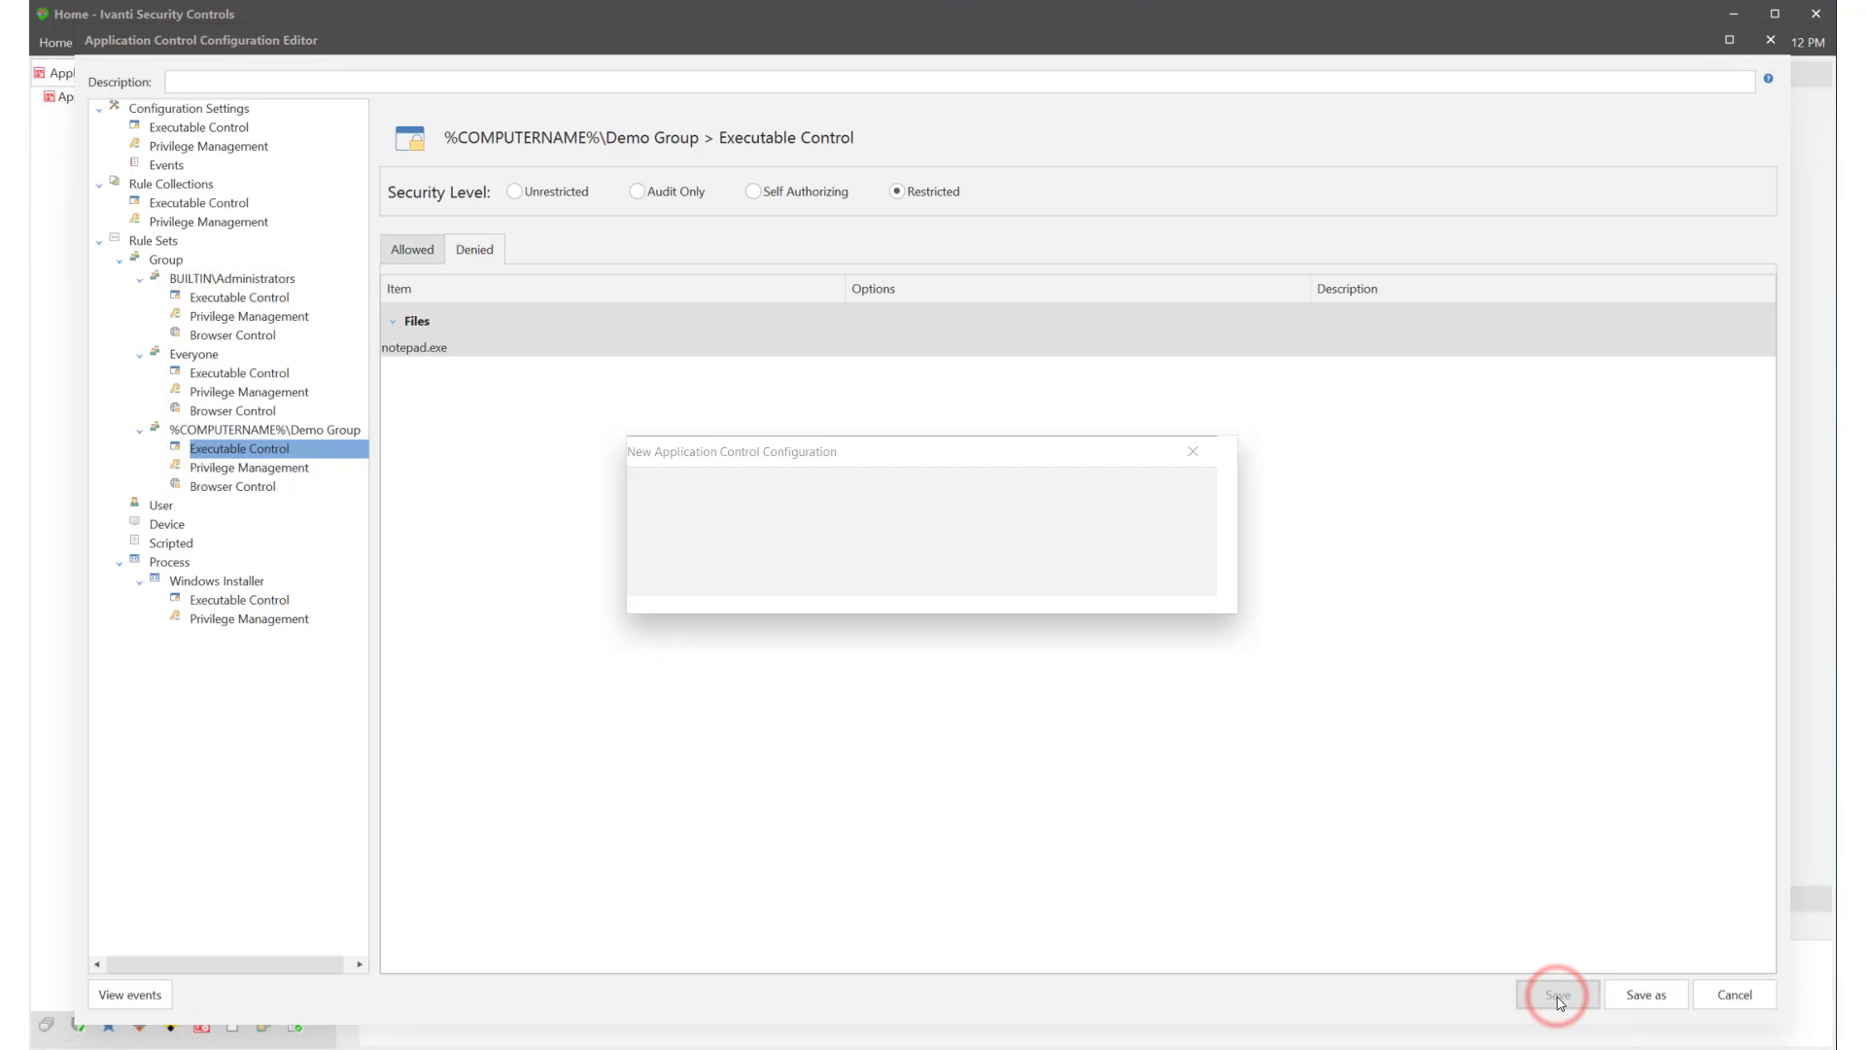
click(1555, 993)
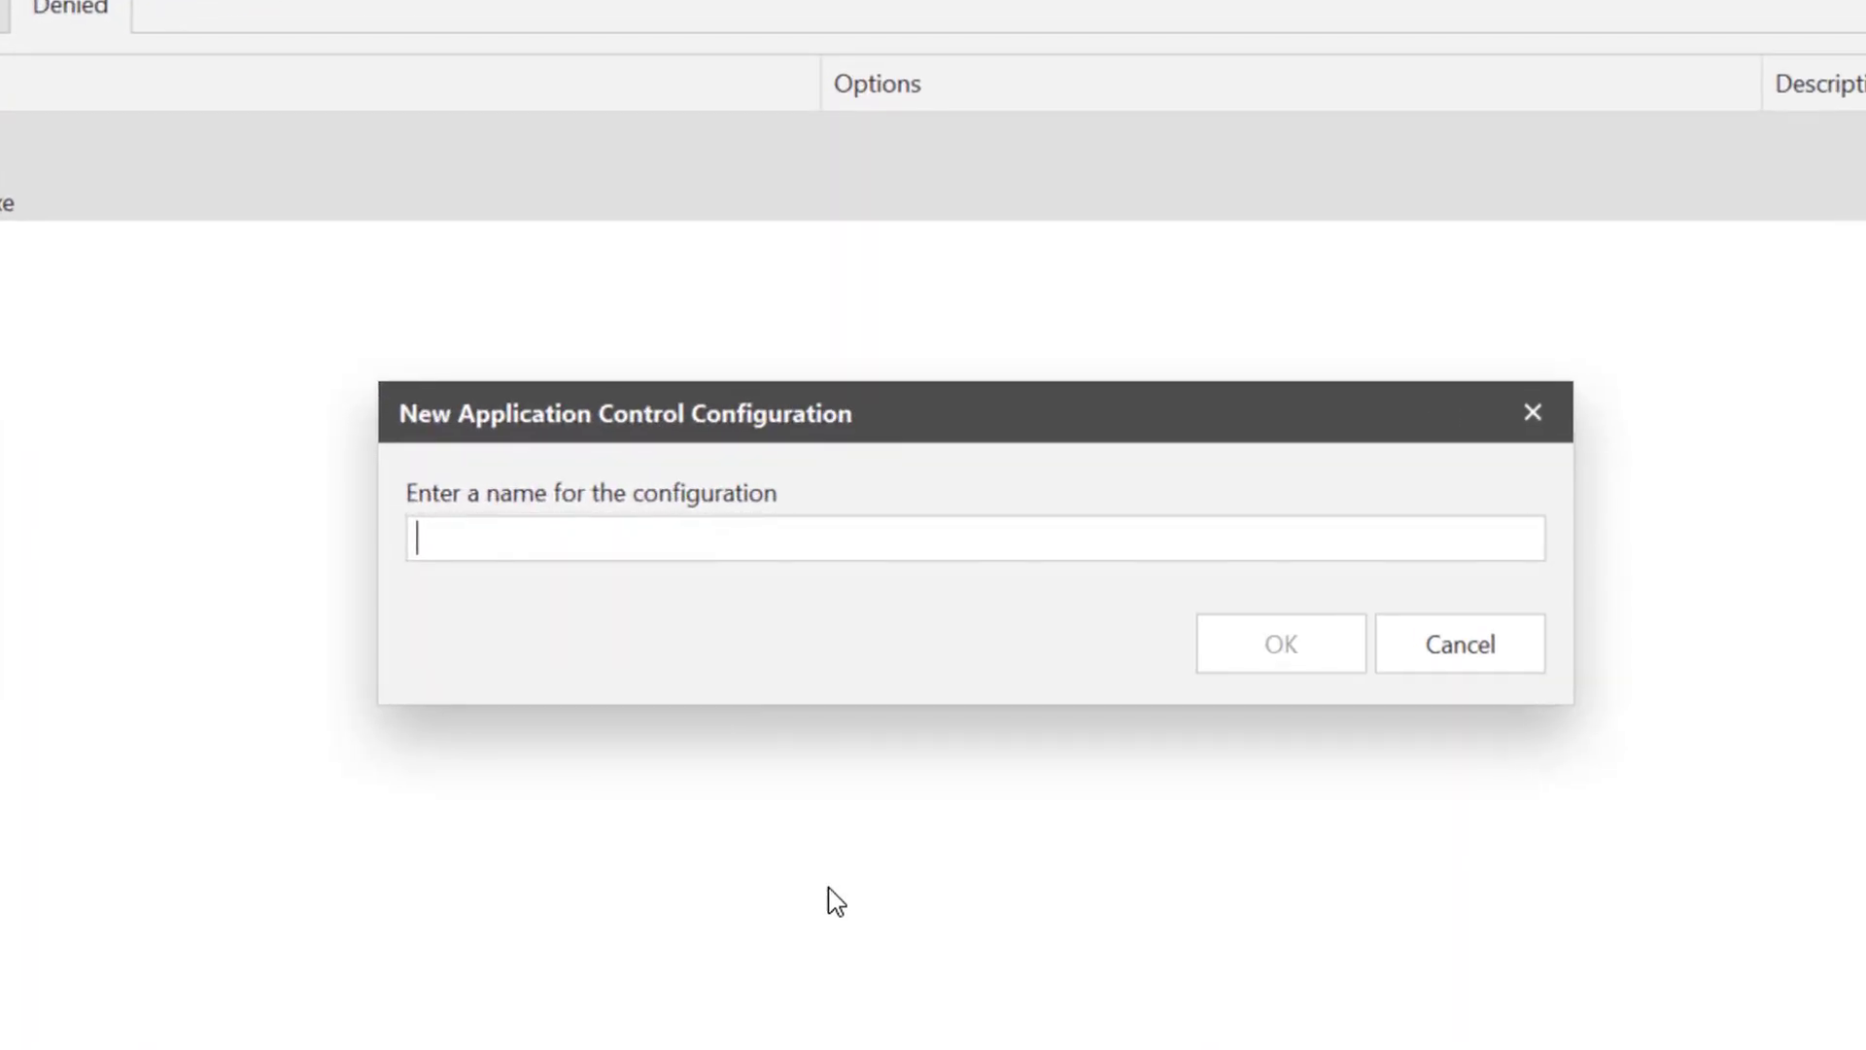
text(Demo Con)
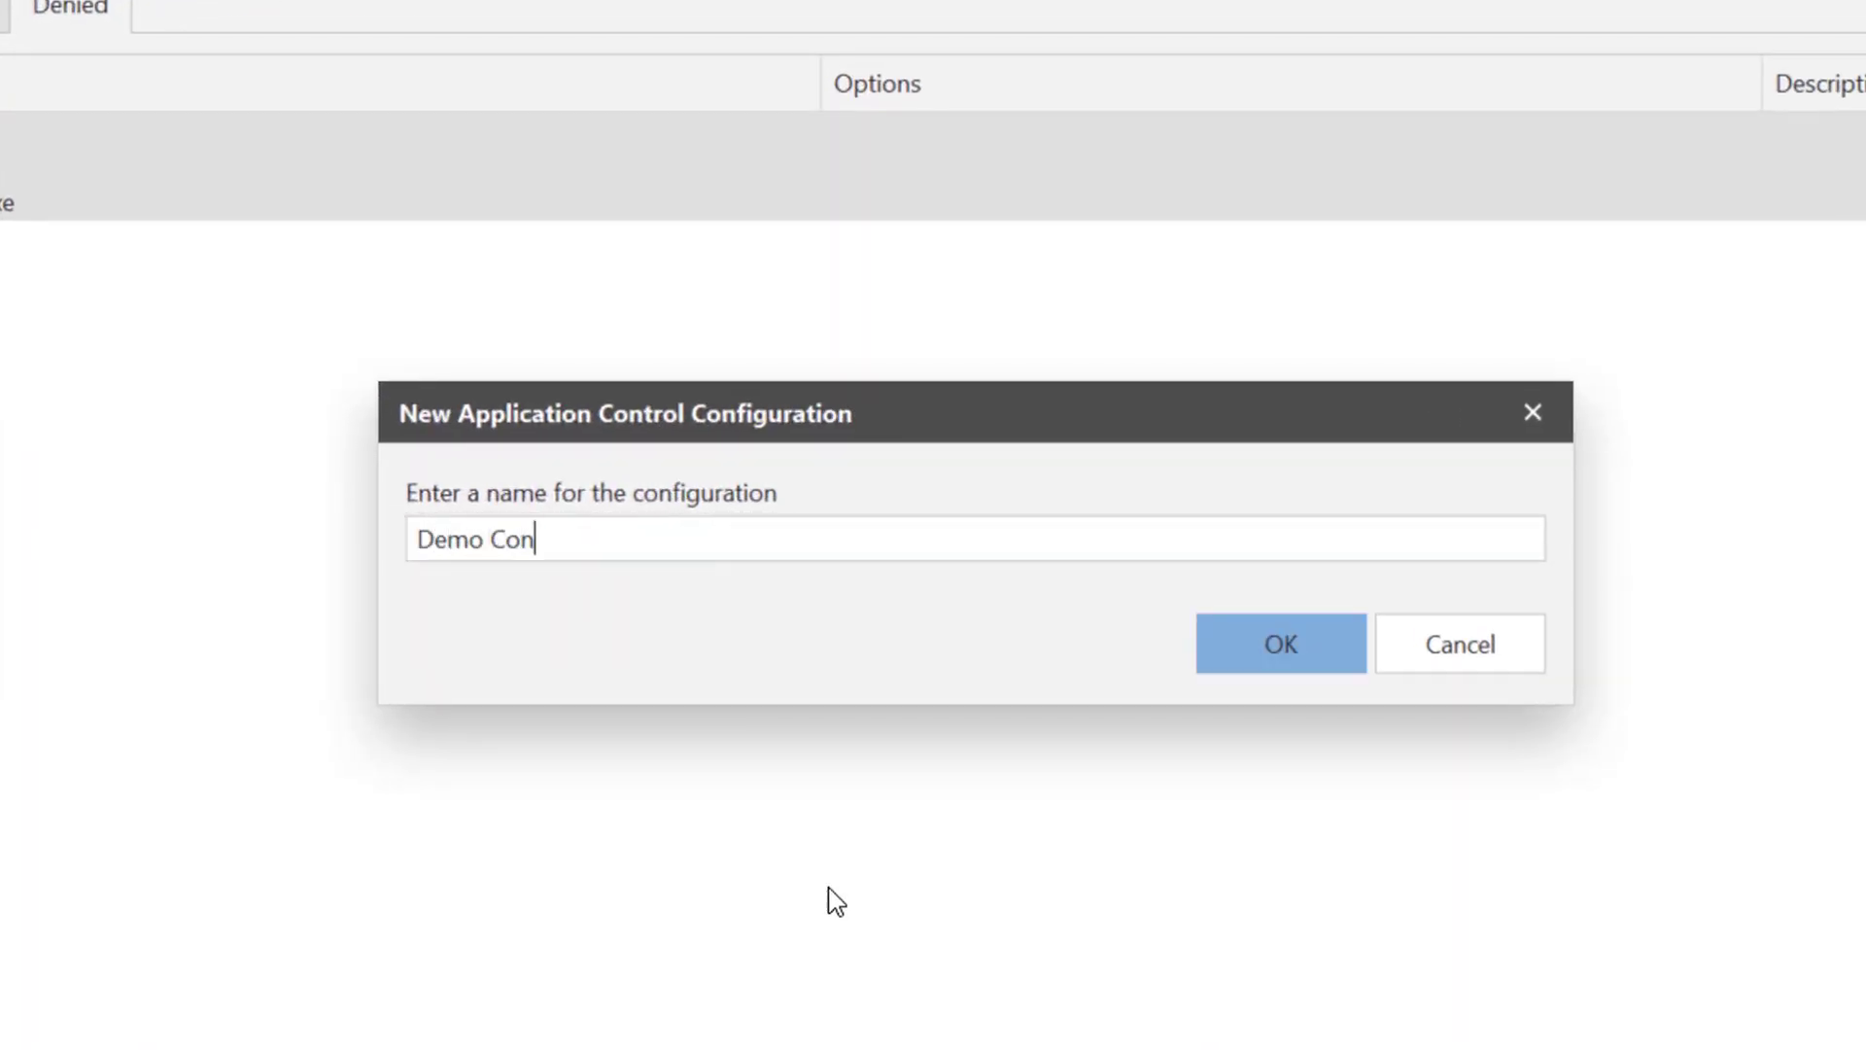
text(fig)
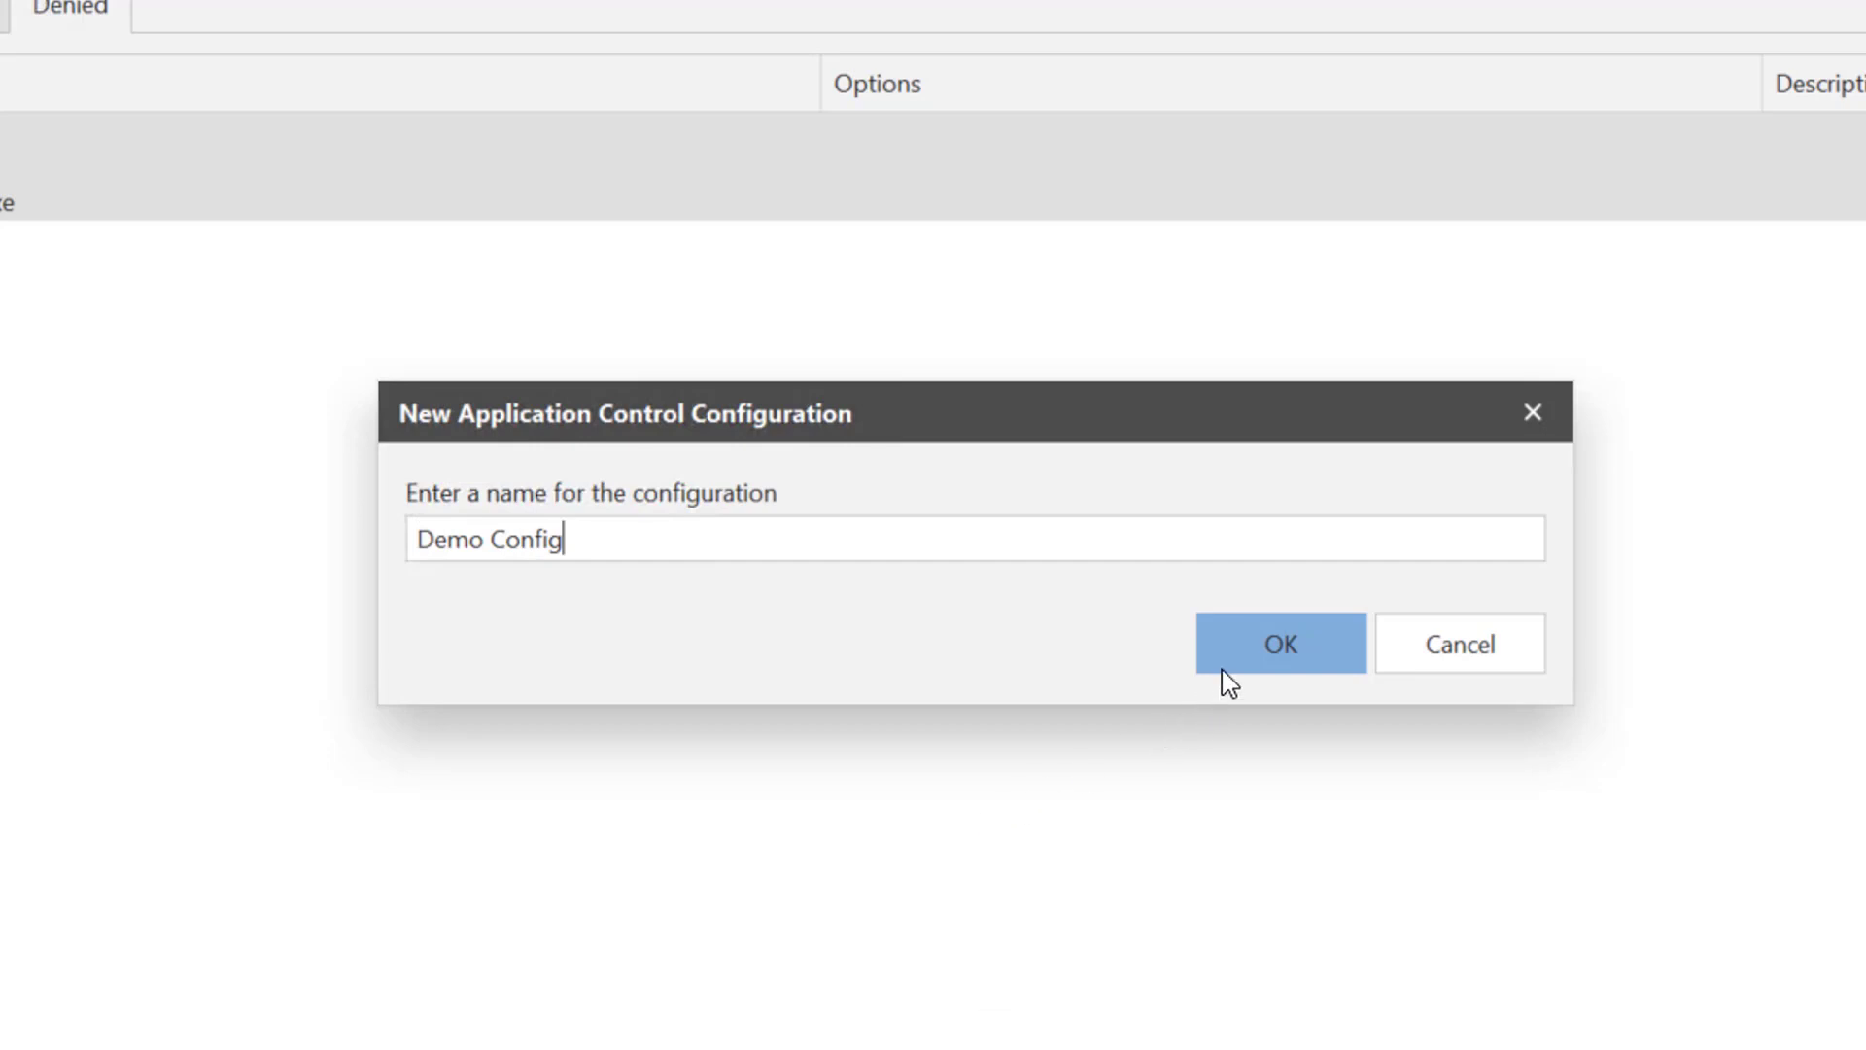
click(1279, 643)
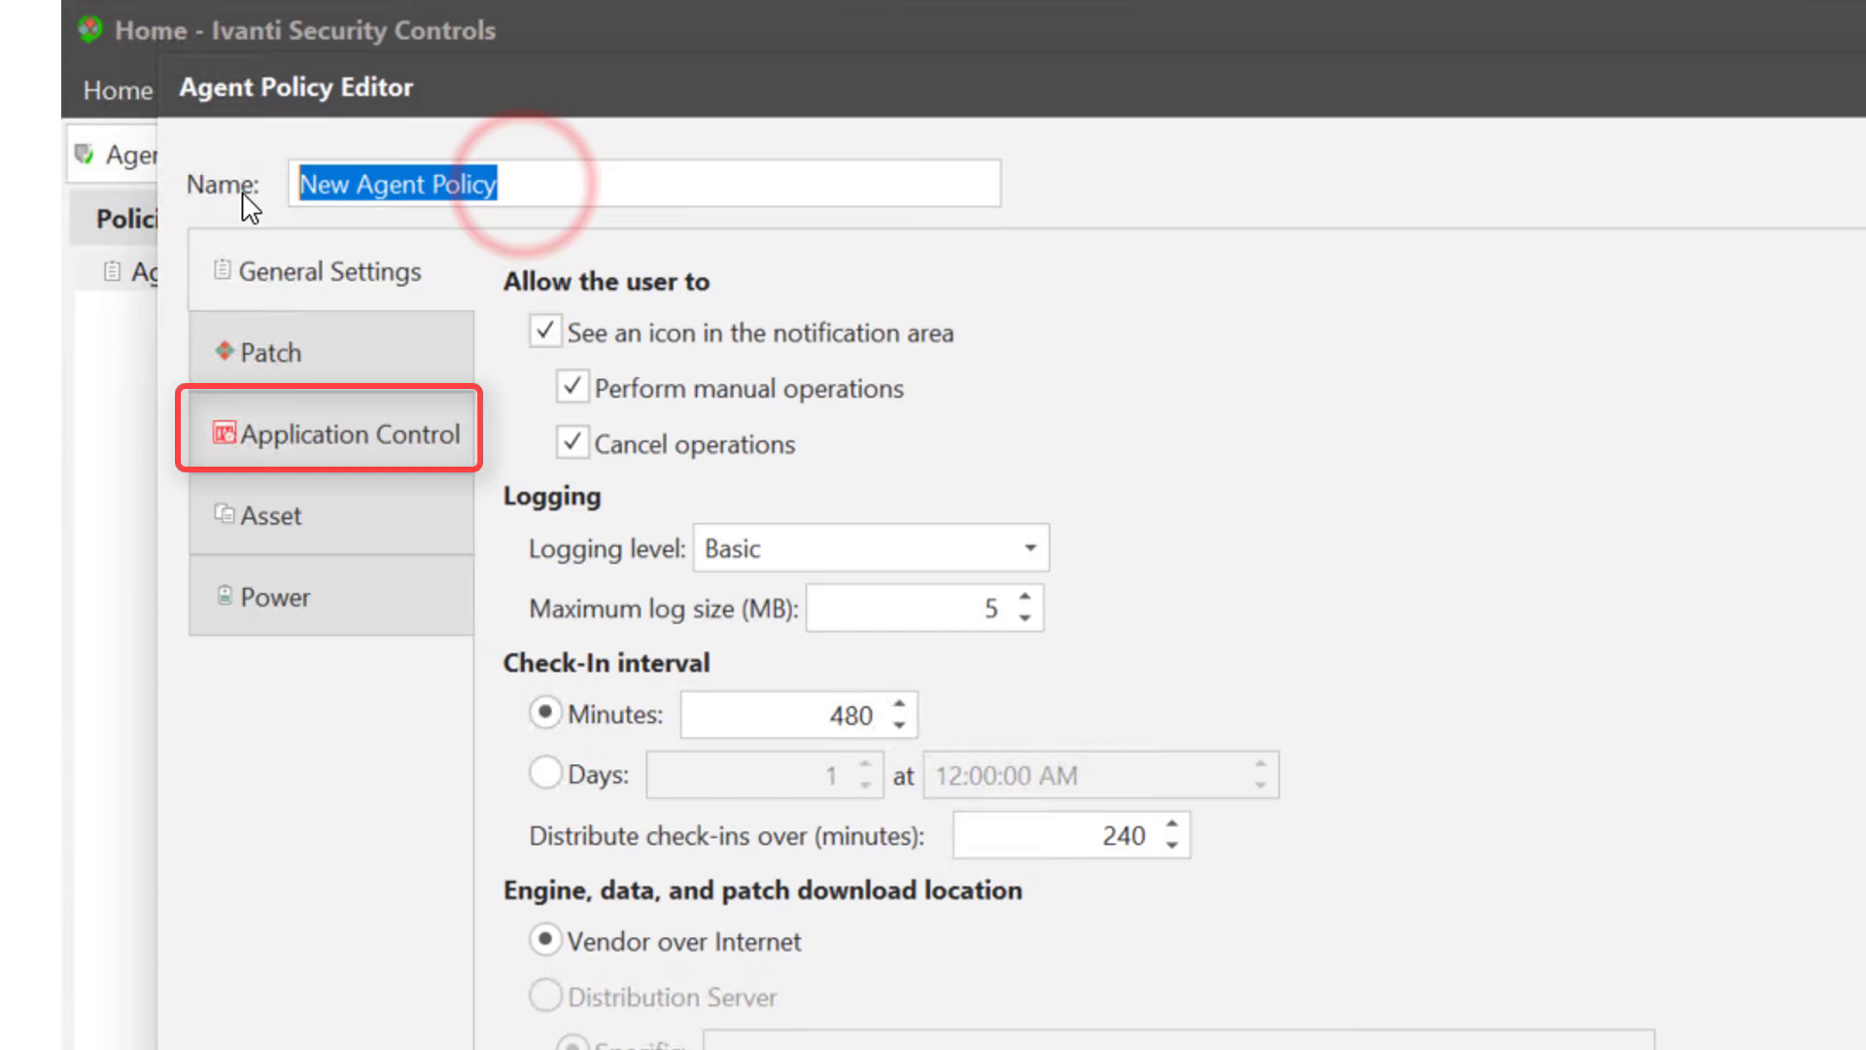
Step: Name the policy 'Demo Agent Policy' and enable Application Control with Demo Config selected
text(Demo Agent P)
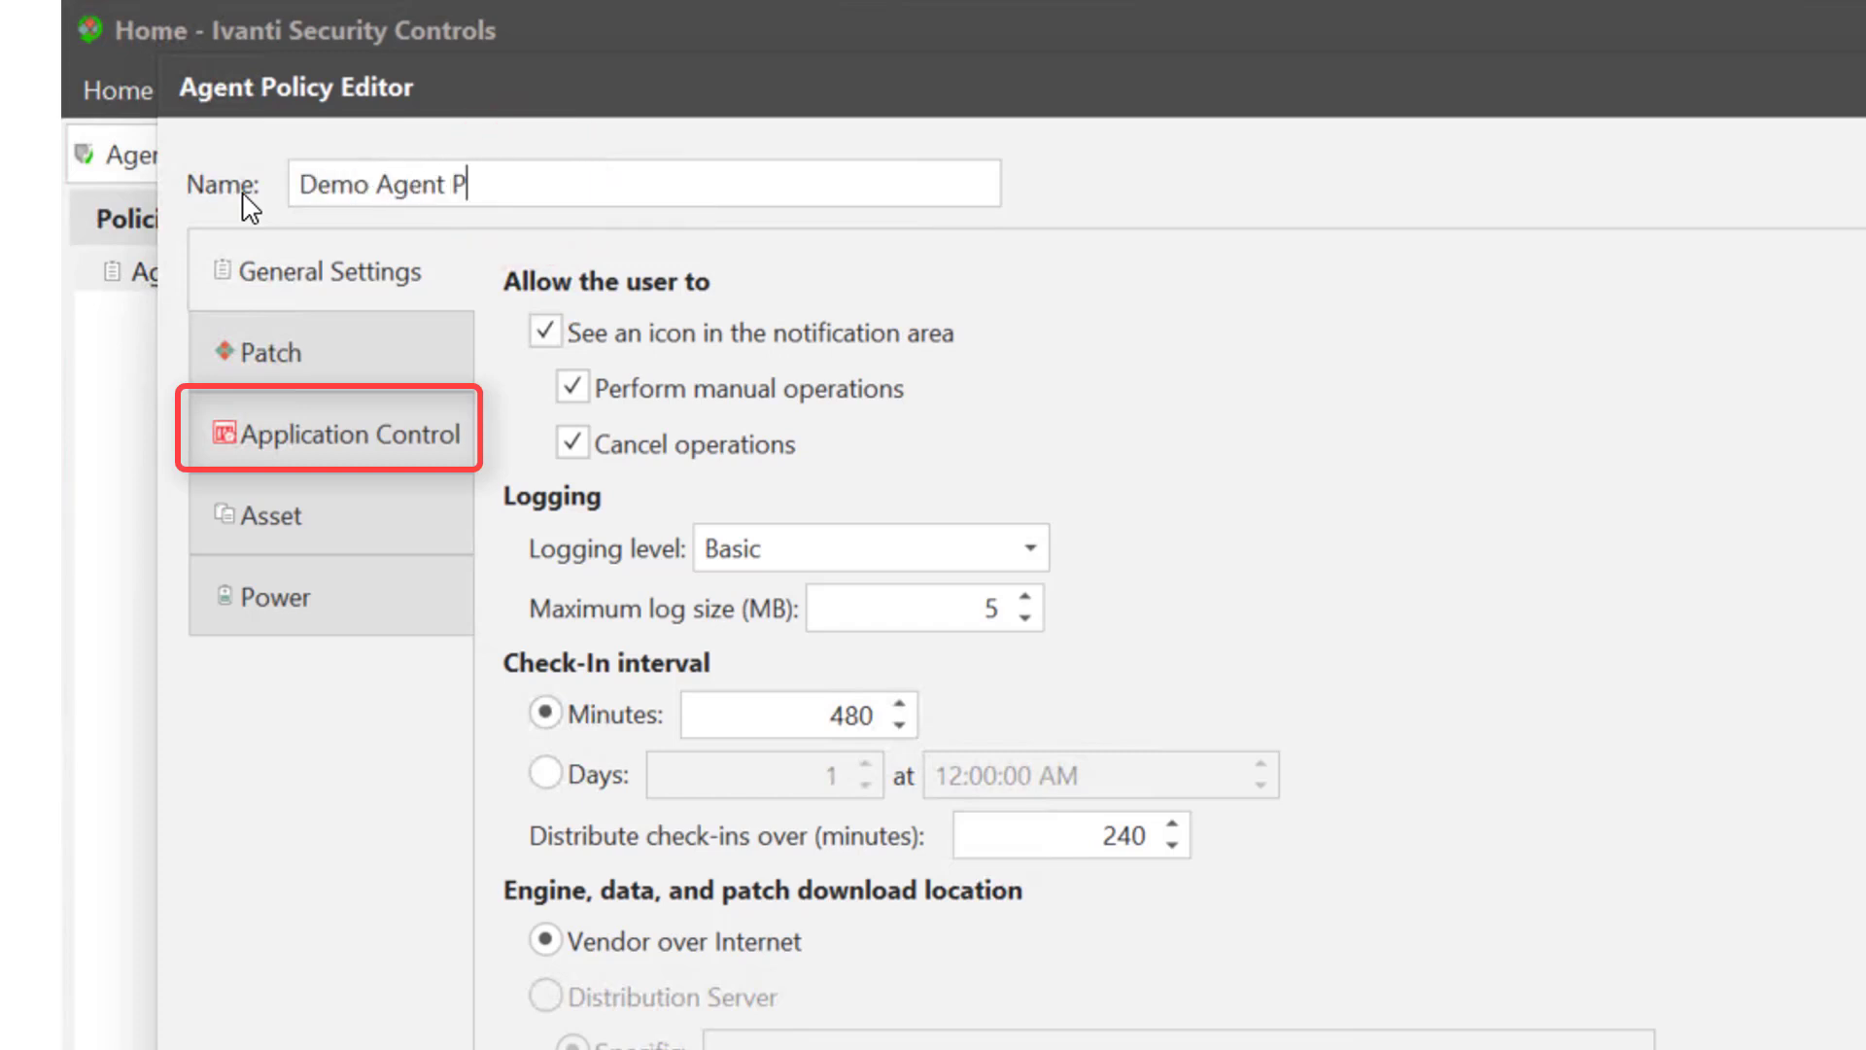
text(olicy)
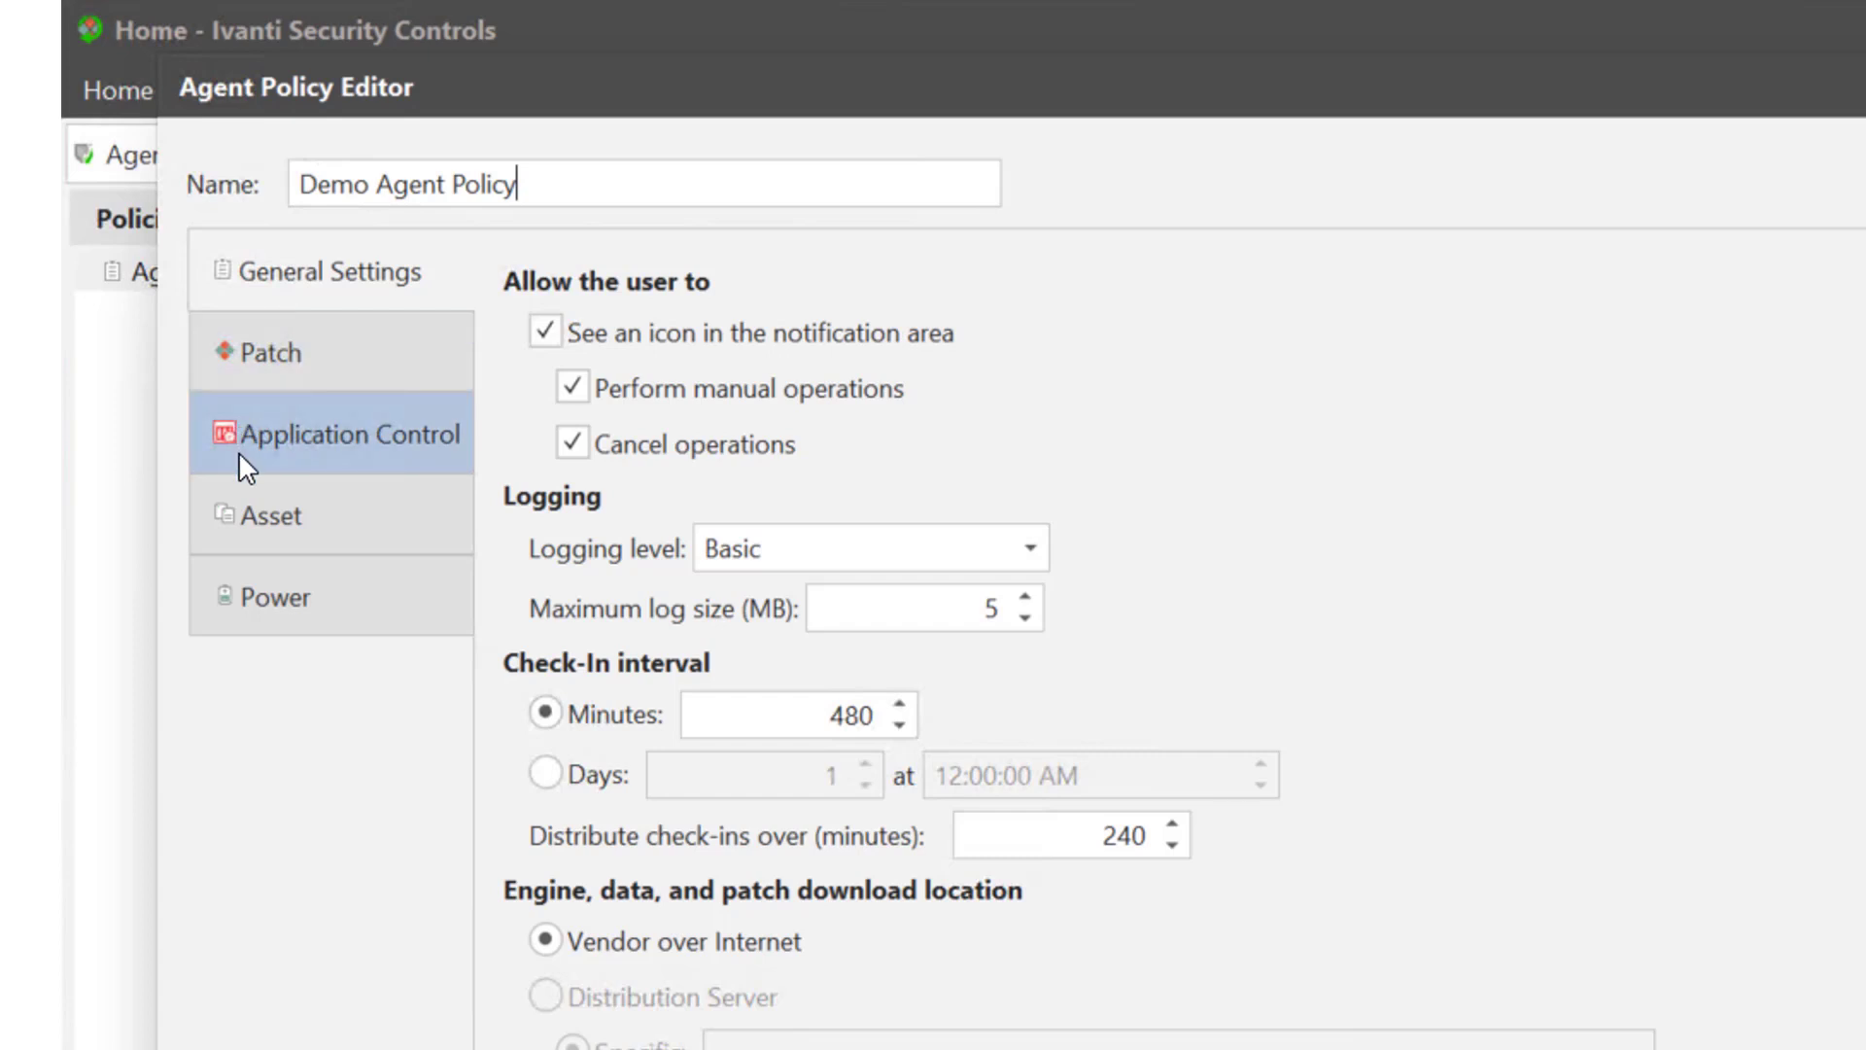
click(345, 432)
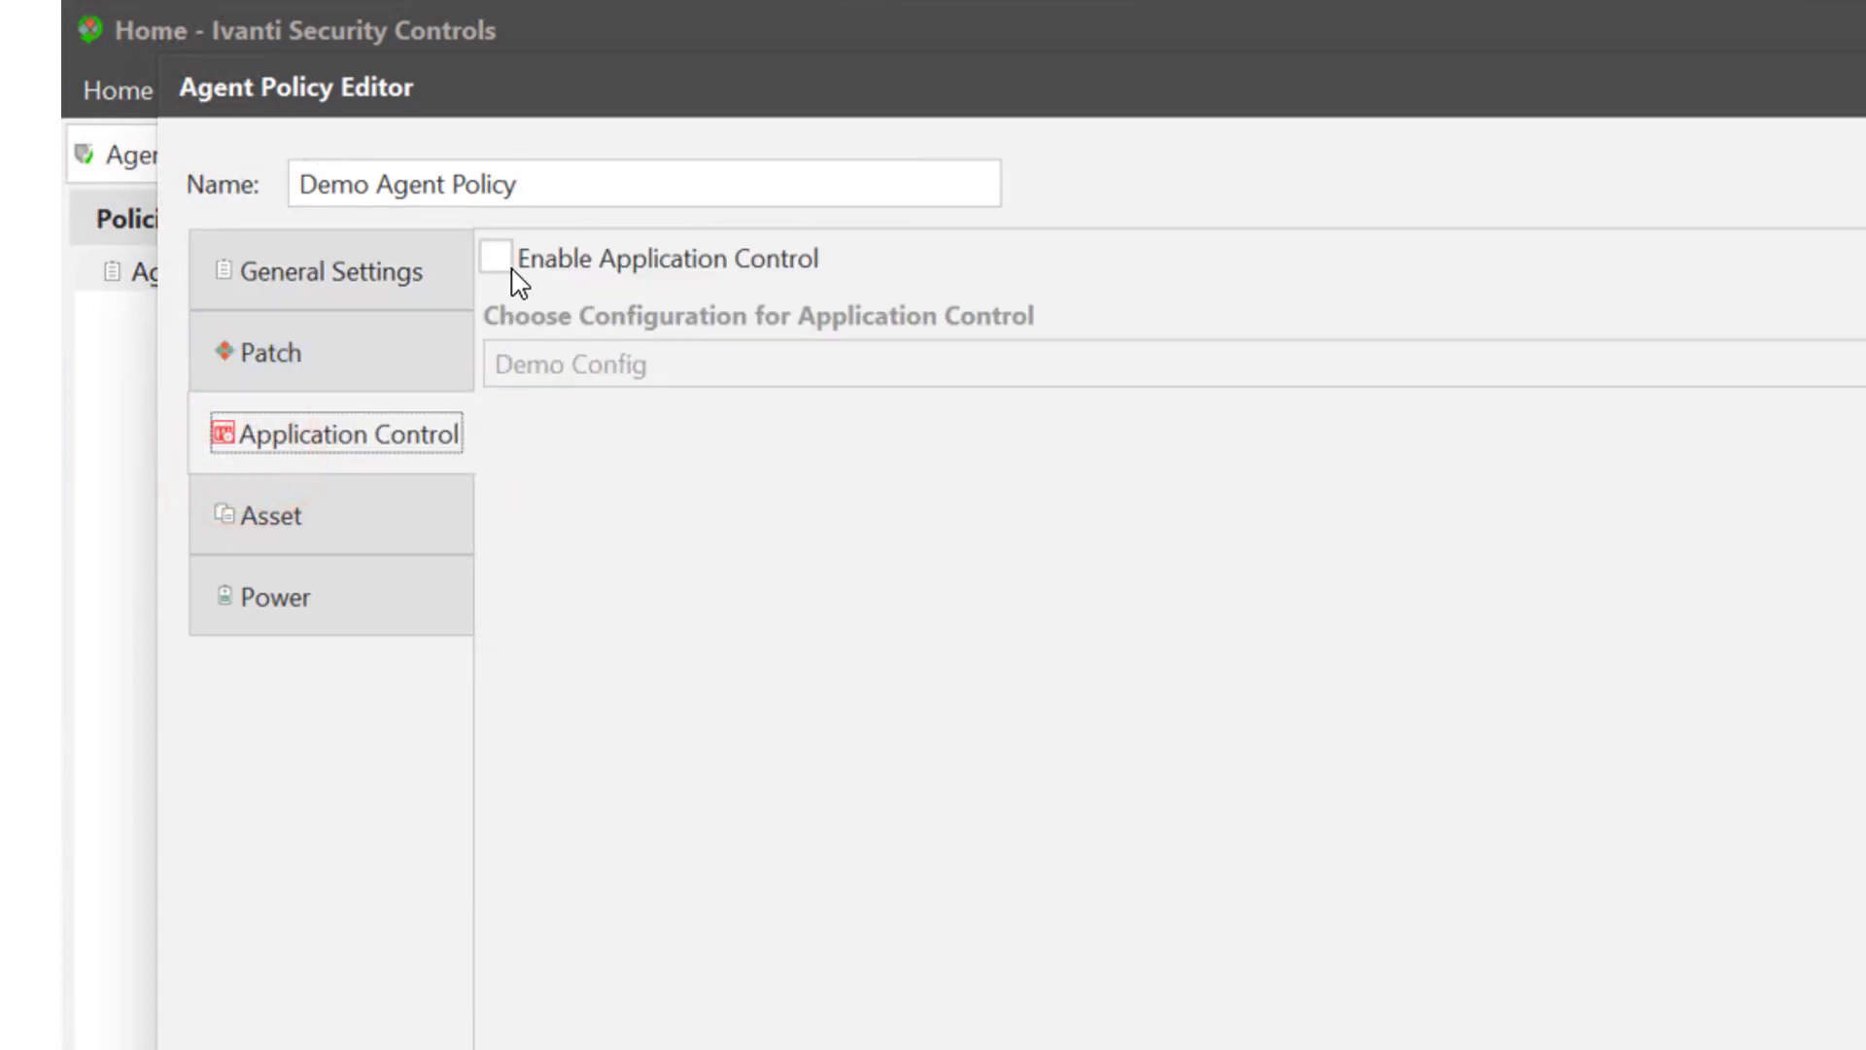
click(495, 259)
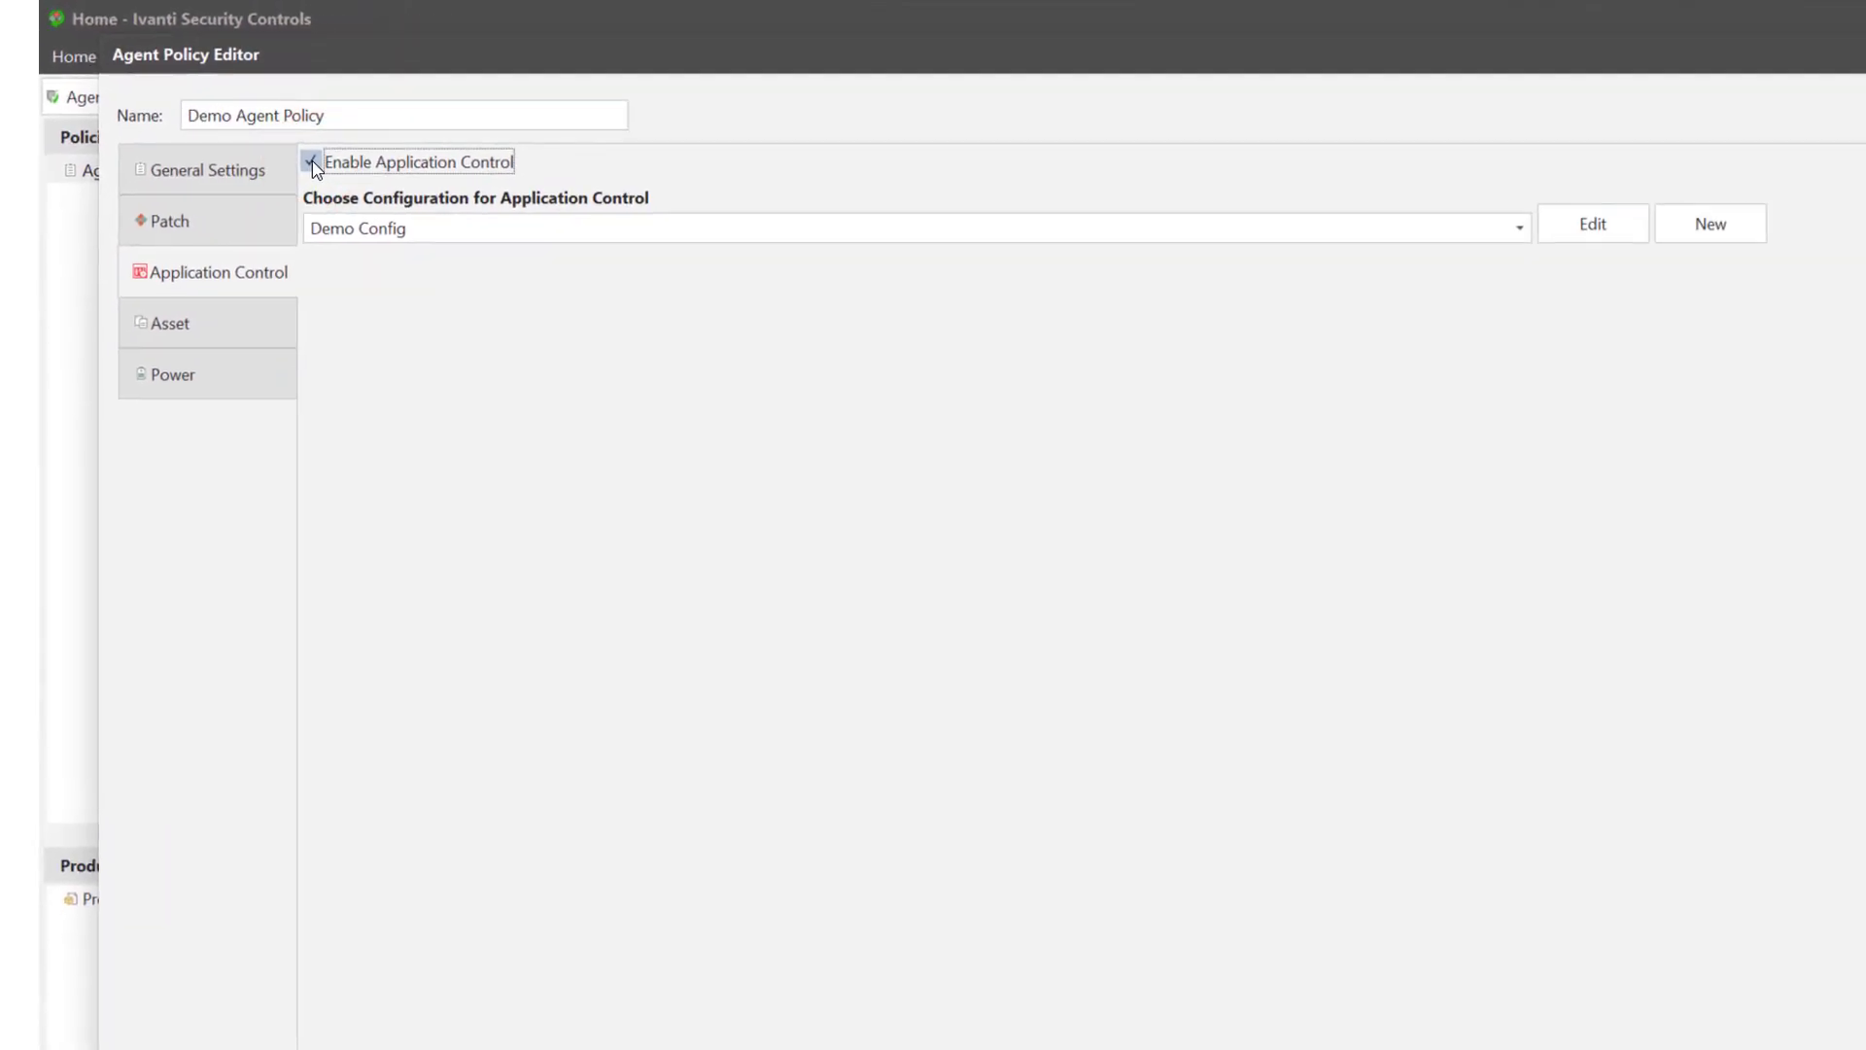
click(1521, 229)
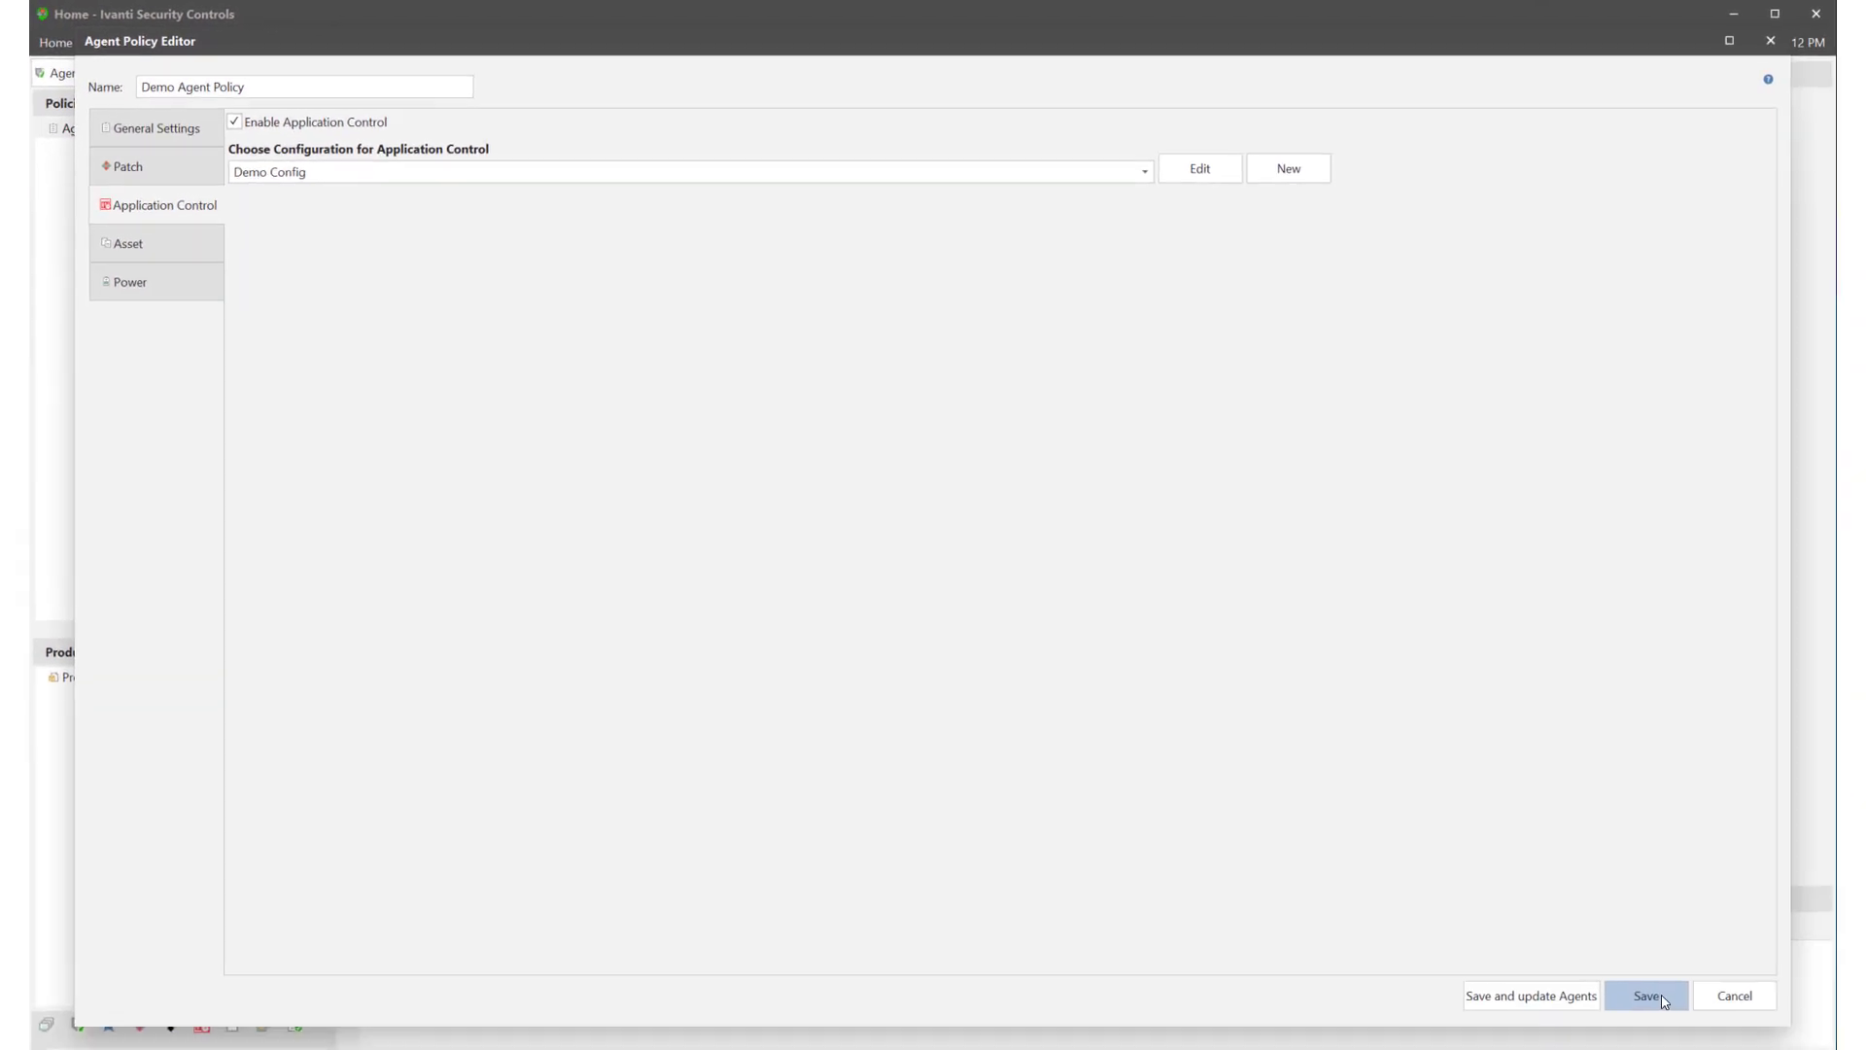
Step: Save Demo Agent Policy and start a new Machine Group
click(1647, 996)
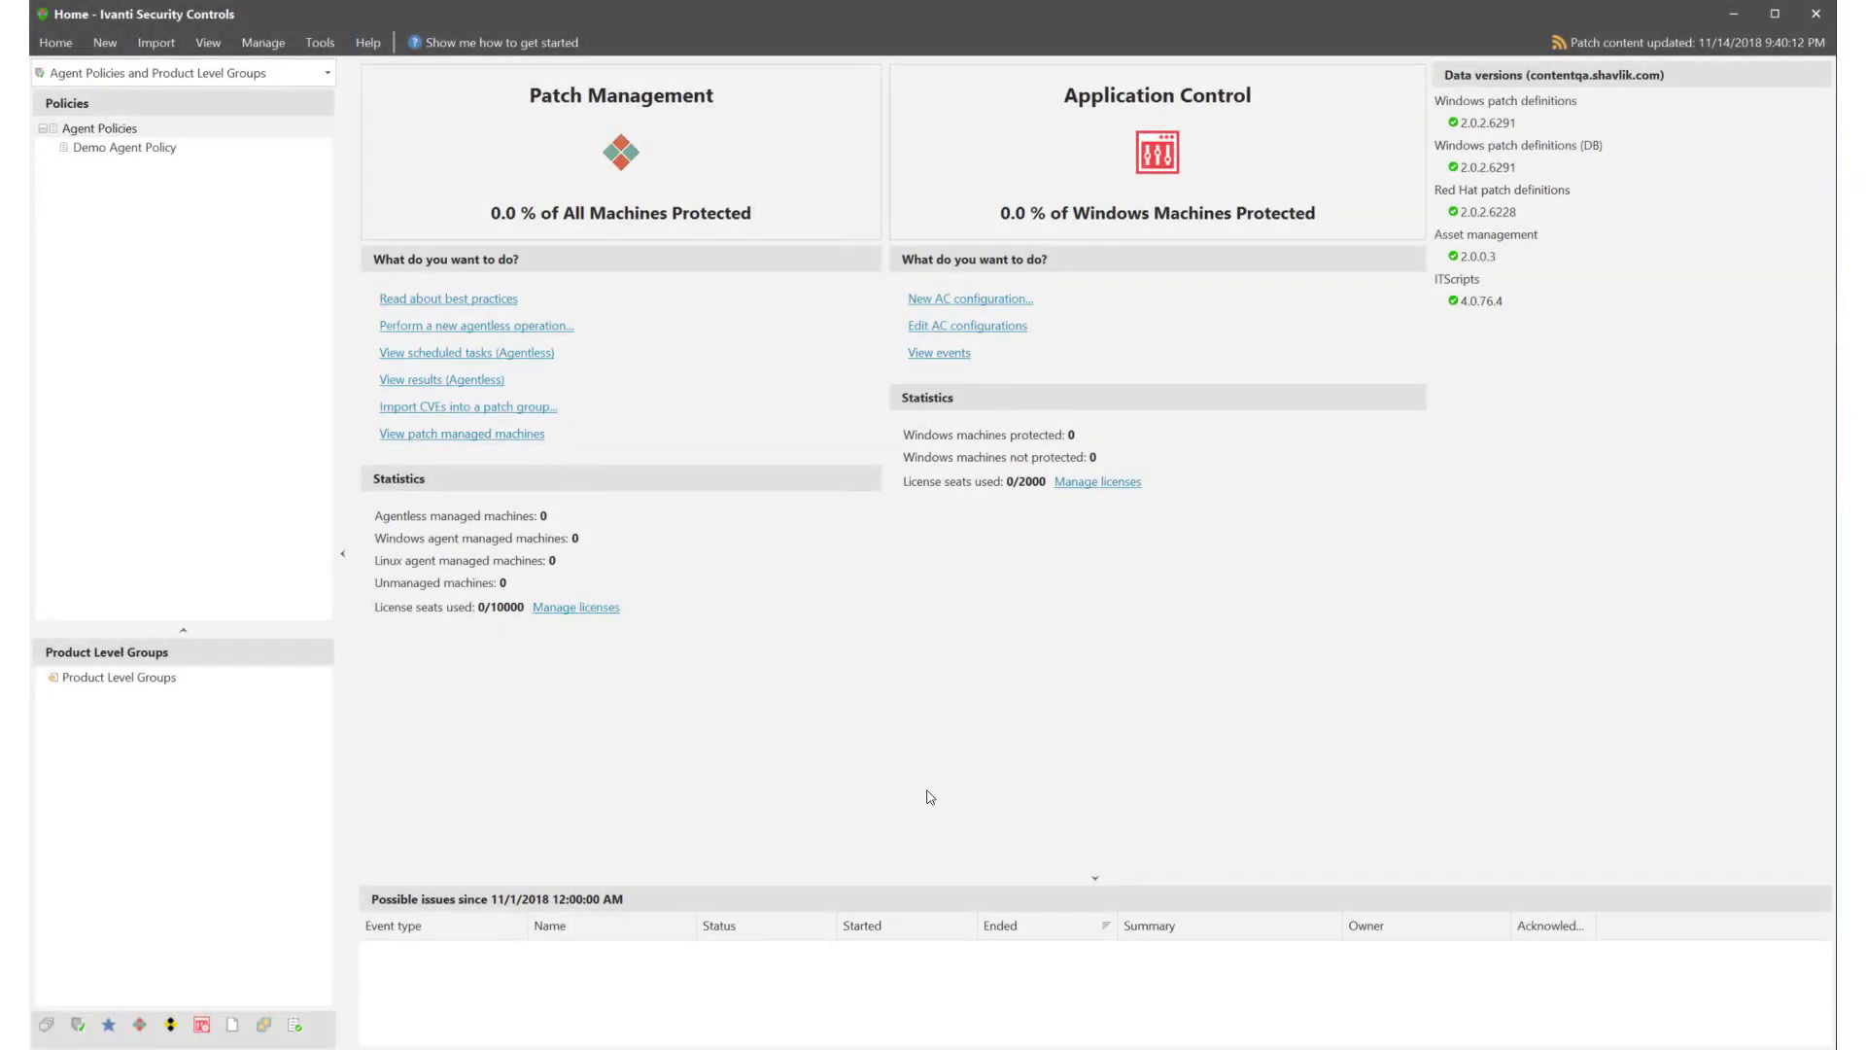
click(105, 42)
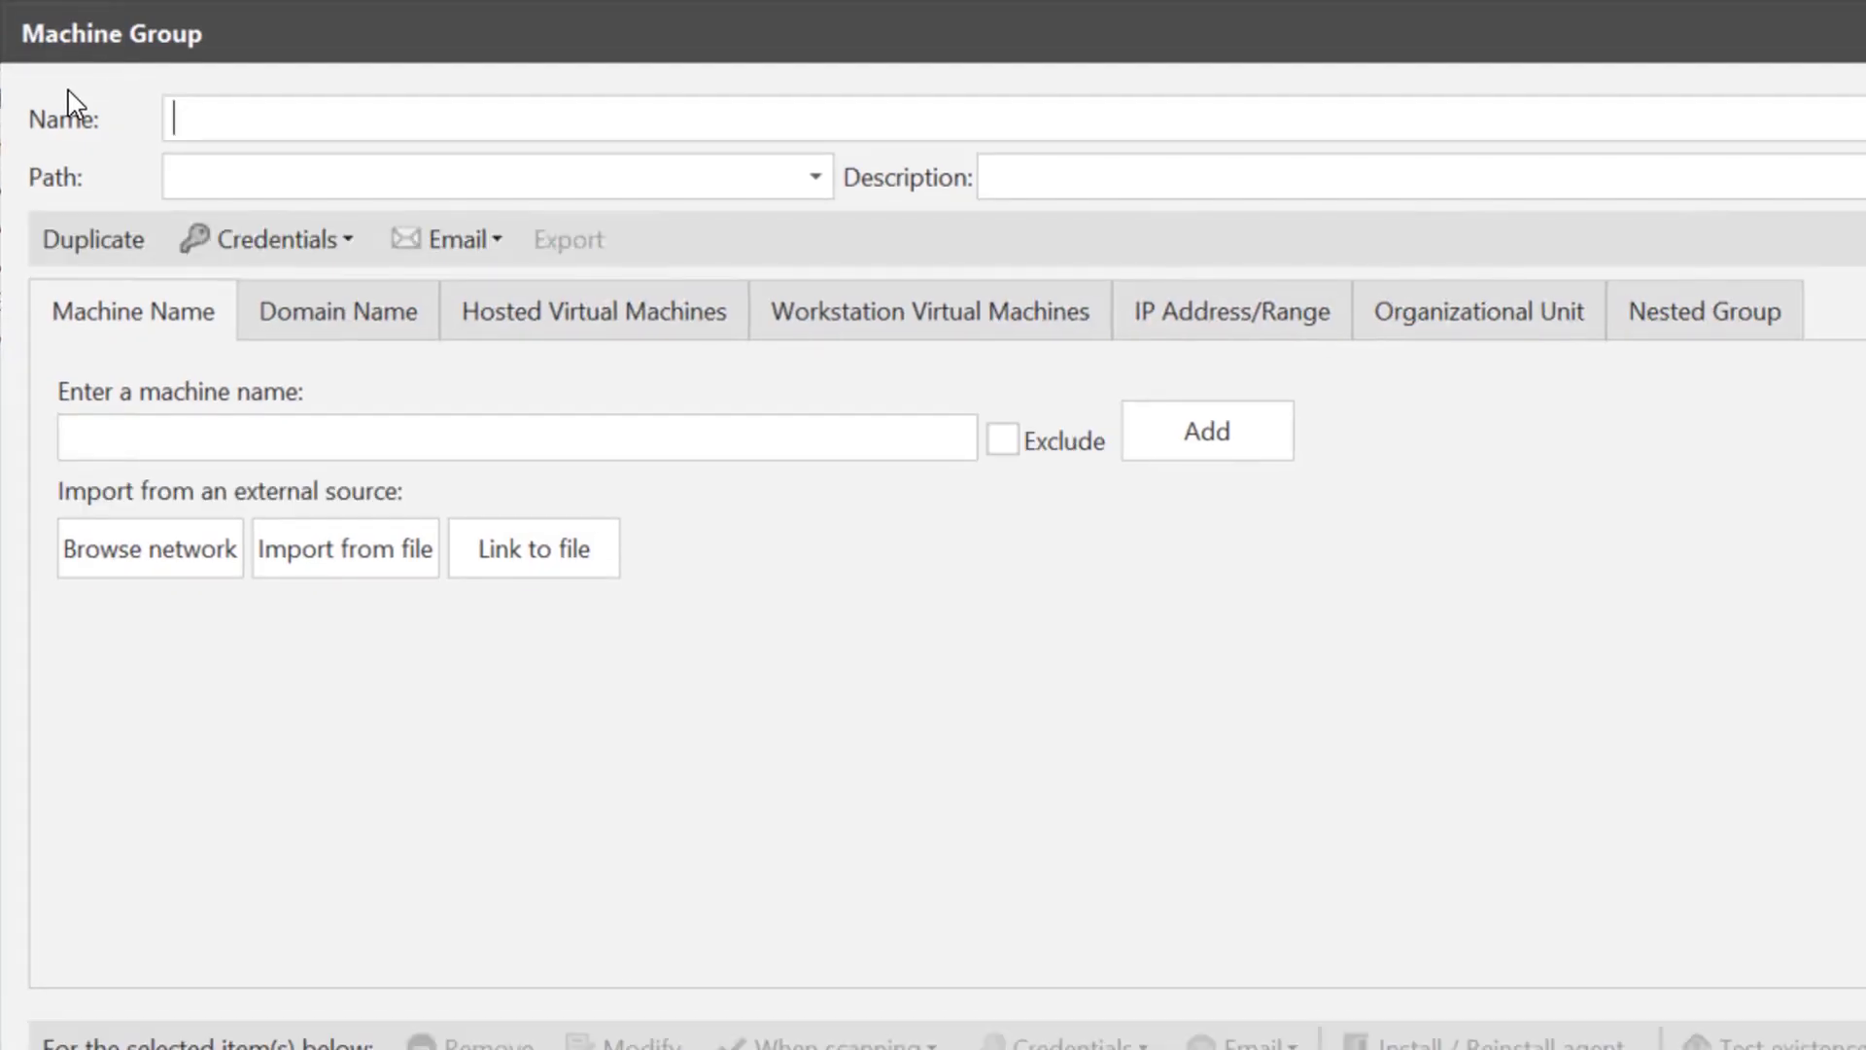
Step: Name the group 'Demo Machine Group' and select machine ch-w81-x64
text(Demo)
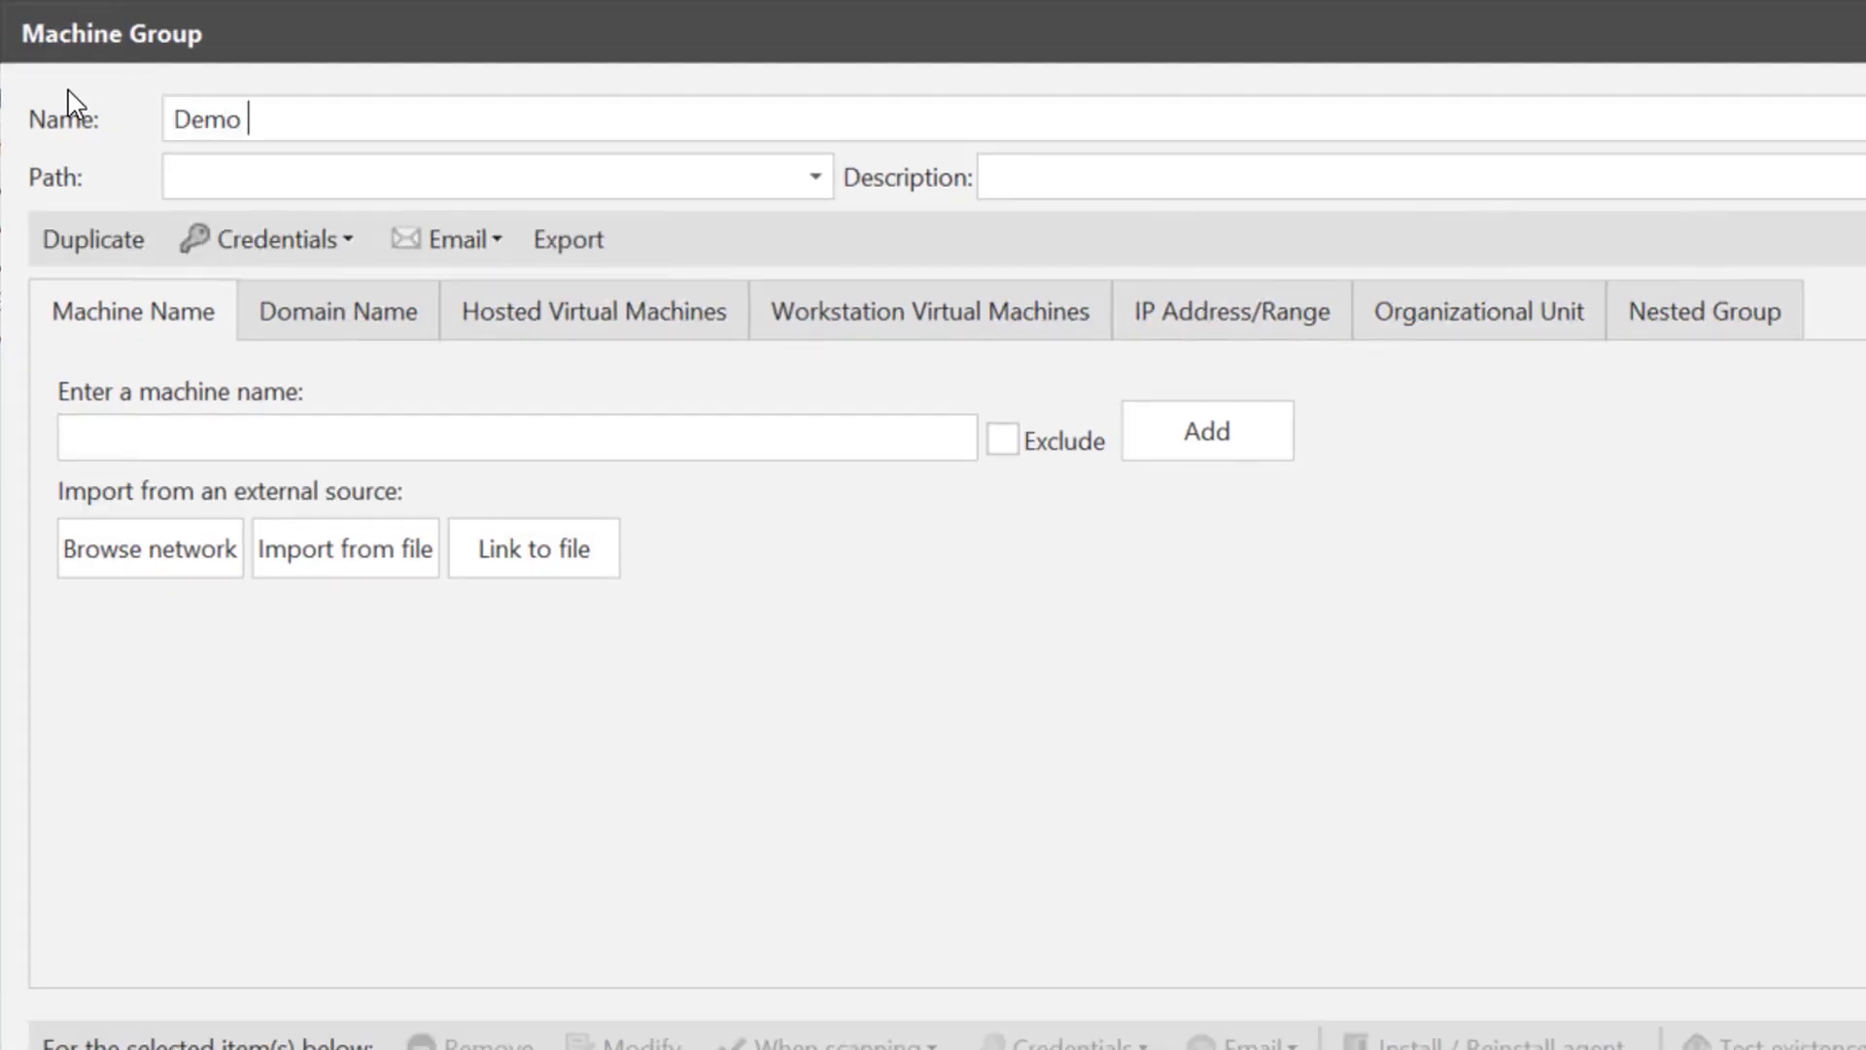
text(Machine G)
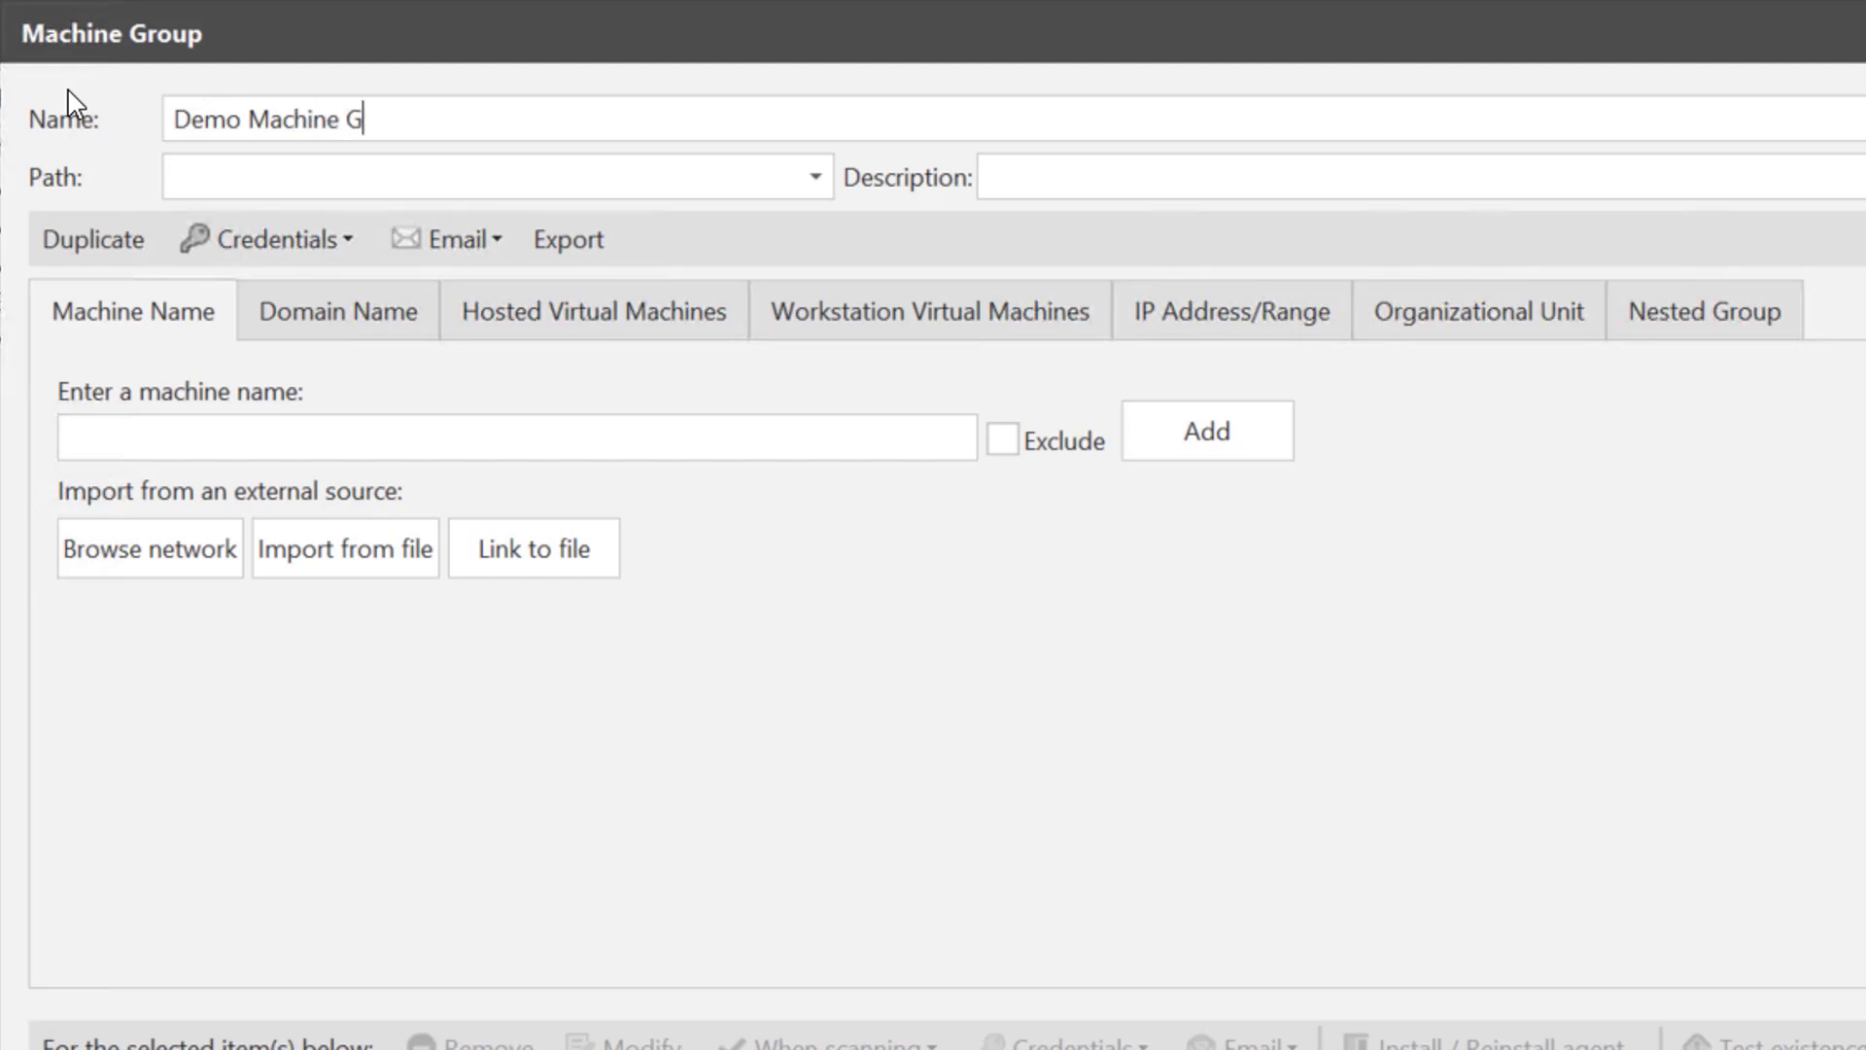
scroll(down, 3)
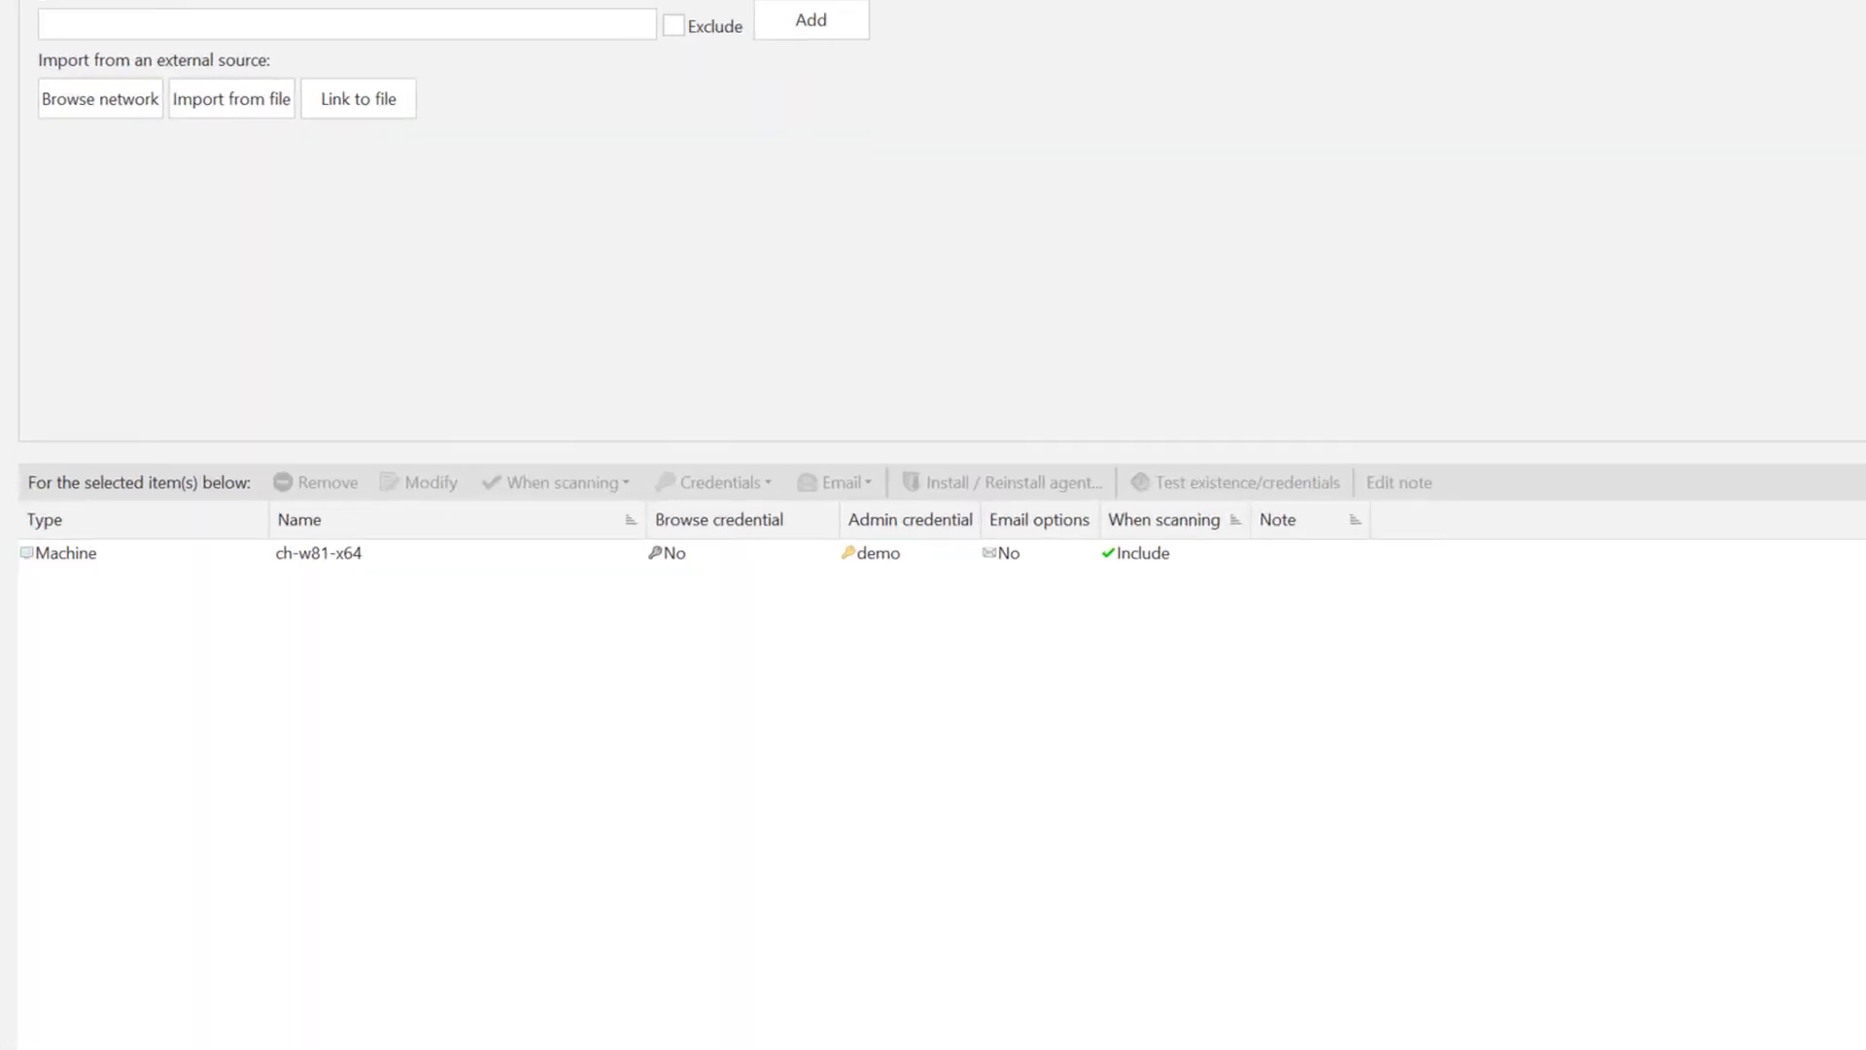
scroll(down, 3)
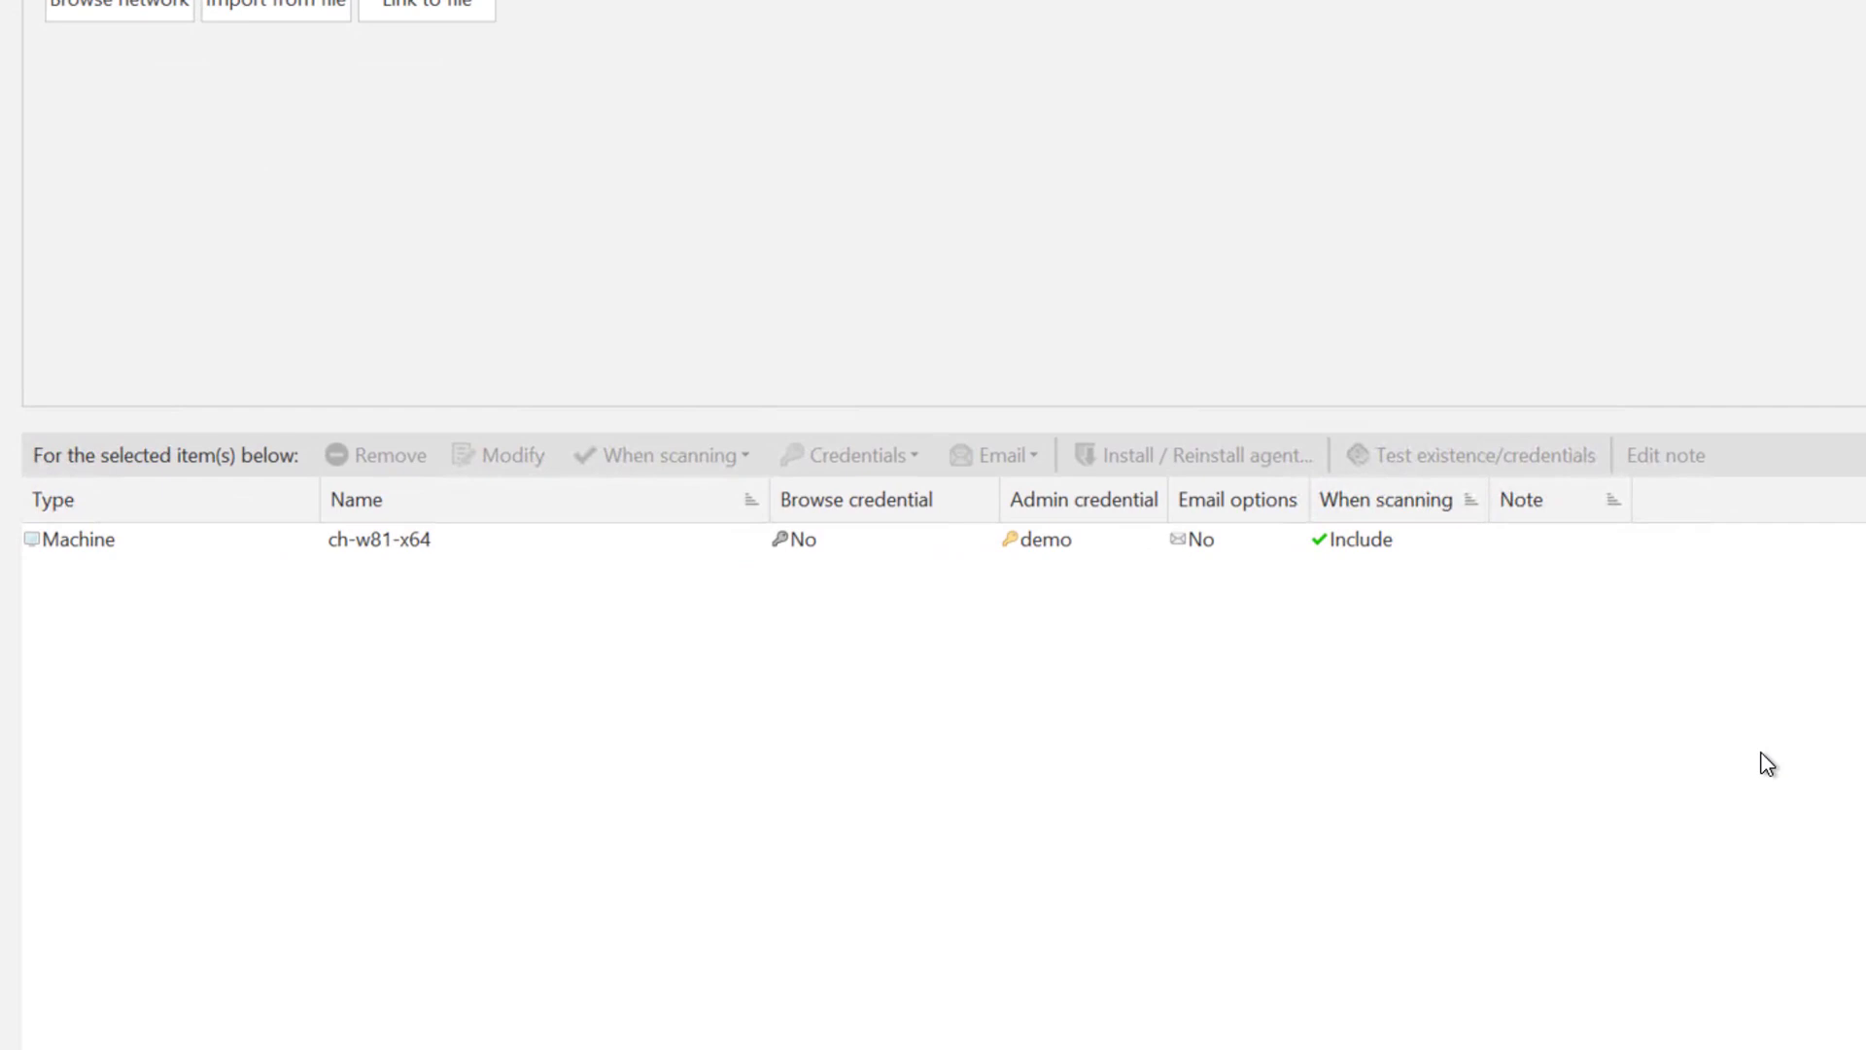
mouse_move(706, 556)
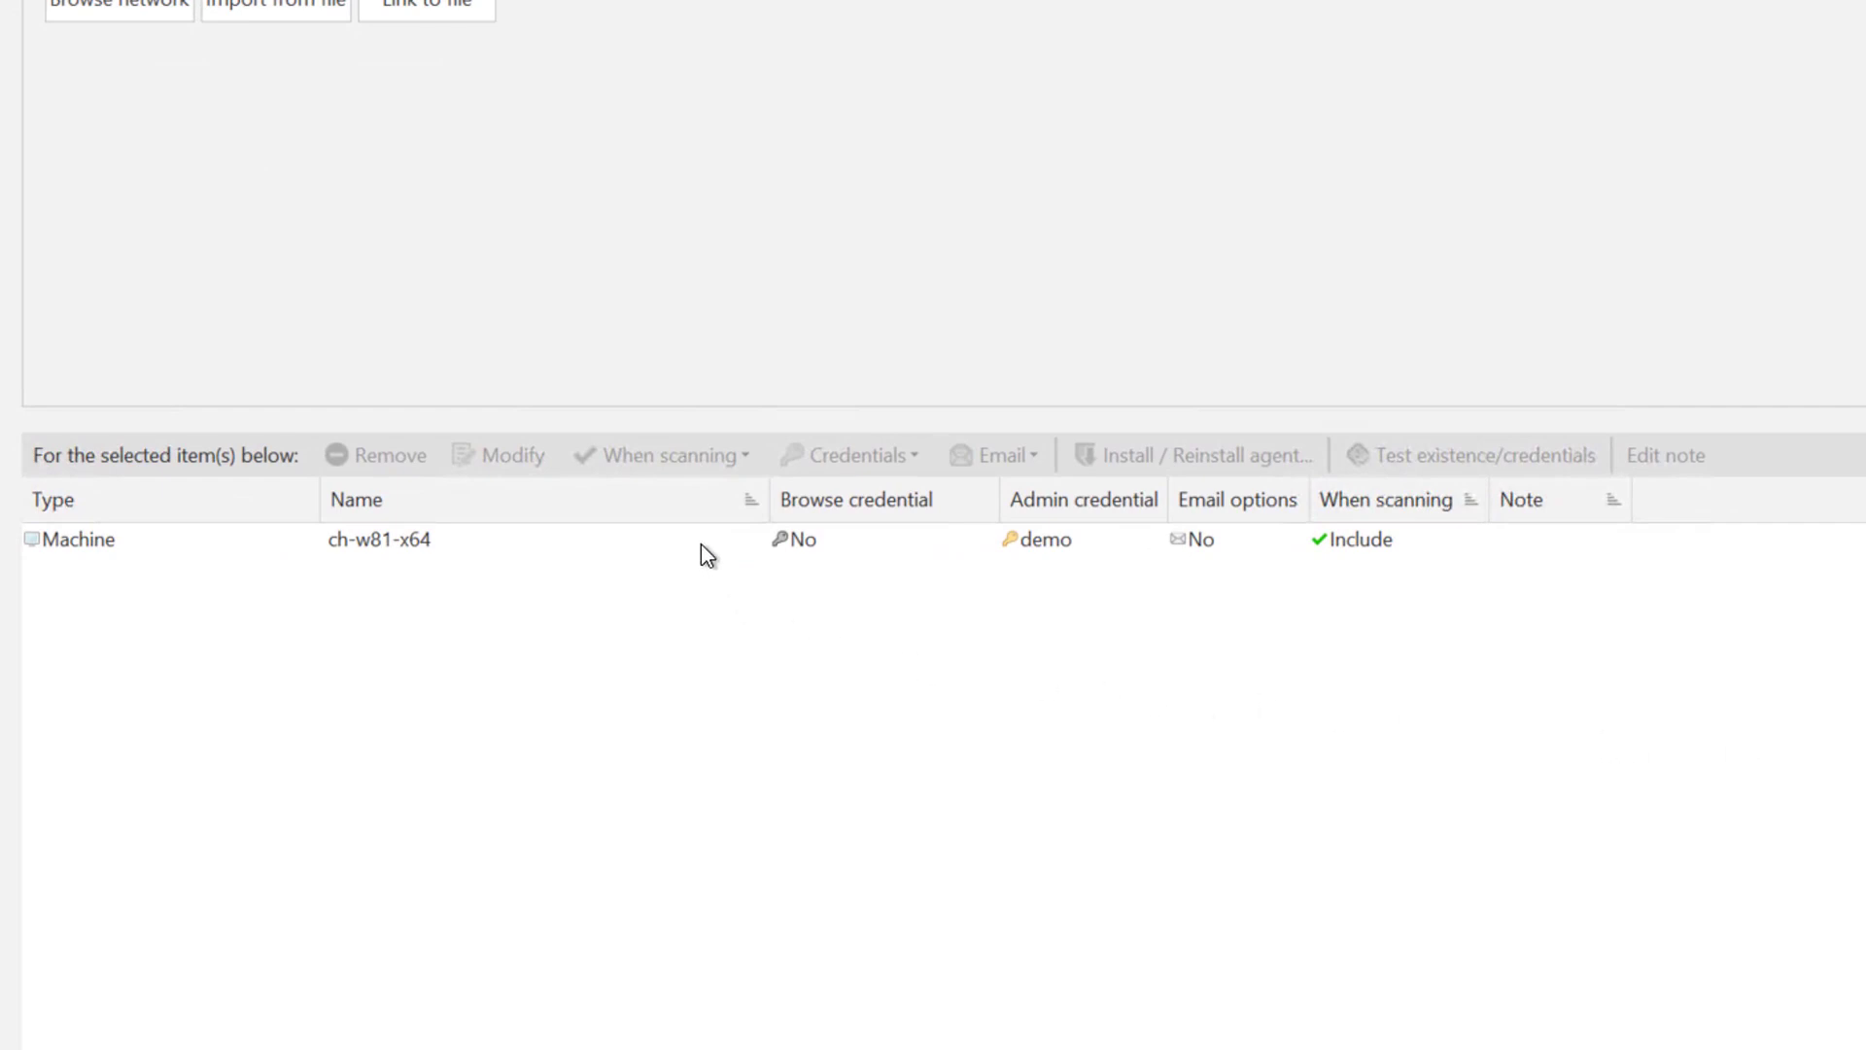
click(378, 540)
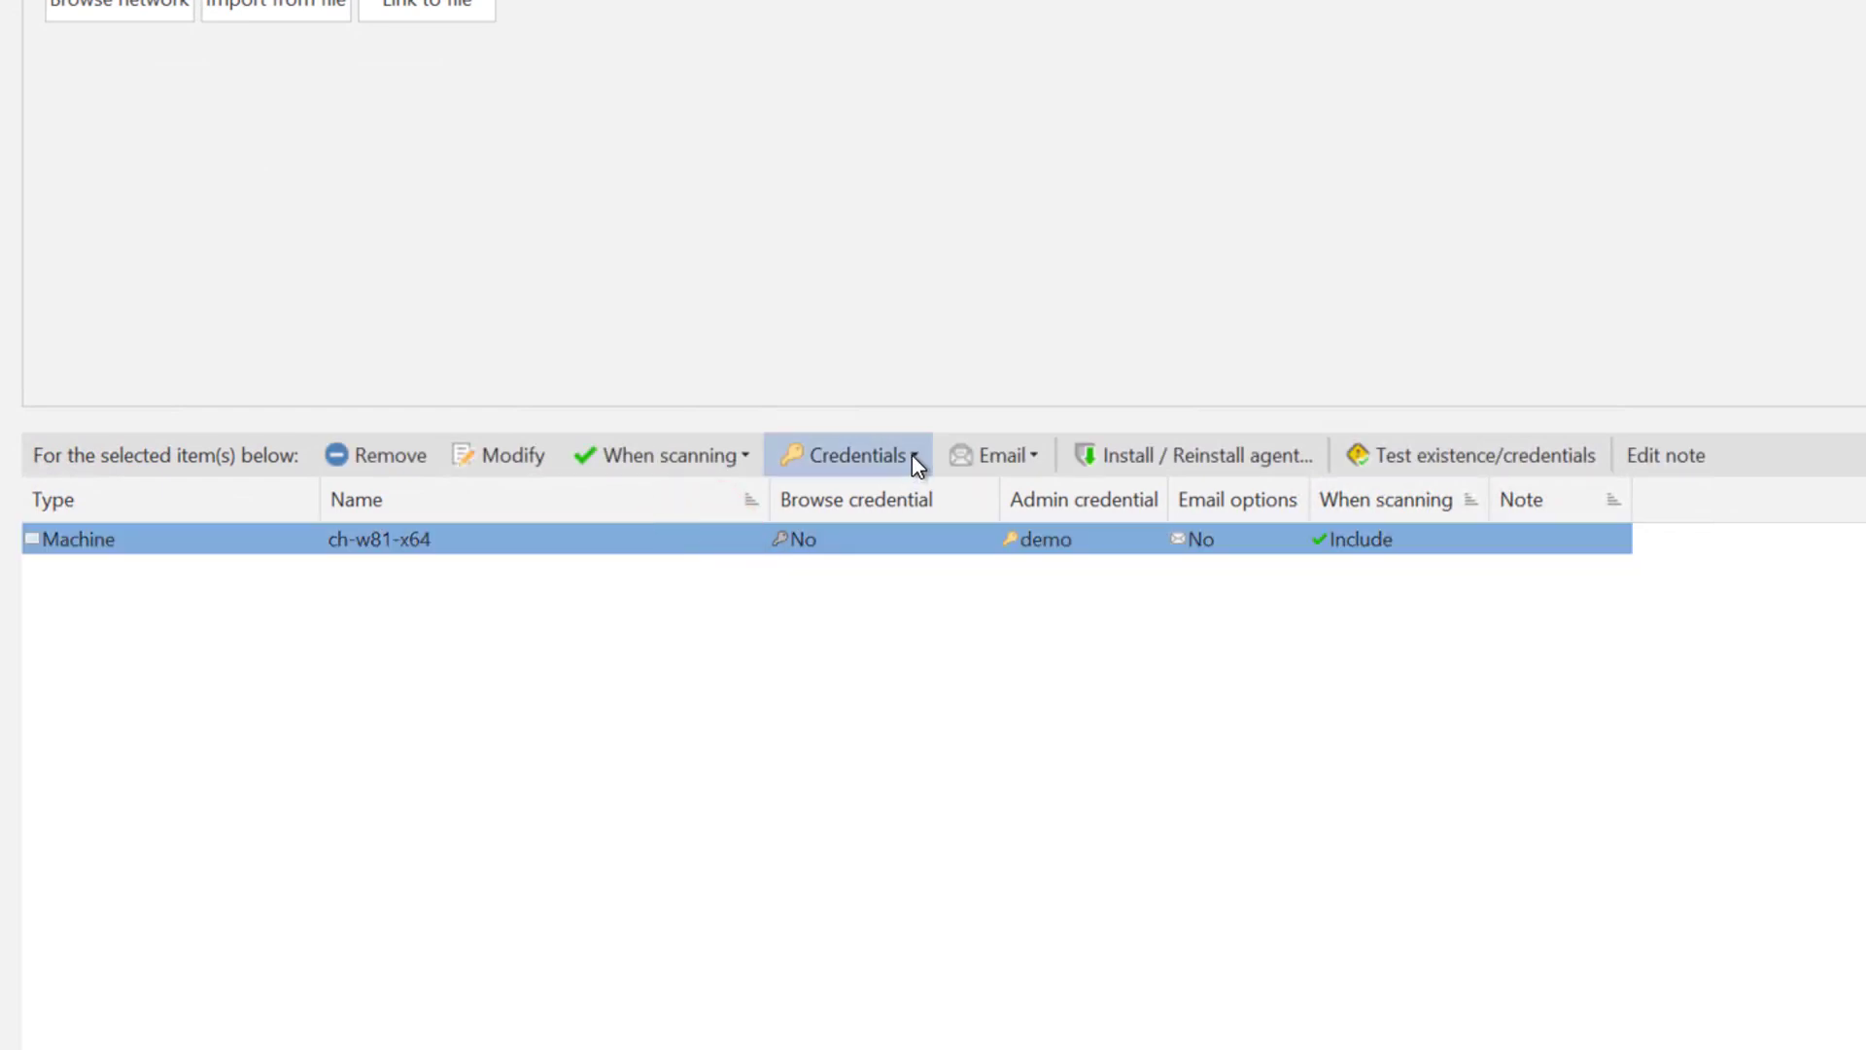
Step: Set admin credentials for ch-w81-x64 and start Install / Reinstall agent
click(852, 454)
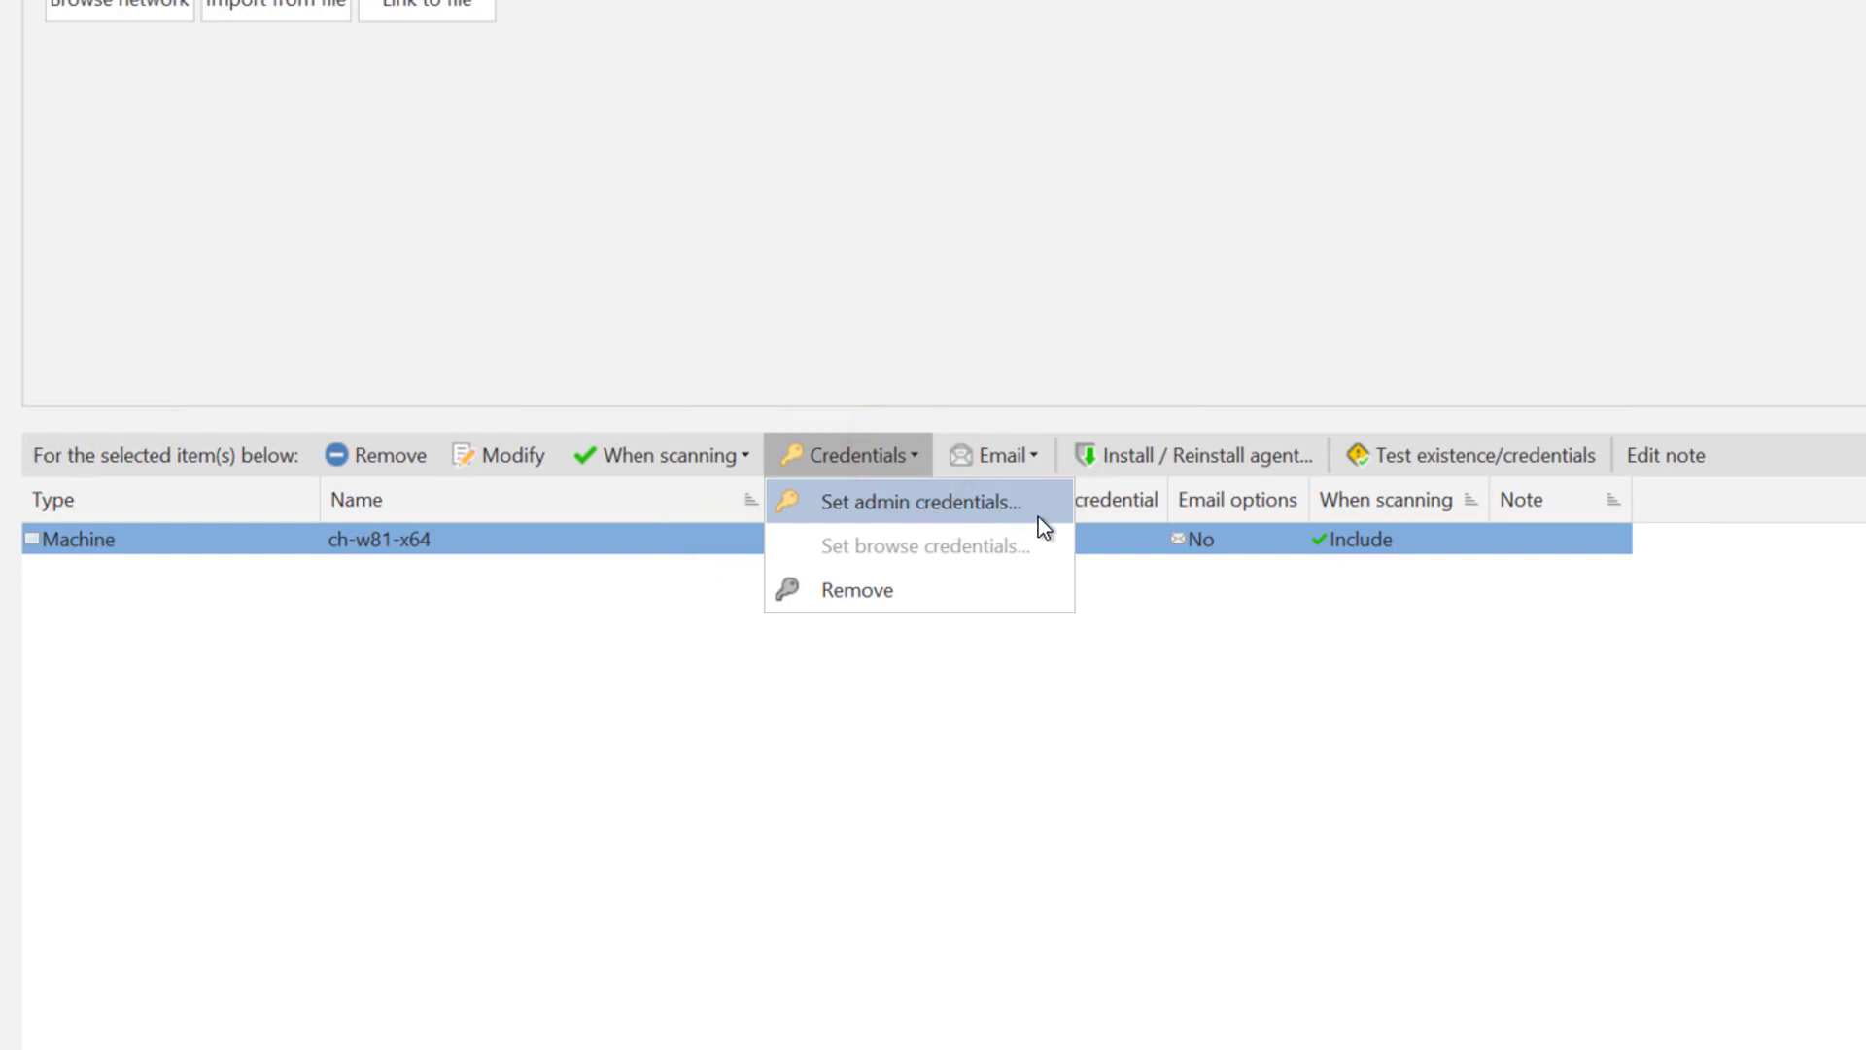
mouse_move(1060, 526)
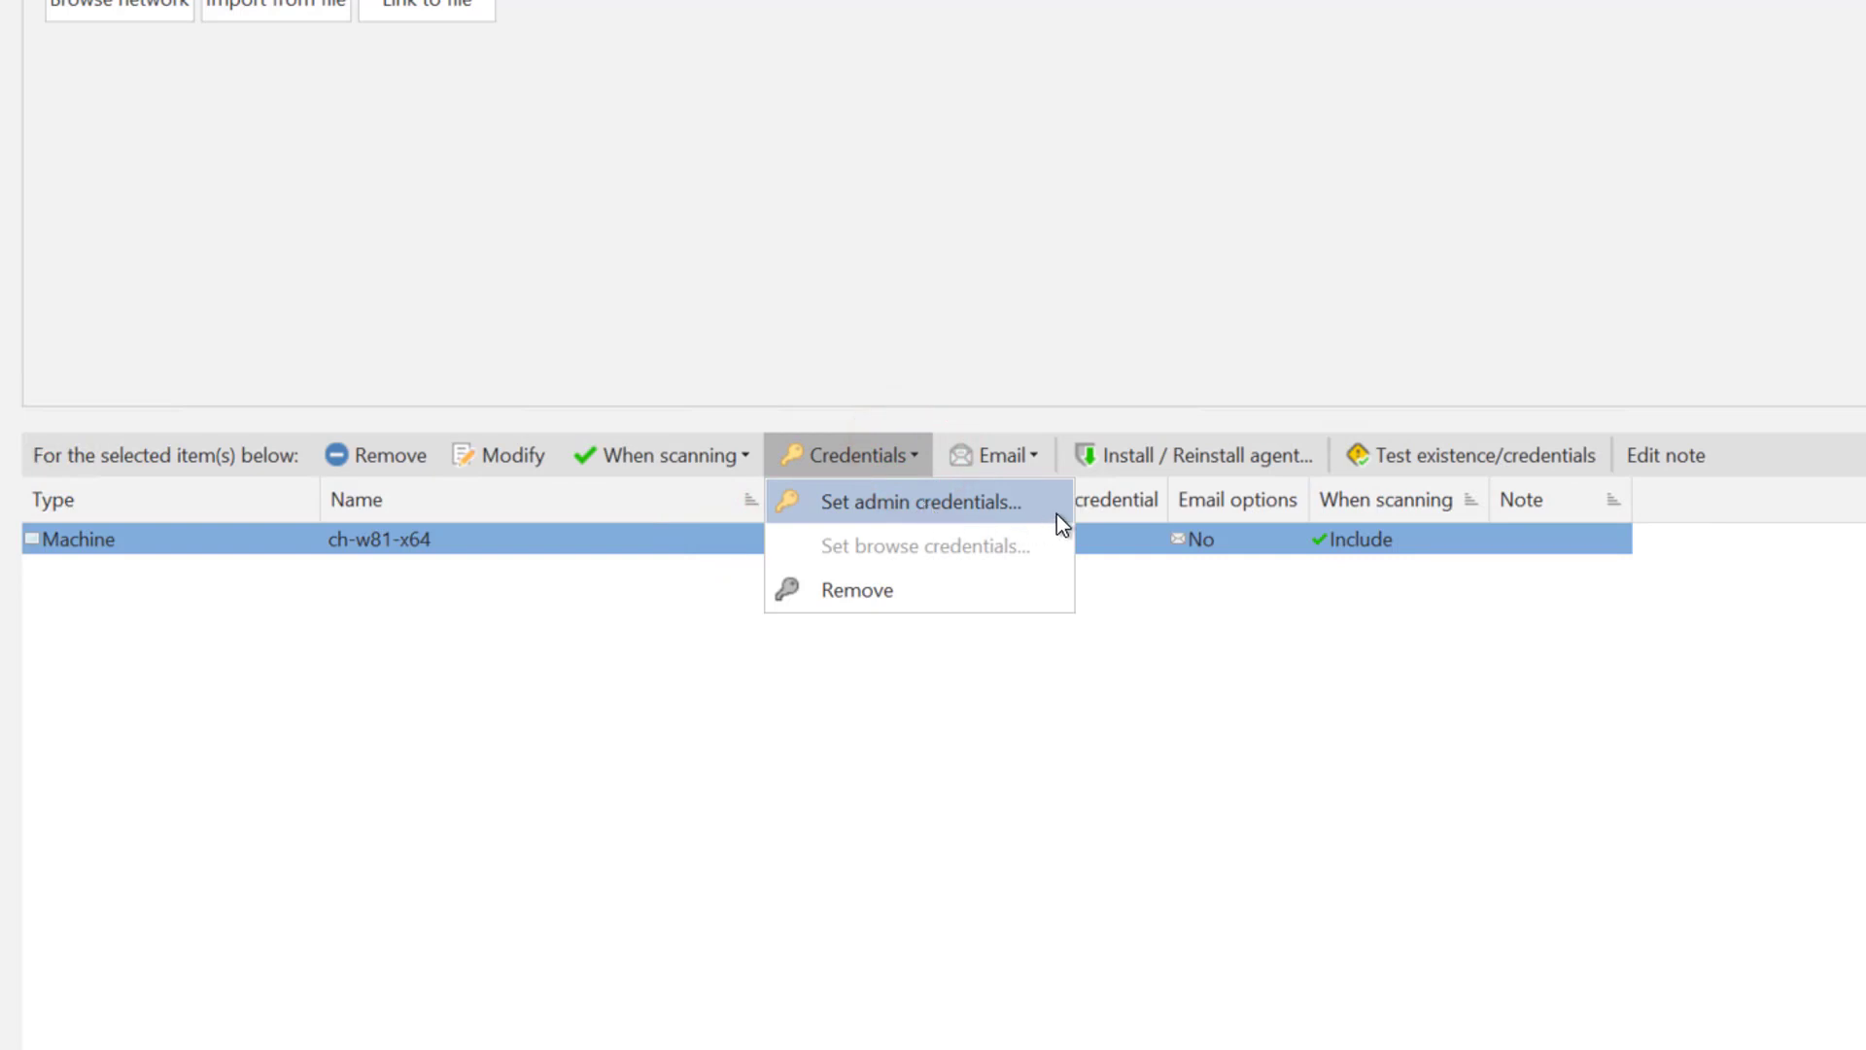
click(924, 502)
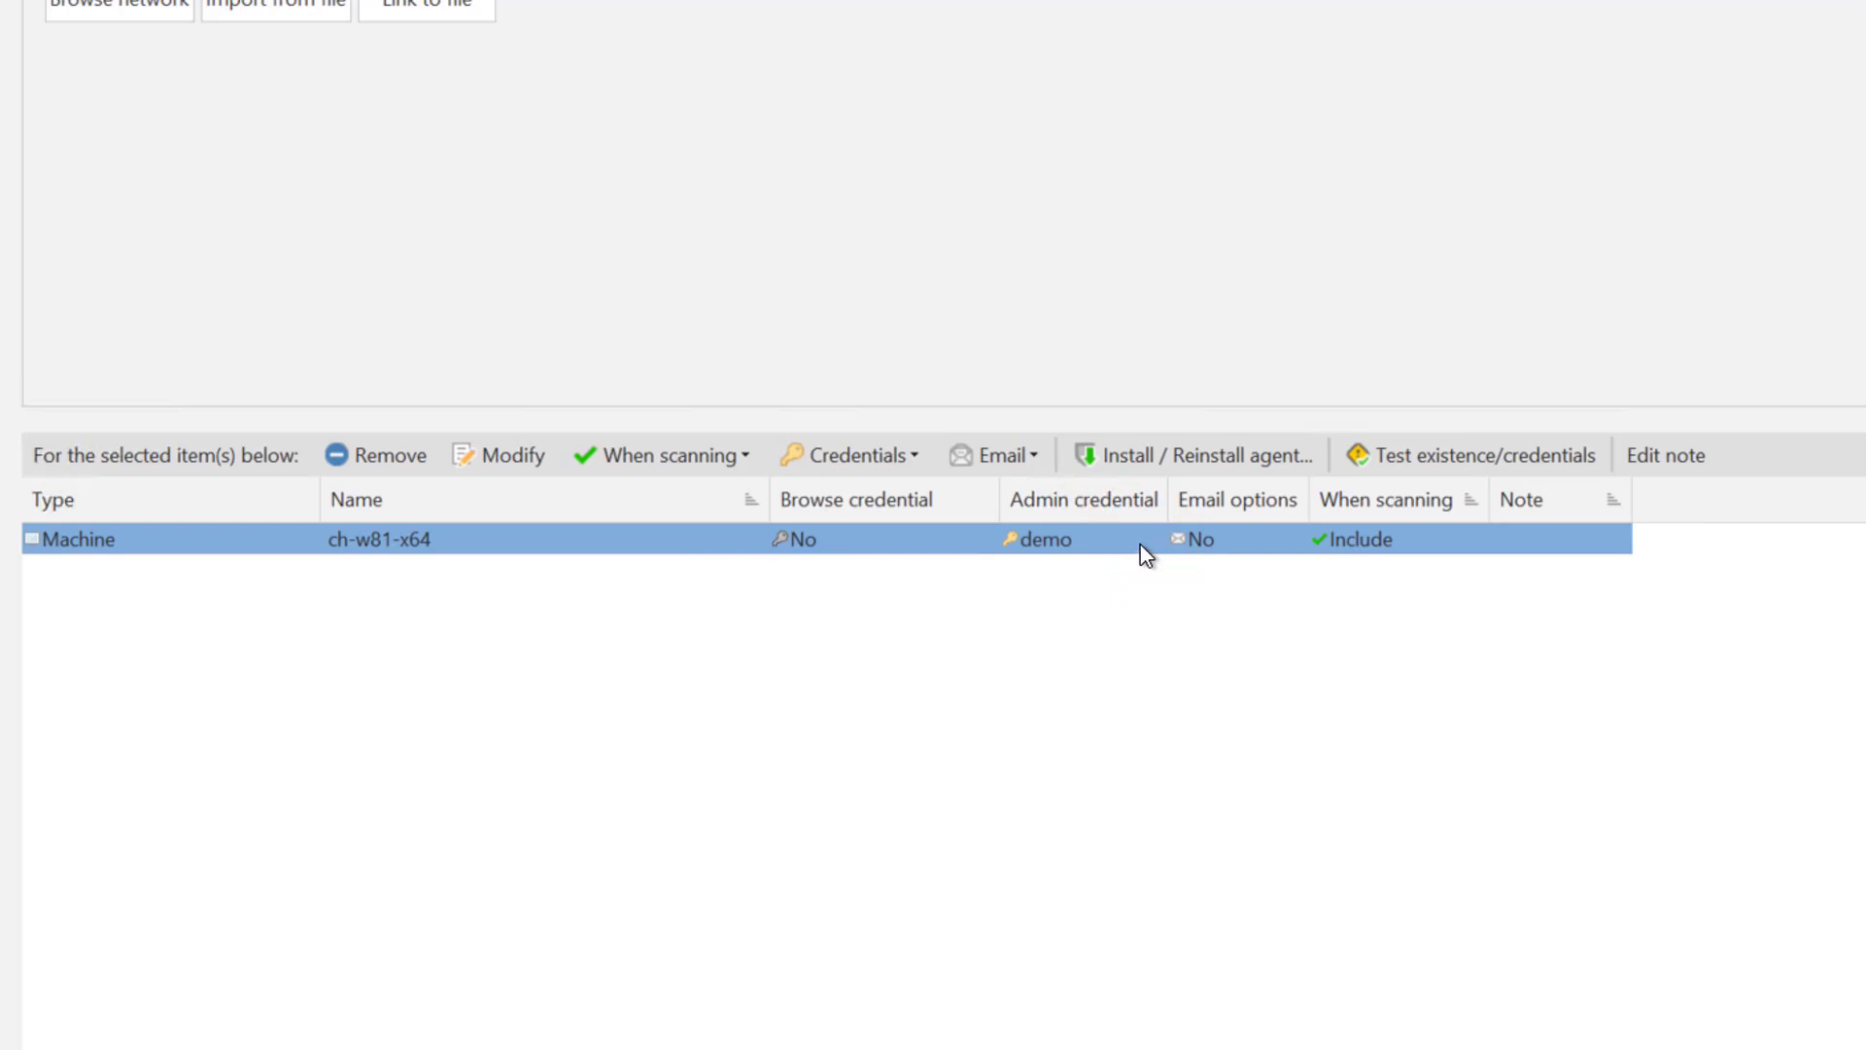
mouse_move(1190, 455)
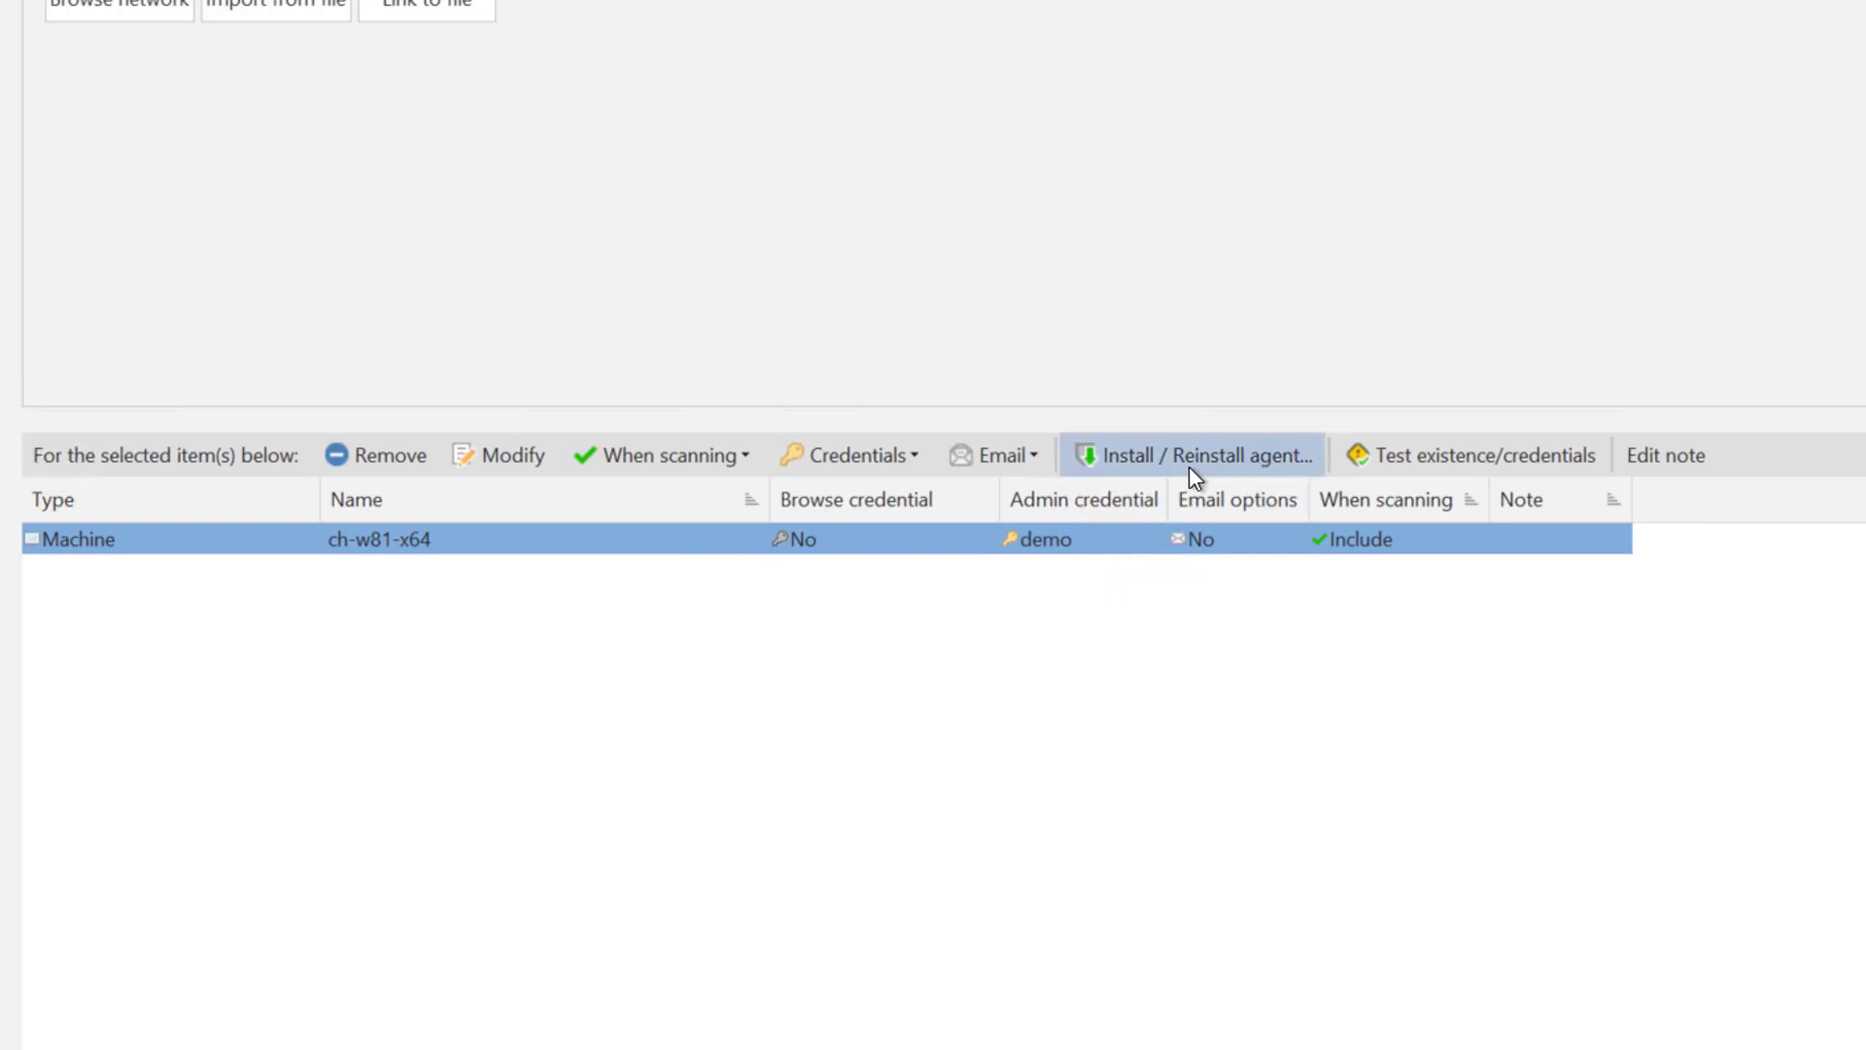
click(1190, 455)
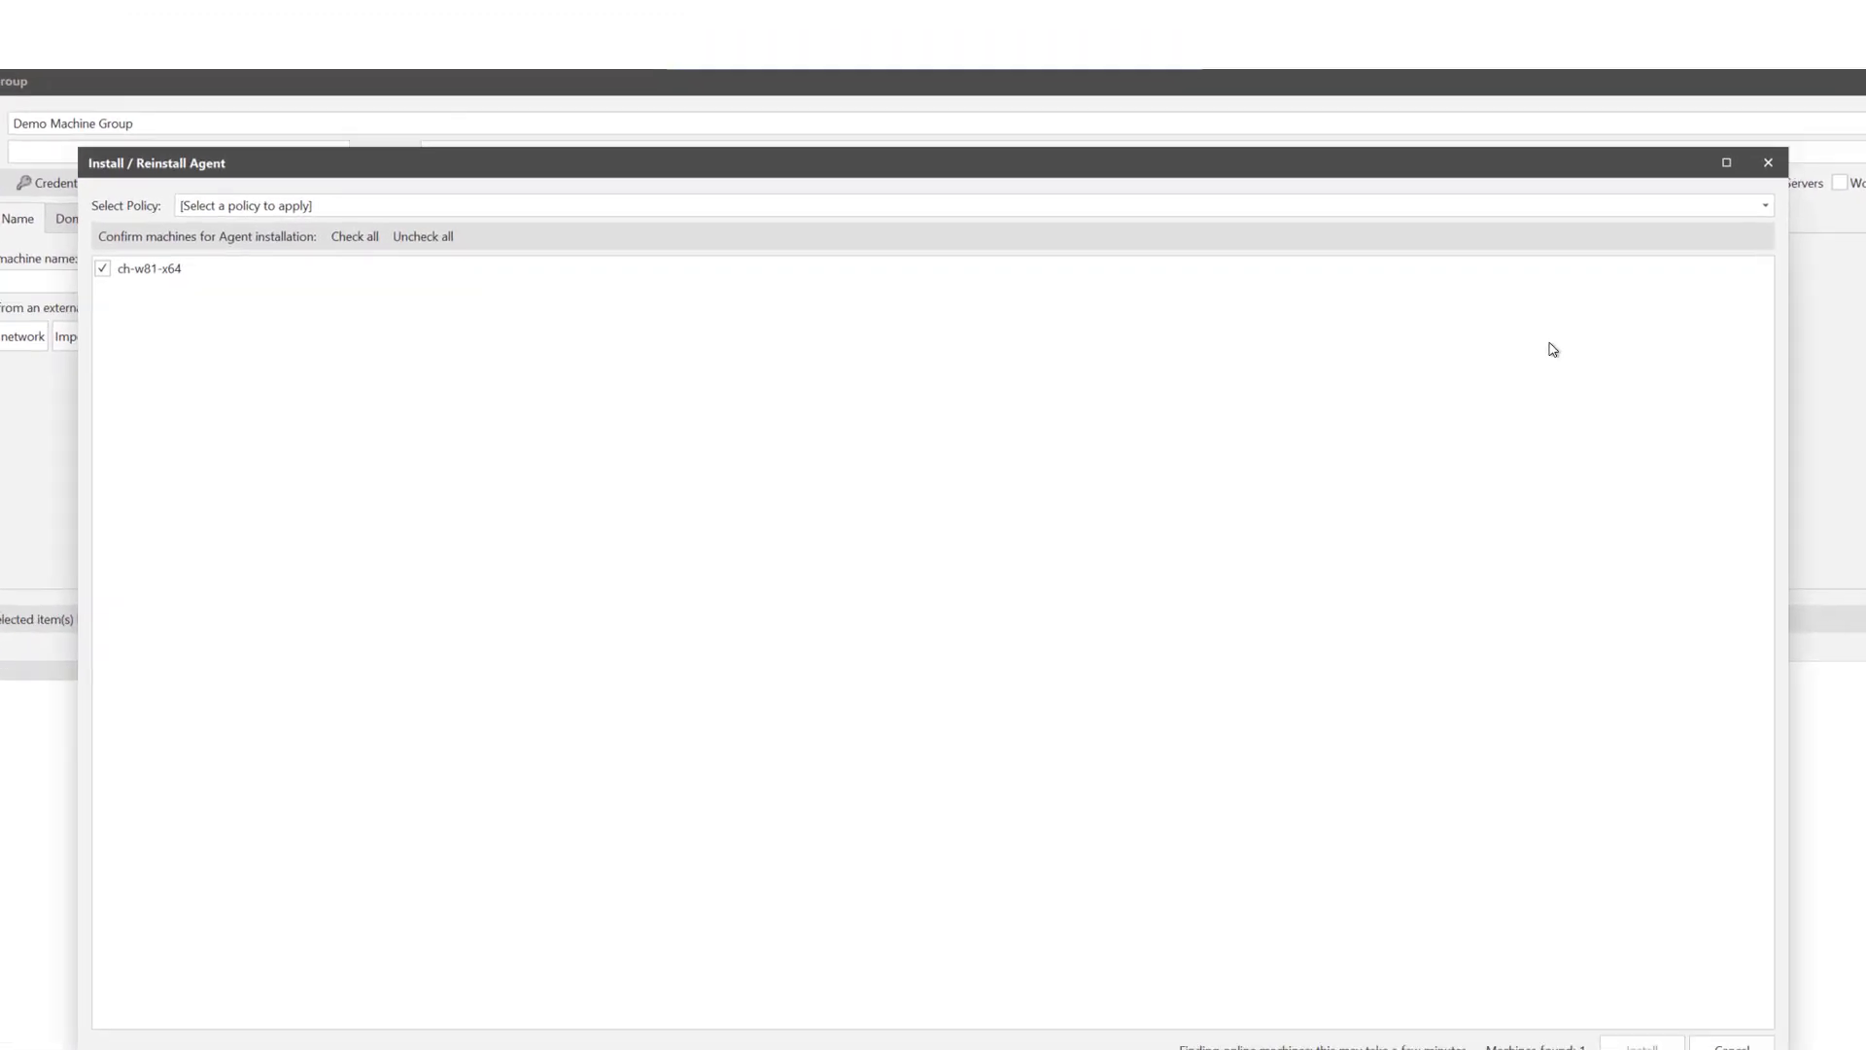
Step: Choose Demo Agent Policy for the agent install on the checked ch-w81-x64 machine
click(1796, 227)
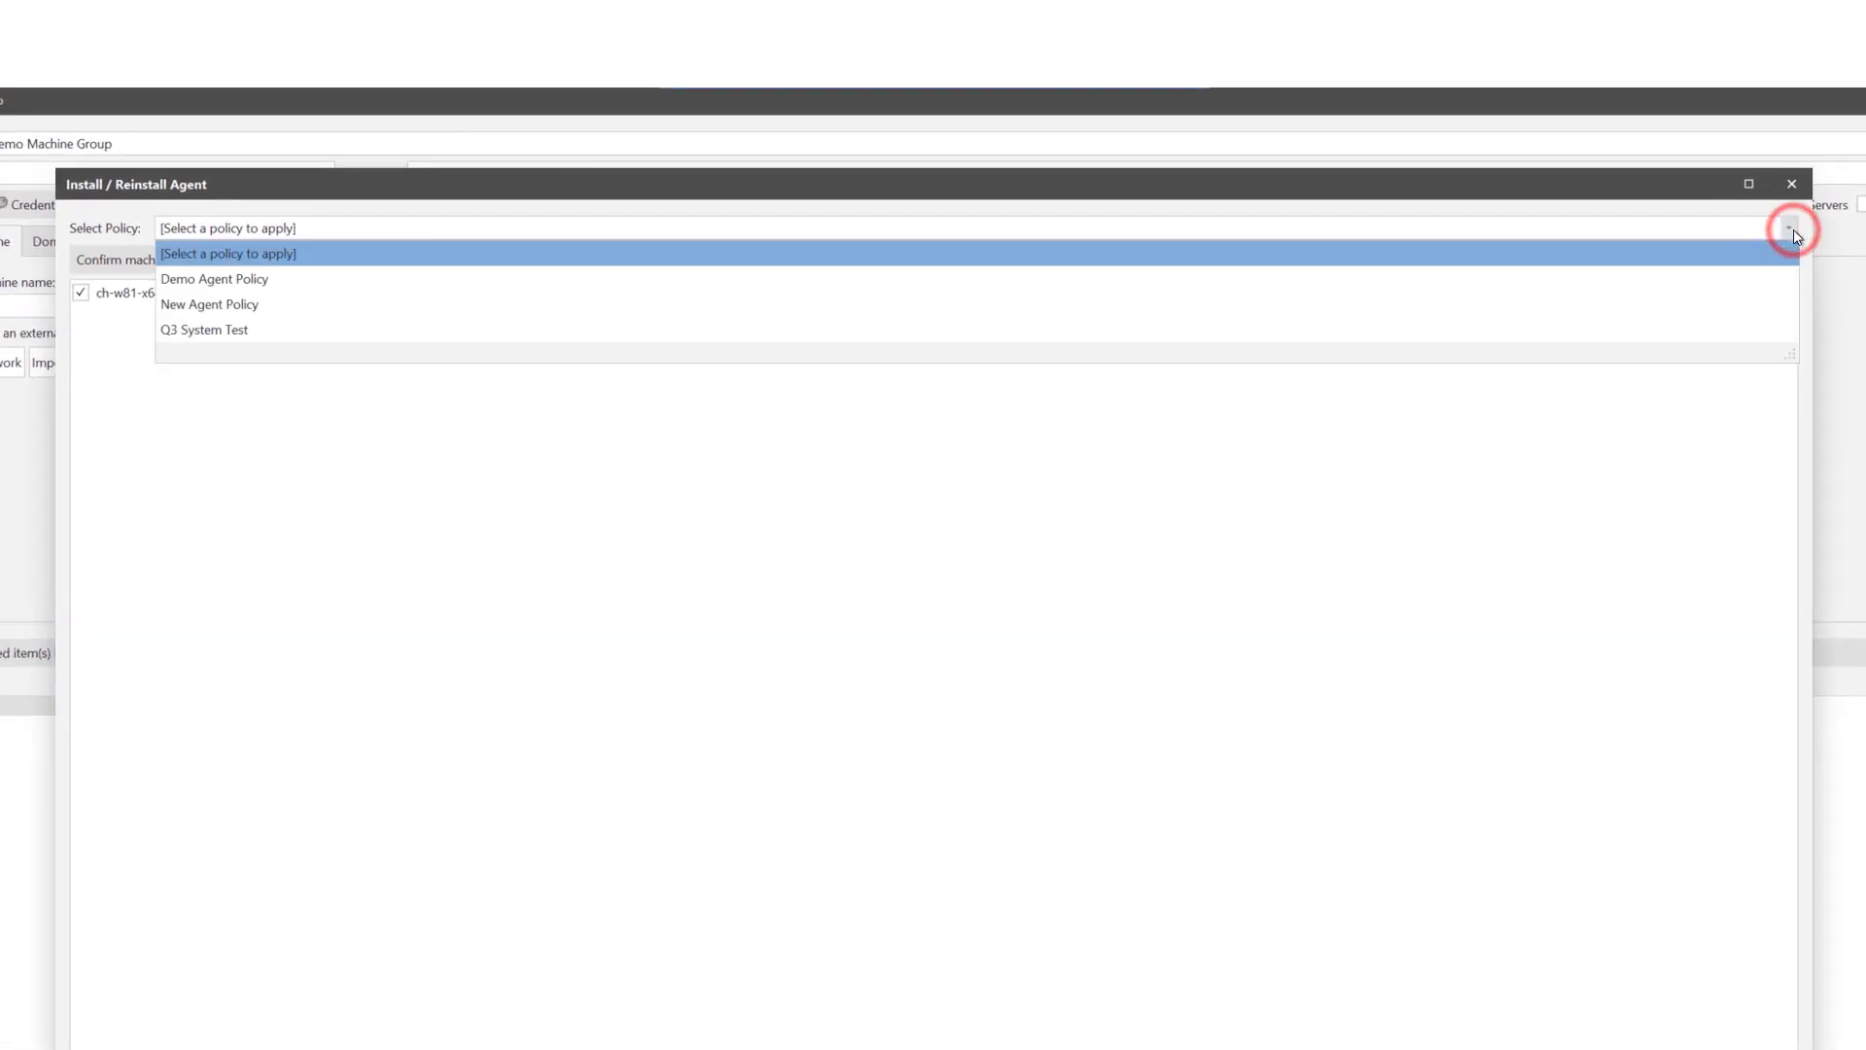
click(214, 279)
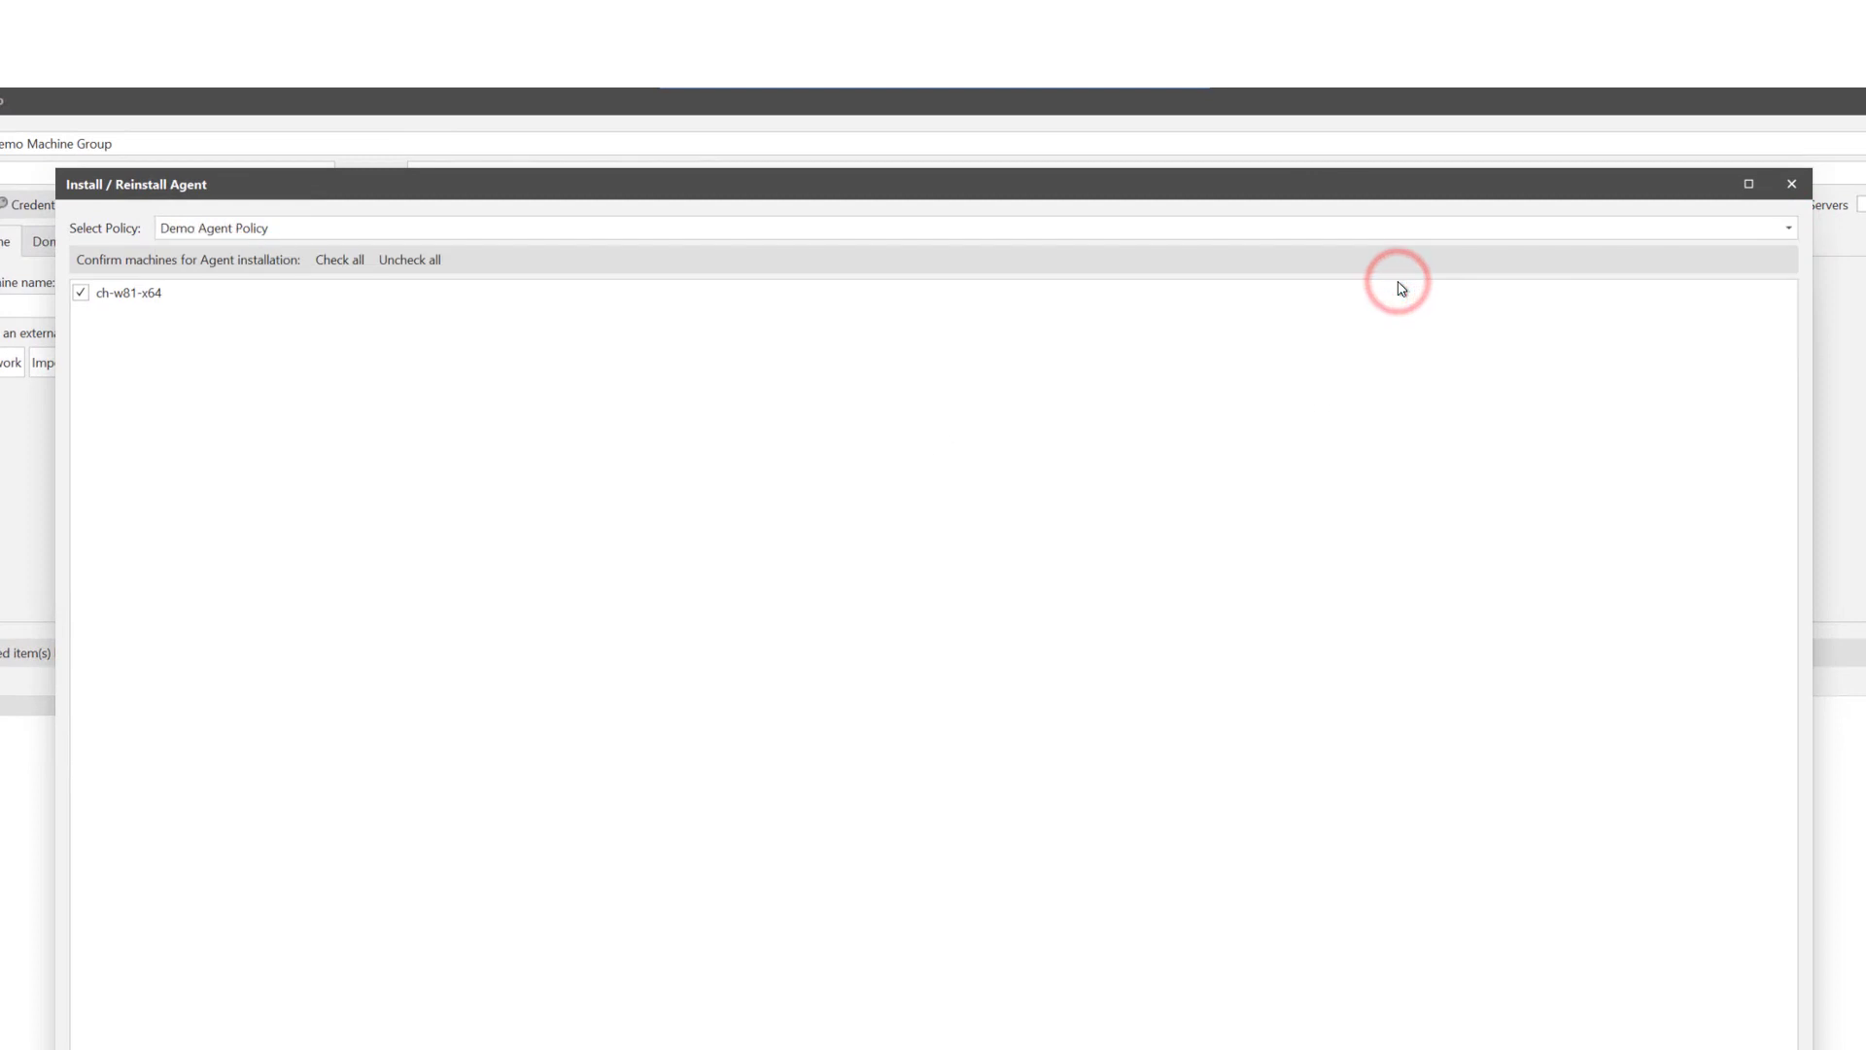
mouse_move(182, 325)
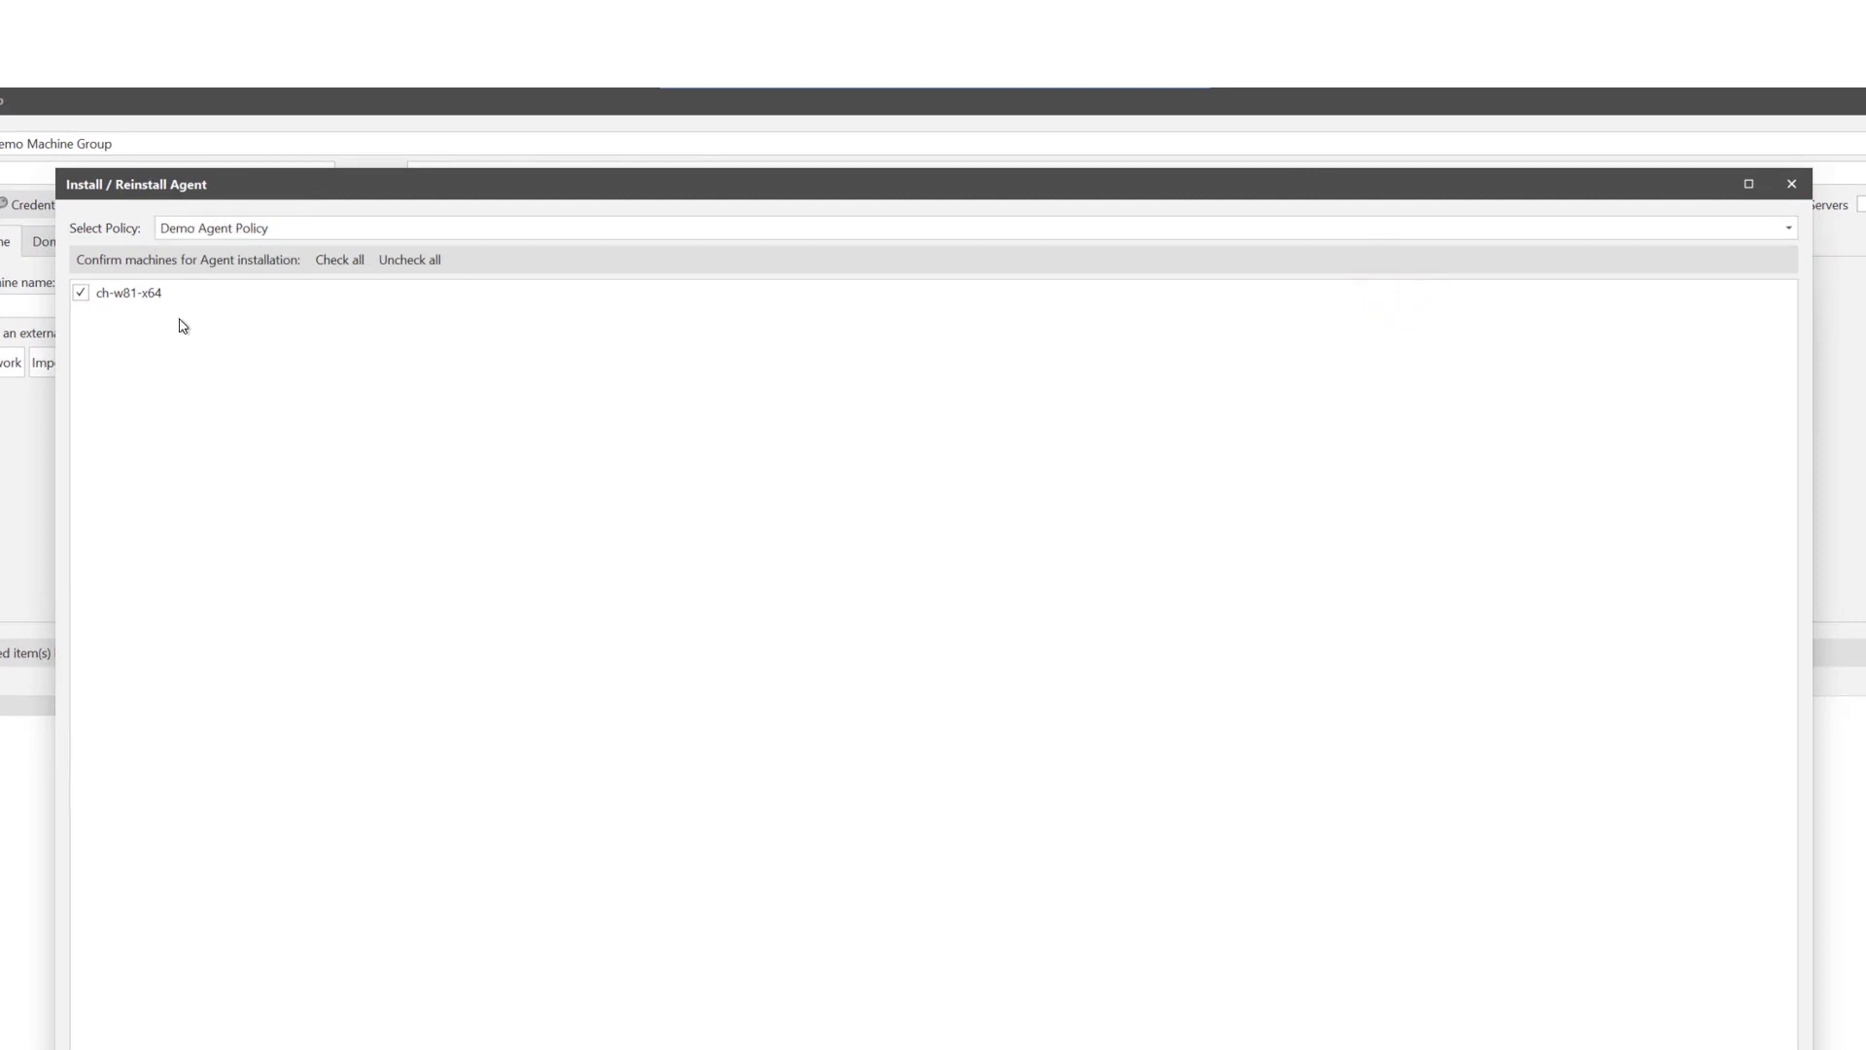
mouse_move(93, 315)
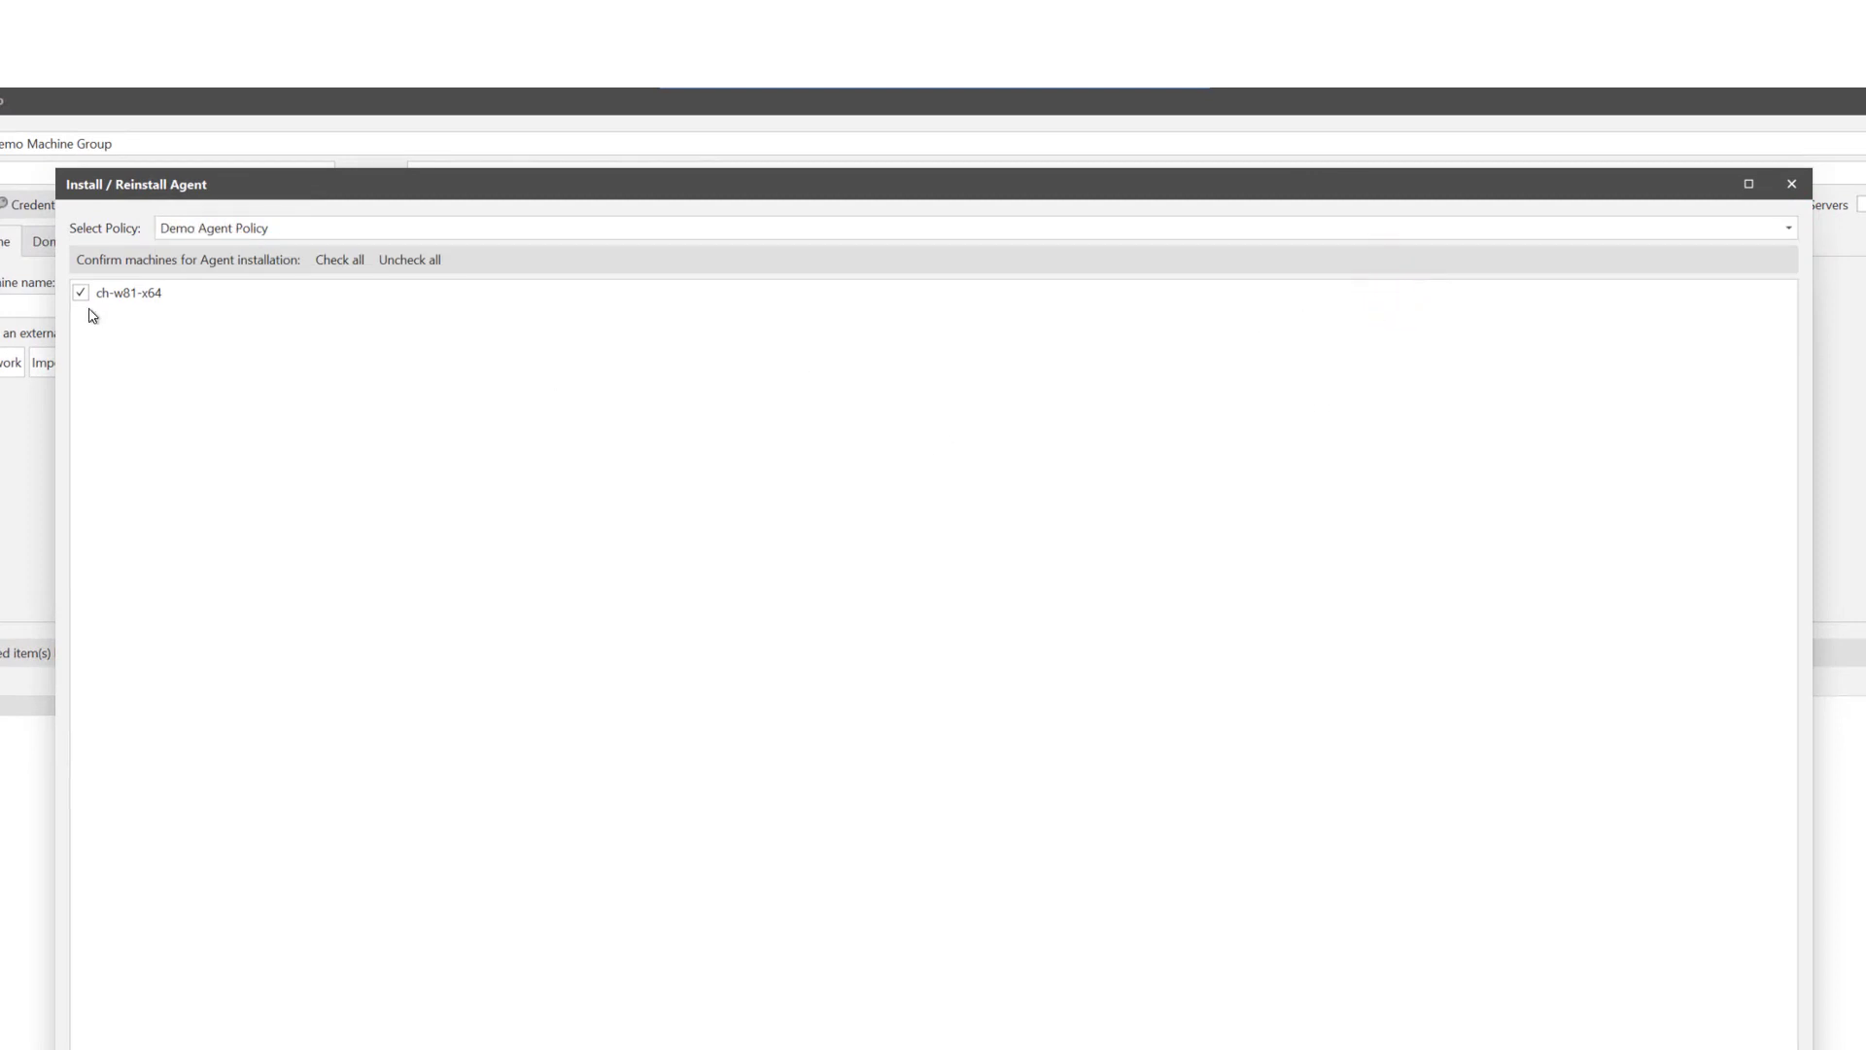